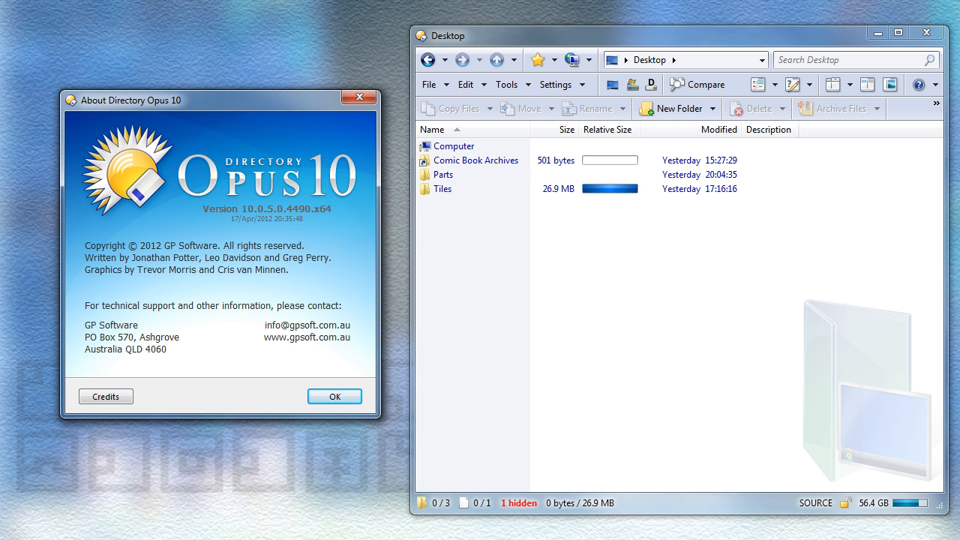
mouse_move(335, 396)
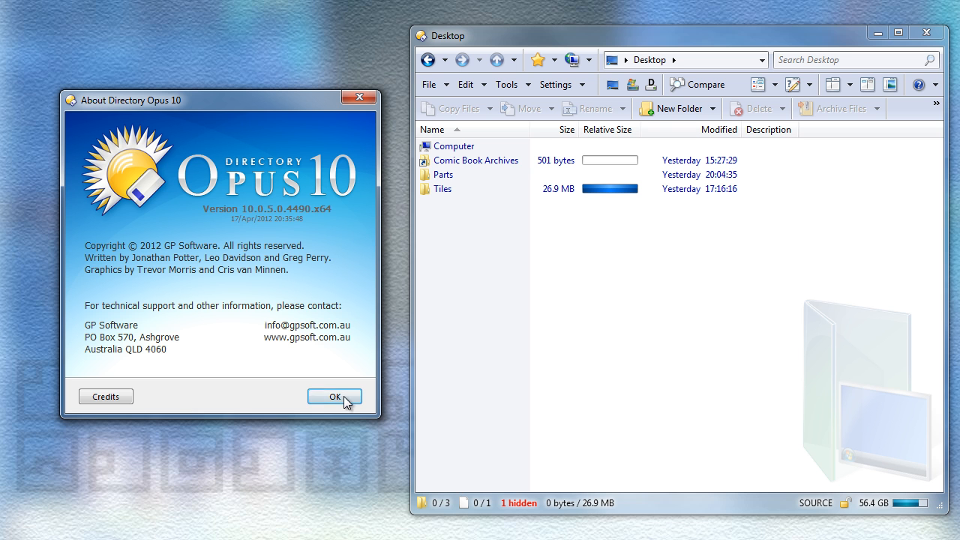
Pack the Tiles folder into a new Tiles.rar archive via the context menu
click(333, 396)
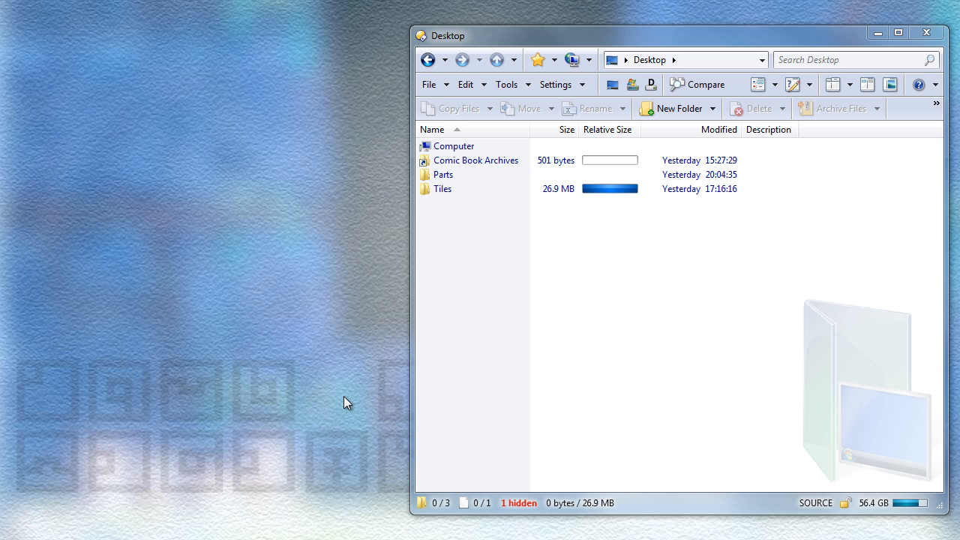
mouse_move(441, 215)
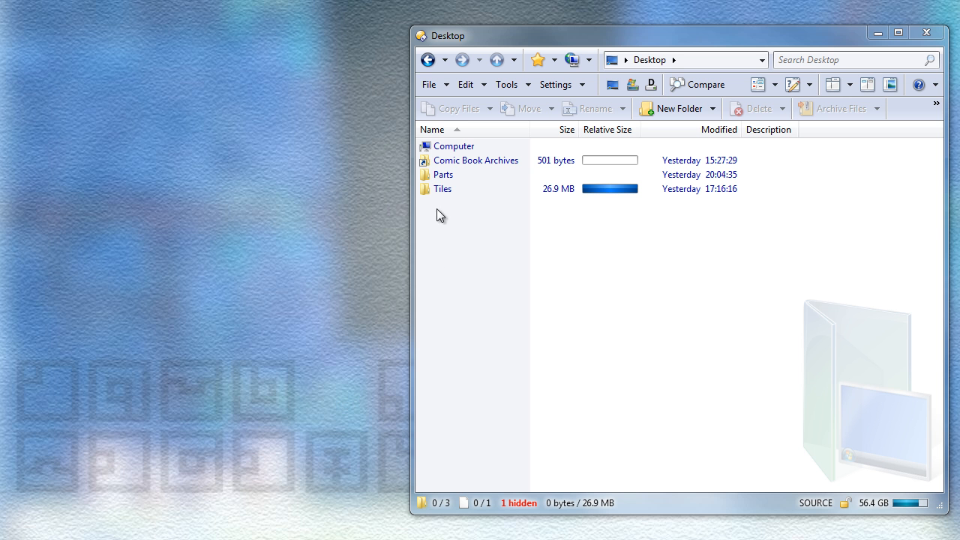
right_click(441, 189)
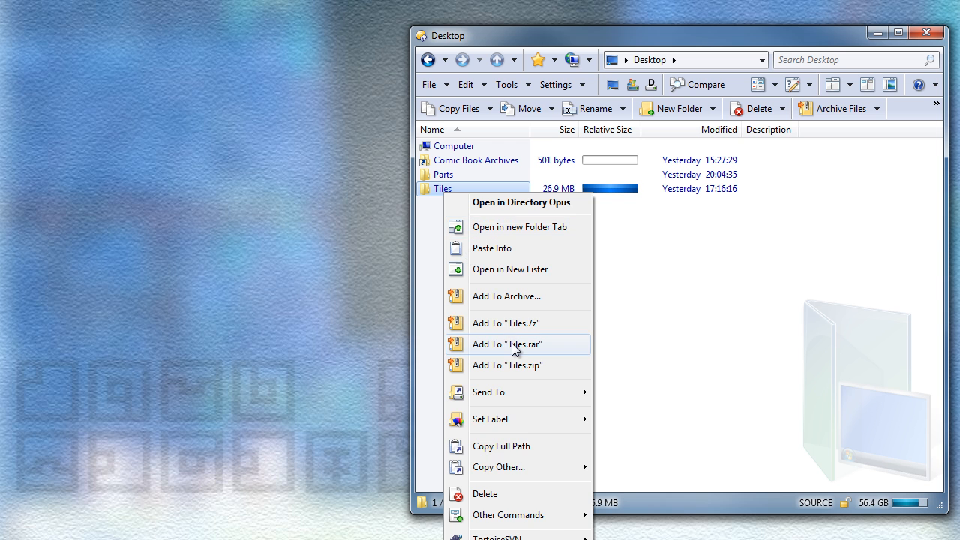
click(507, 344)
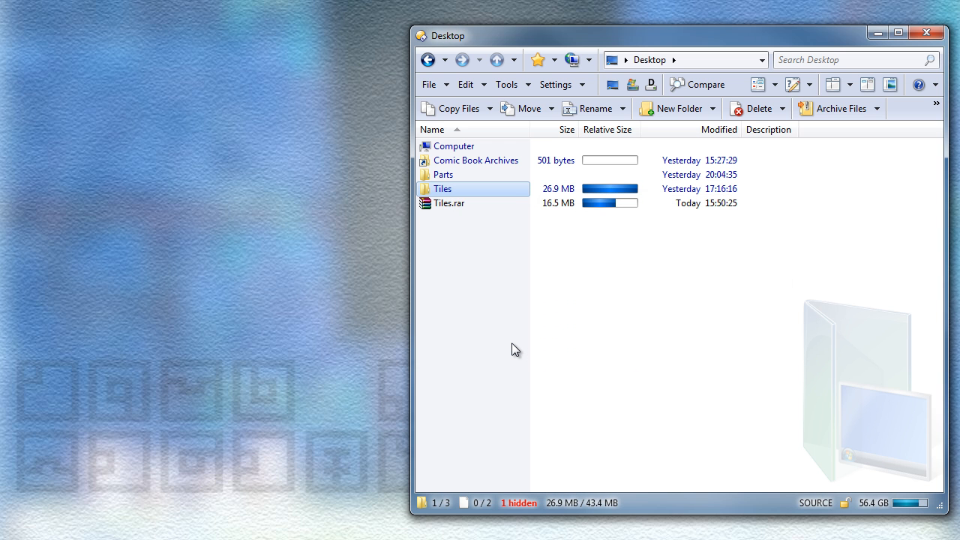
Open the new Tiles.rar archive to view its contents
right_click(448, 204)
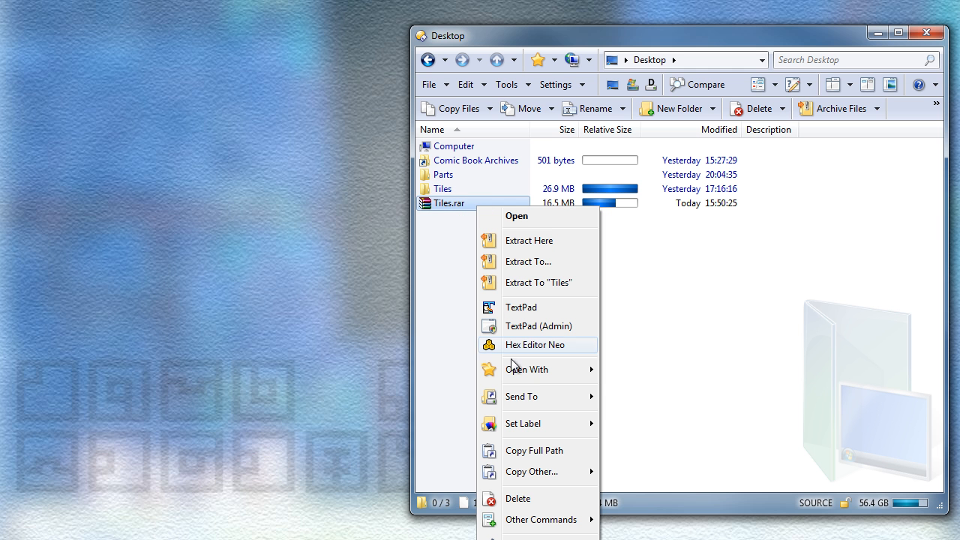
click(516, 216)
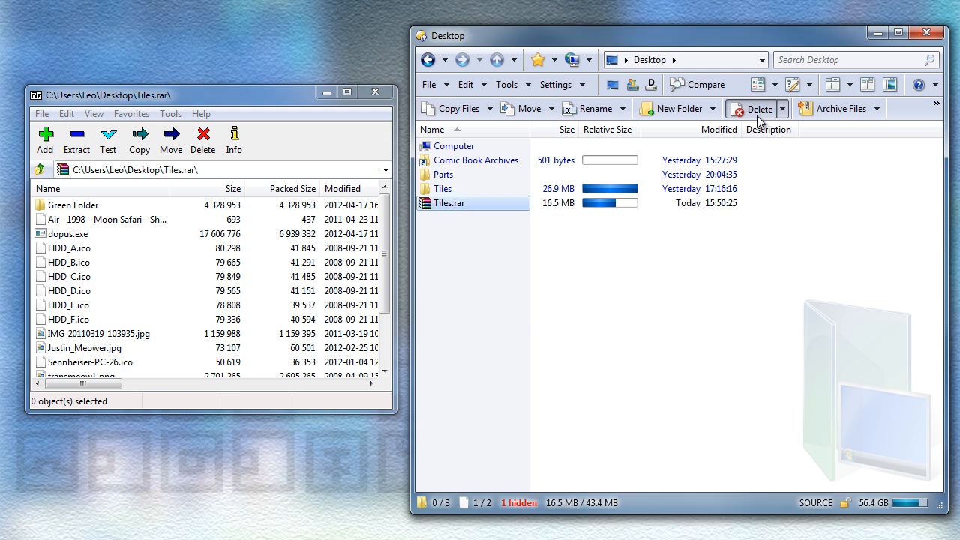
Attempt to delete Tiles.rar, which fails because 7-Zip still locks it
click(756, 108)
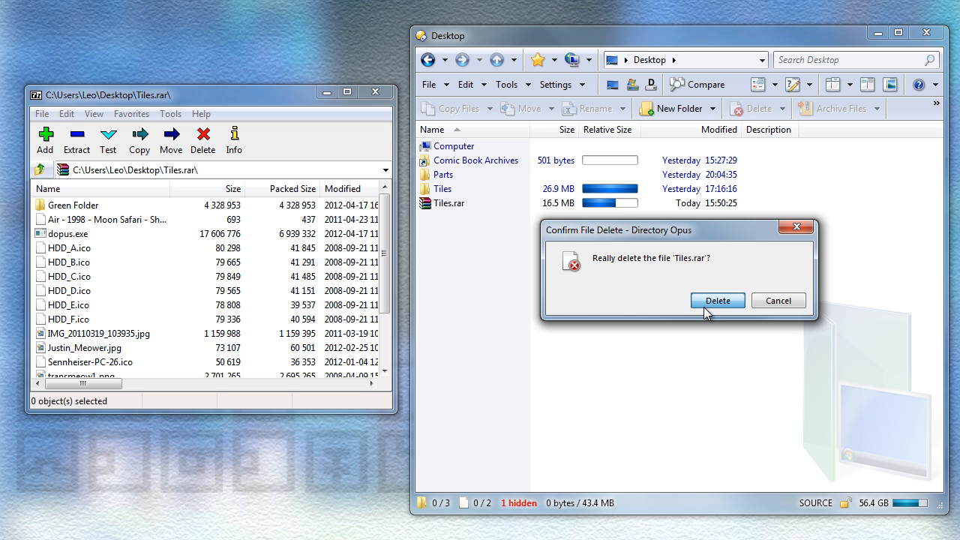
click(717, 300)
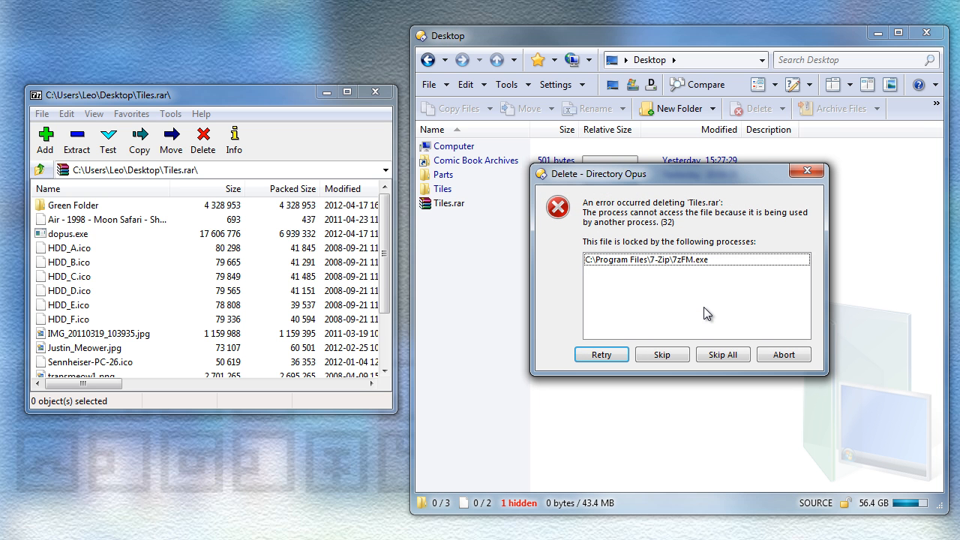
mouse_move(597, 272)
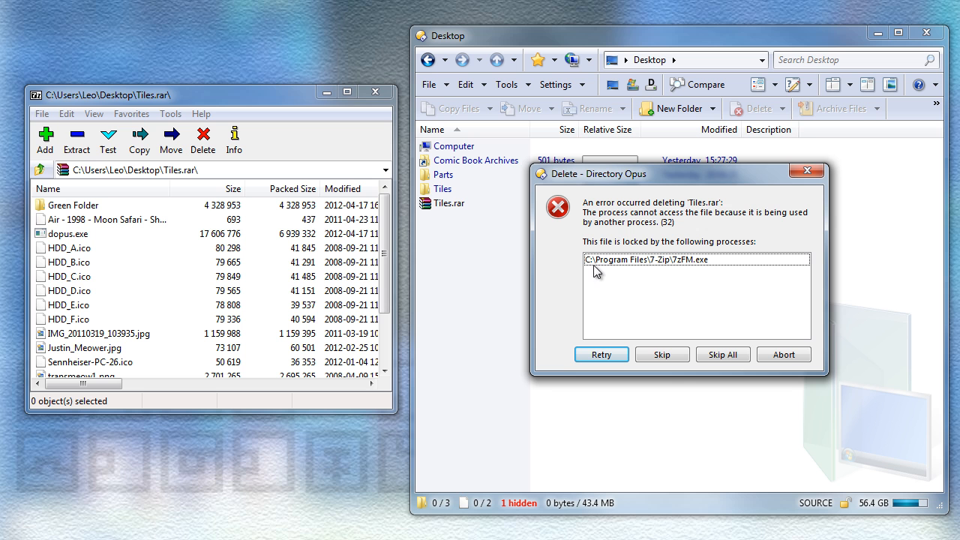
mouse_move(293, 165)
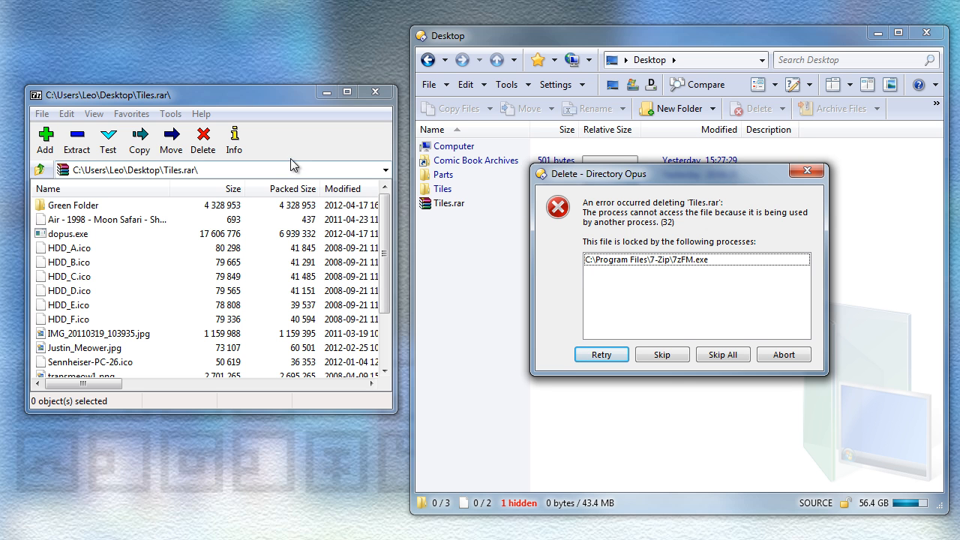
mouse_move(669, 270)
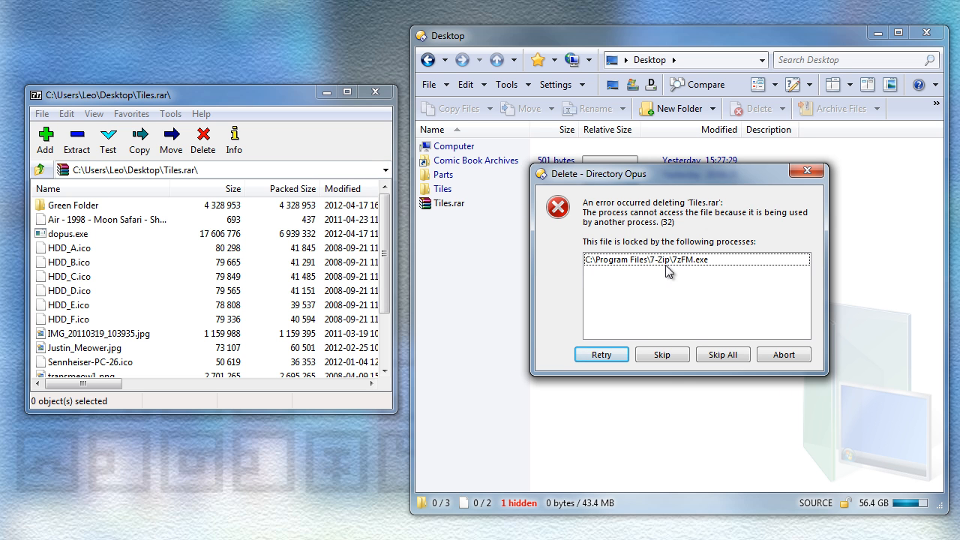
mouse_move(375, 93)
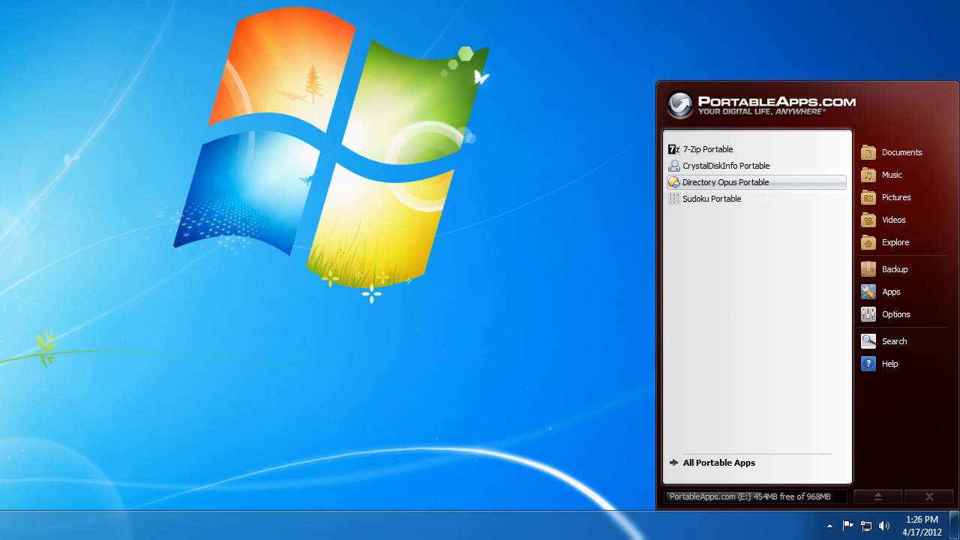
Launch Directory Opus Portable from the PortableApps.com menu
click(725, 181)
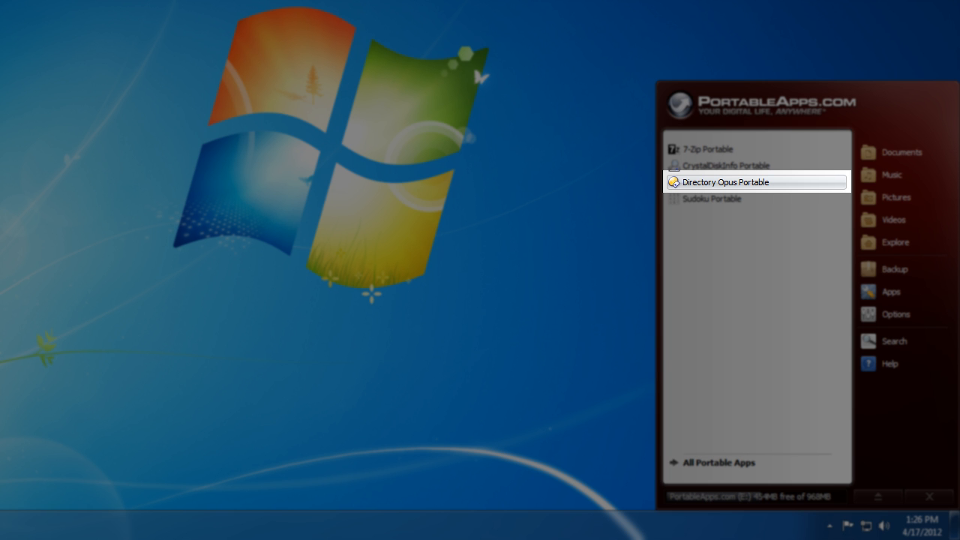
click(724, 182)
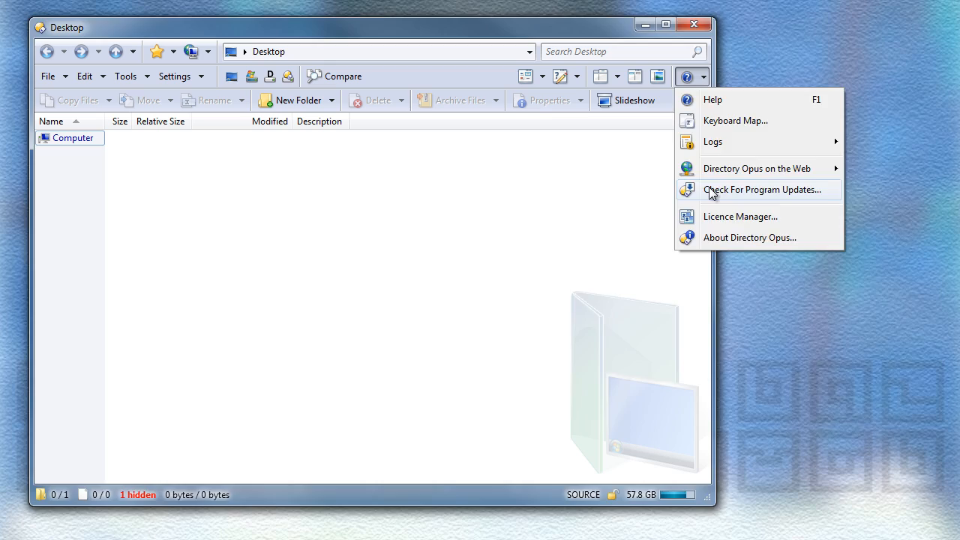
Check for program updates and review the update settings in the News and Updates window
click(762, 189)
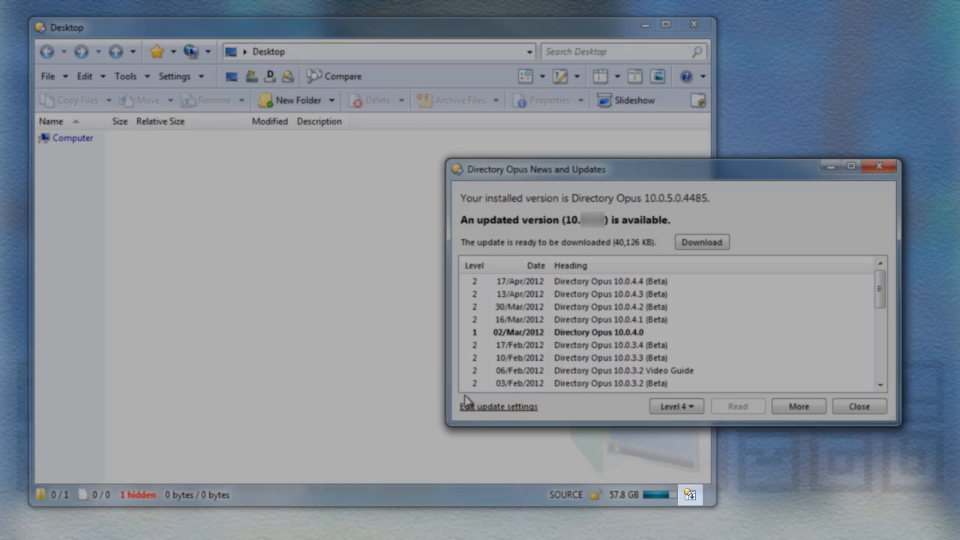
click(498, 405)
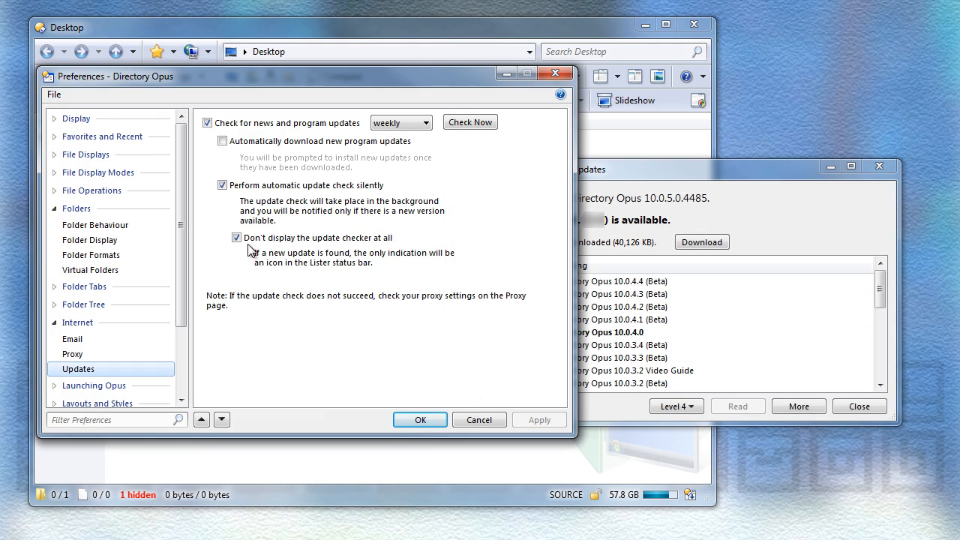
mouse_move(404, 253)
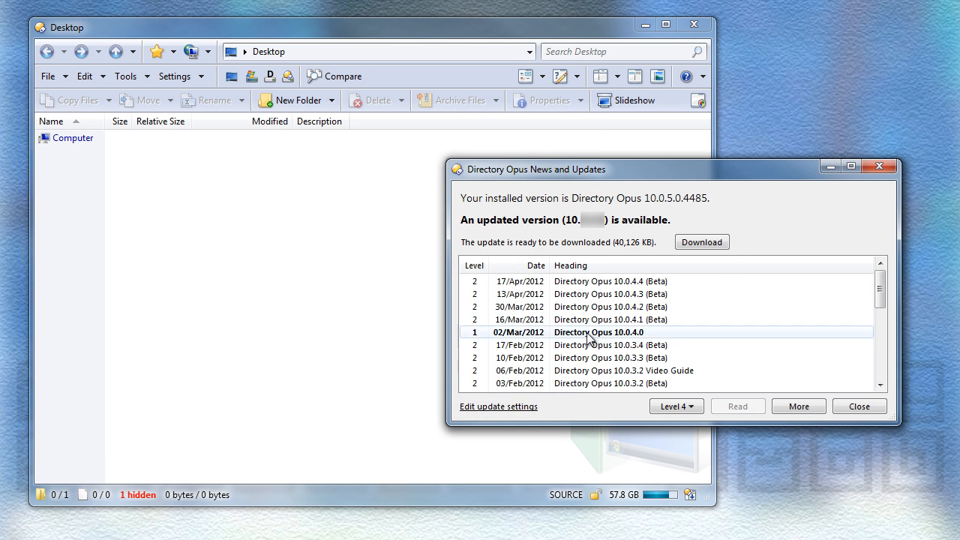
click(858, 405)
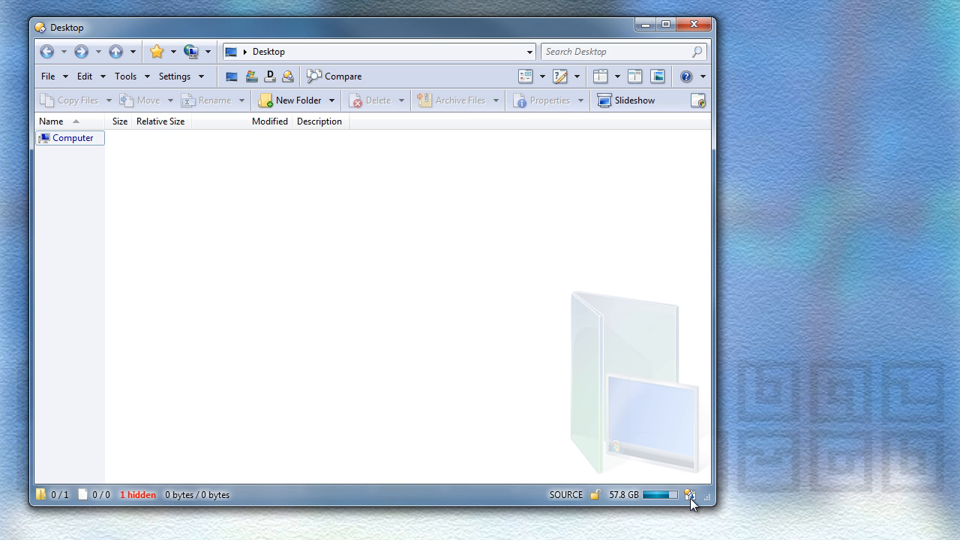
click(690, 494)
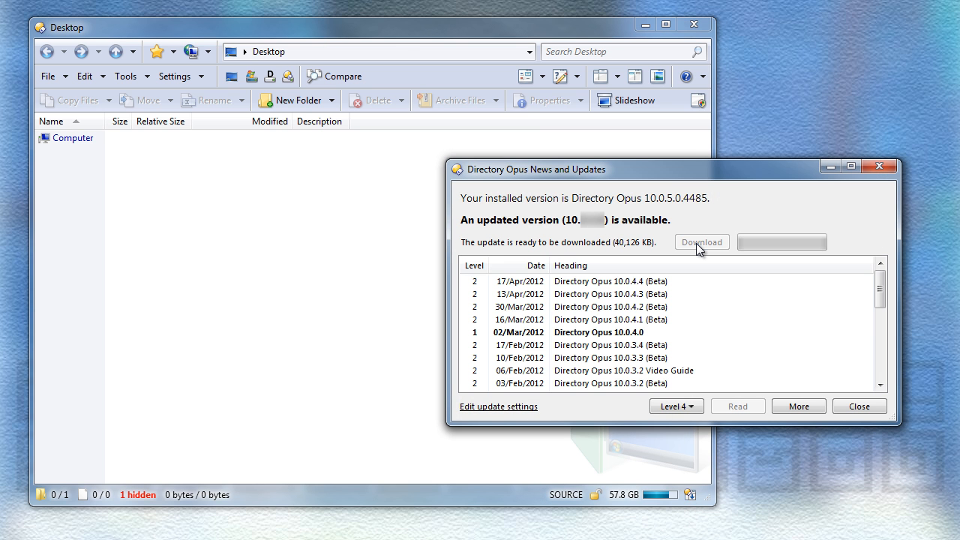
Download the available update and save its installer to the Desktop for later
click(702, 242)
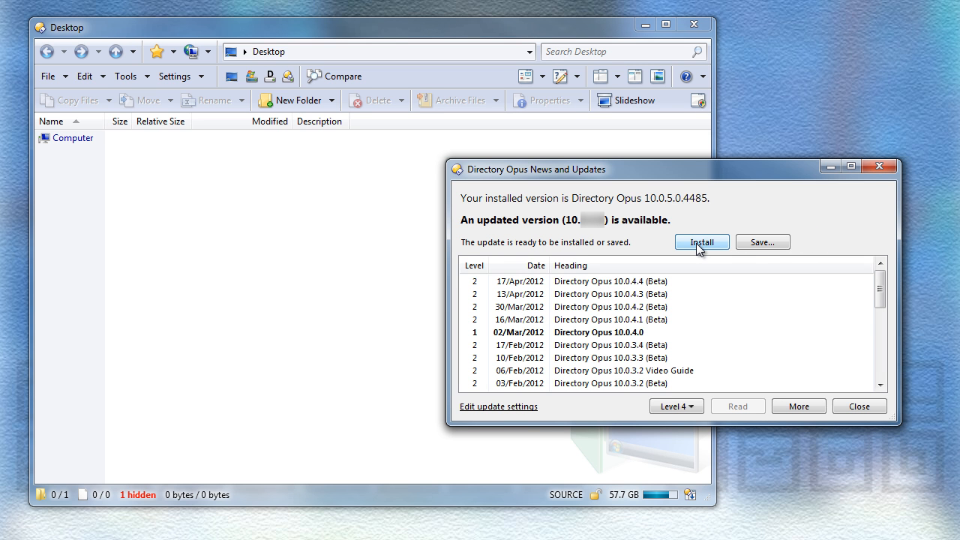
click(762, 241)
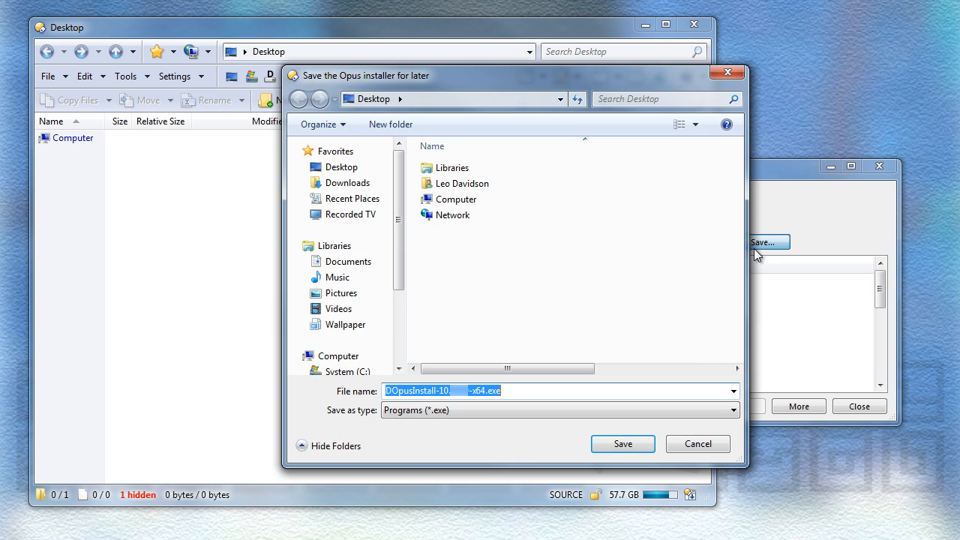
click(622, 444)
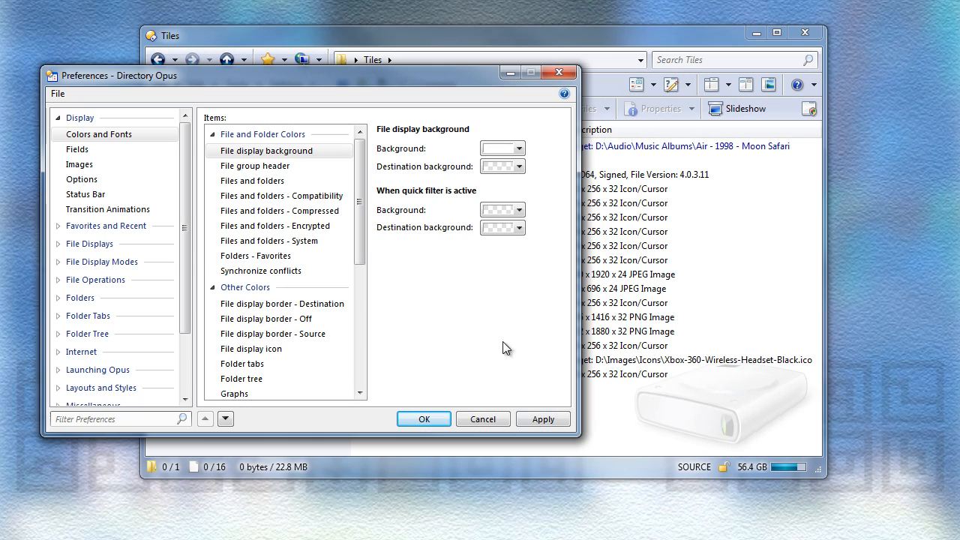
mouse_move(405, 219)
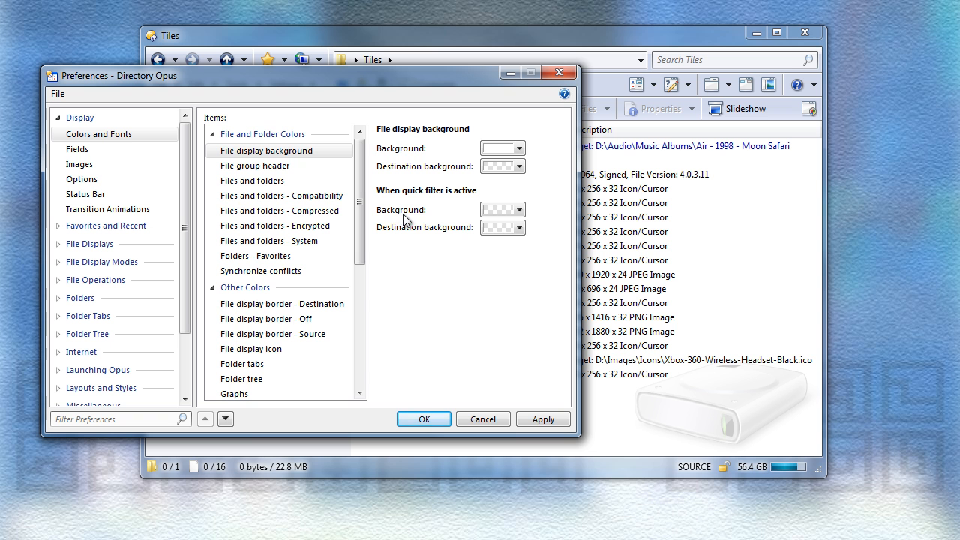
Set the quick-filter file display background to a light red and apply it
click(517, 210)
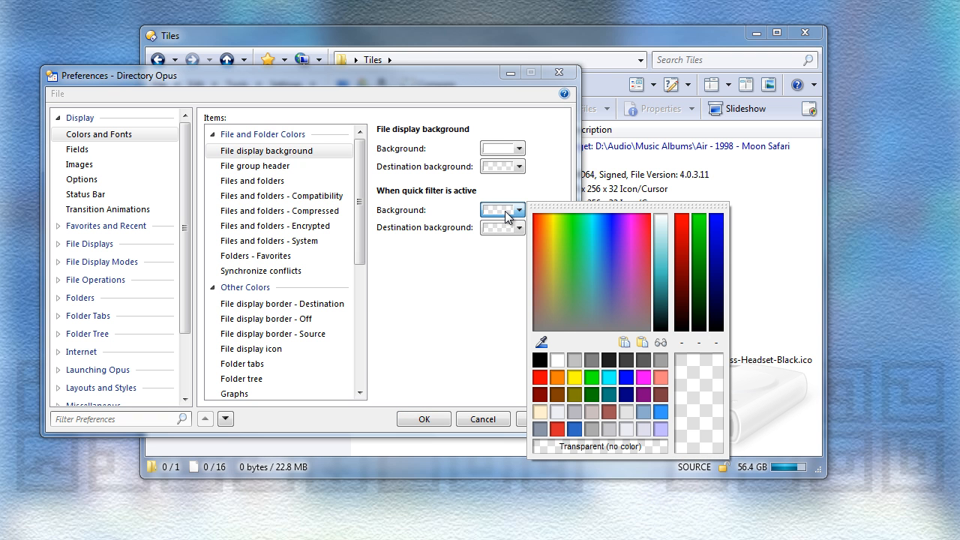
click(538, 378)
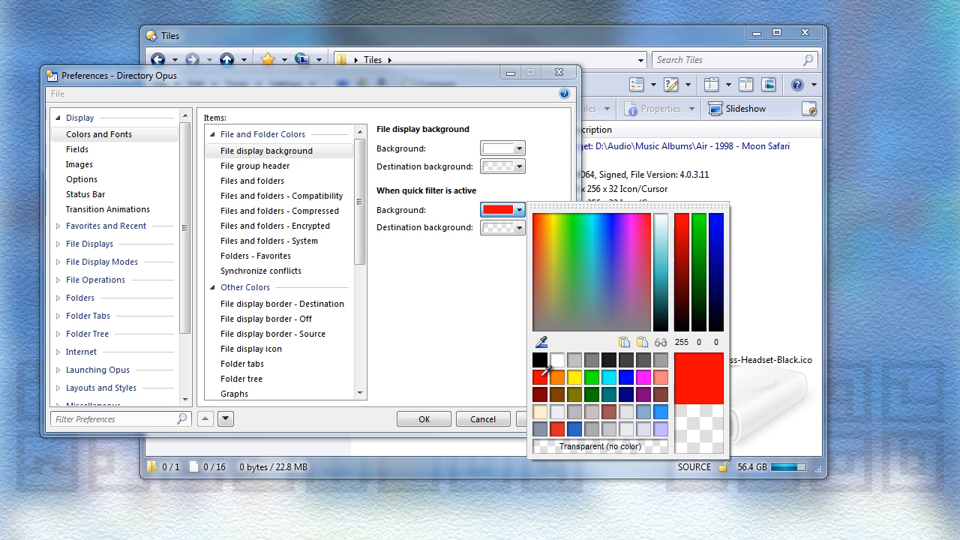
click(658, 247)
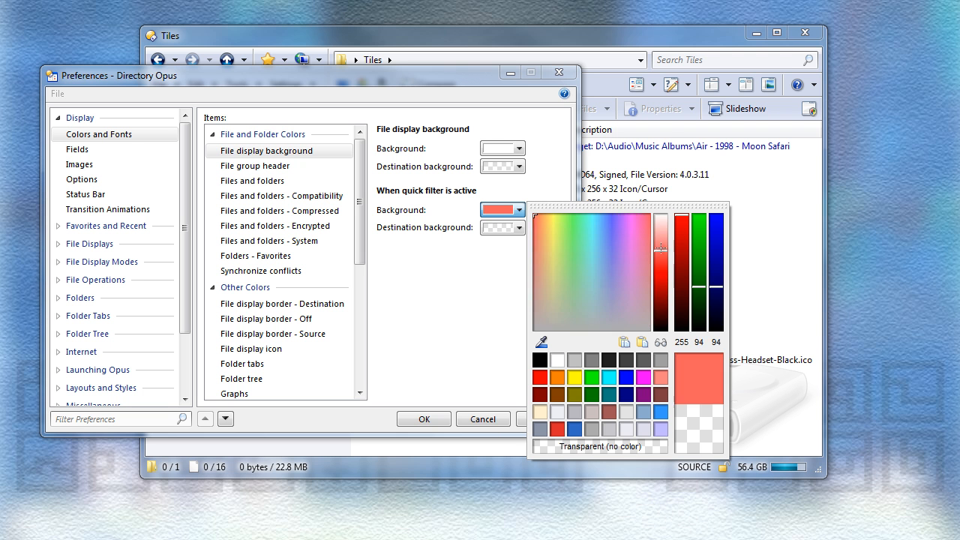
click(465, 303)
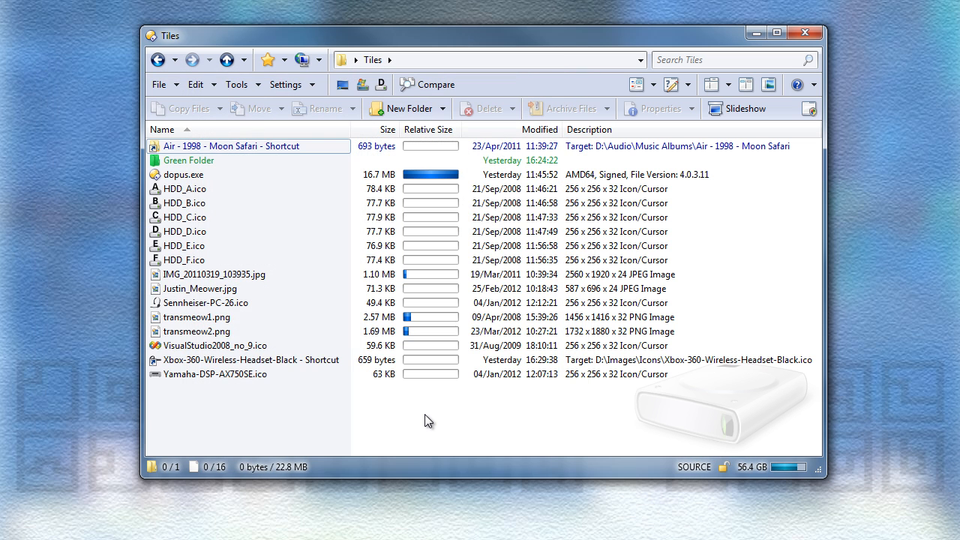
Filter Tiles by '*meow', then by the .exe and .ico extensions instead
text(*meow*)
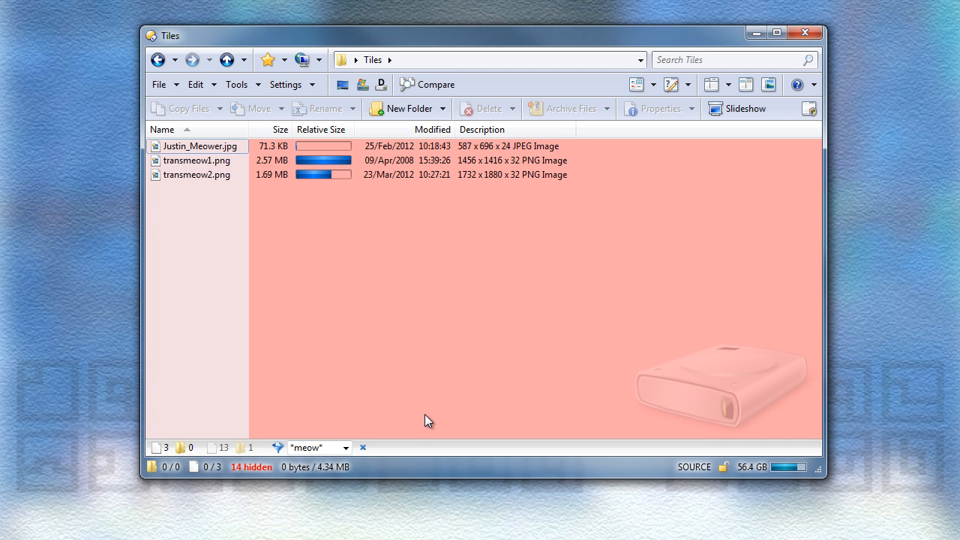
click(345, 447)
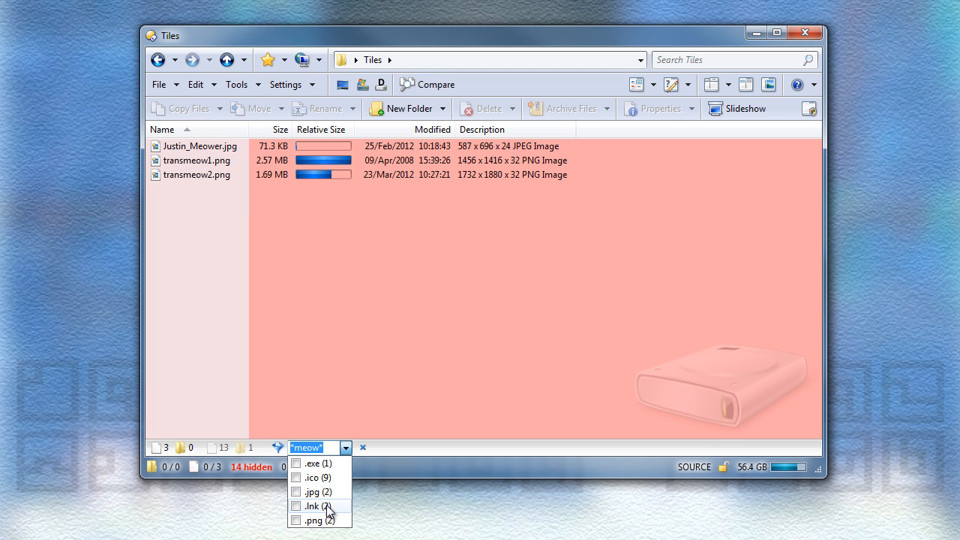
click(311, 462)
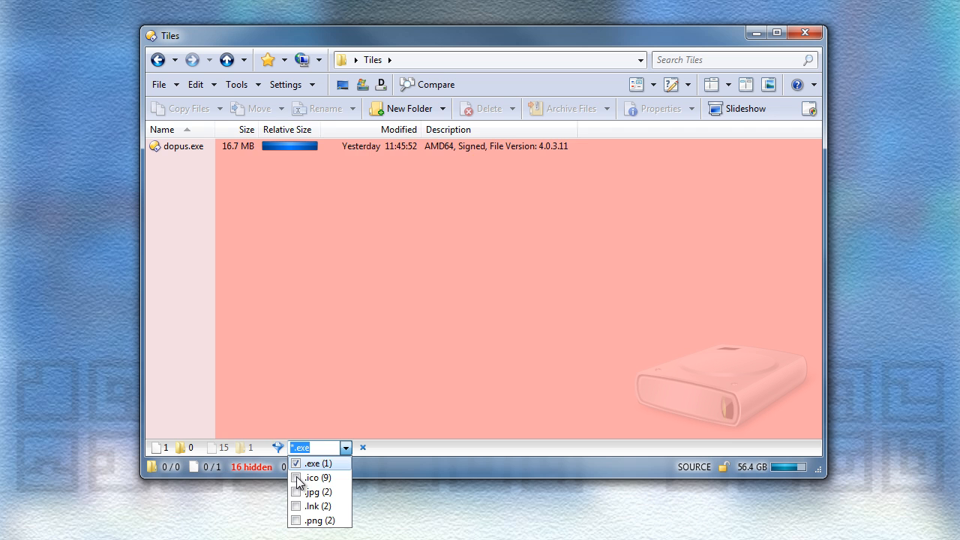
click(297, 477)
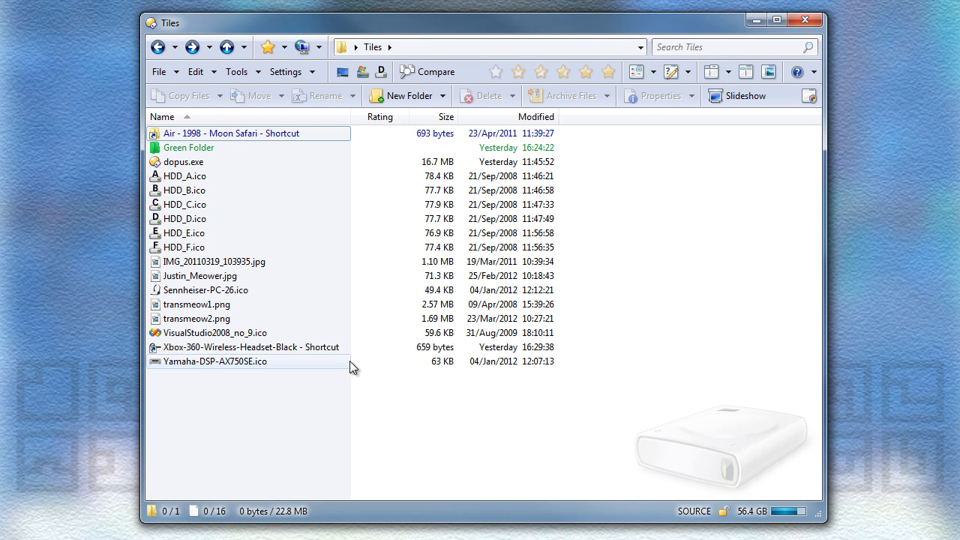
mouse_move(411, 222)
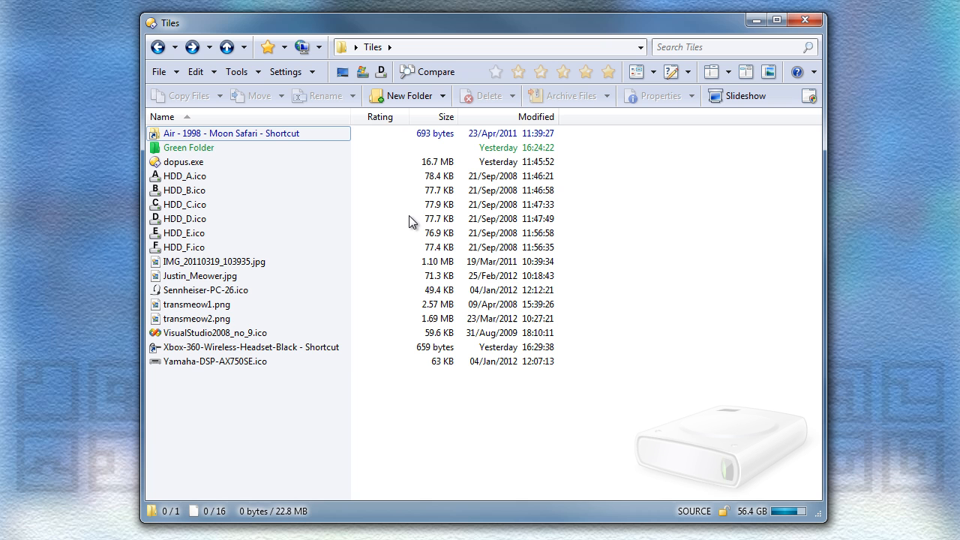
Select an HDD icon file and give it a star rating from the rating toolbar
click(184, 176)
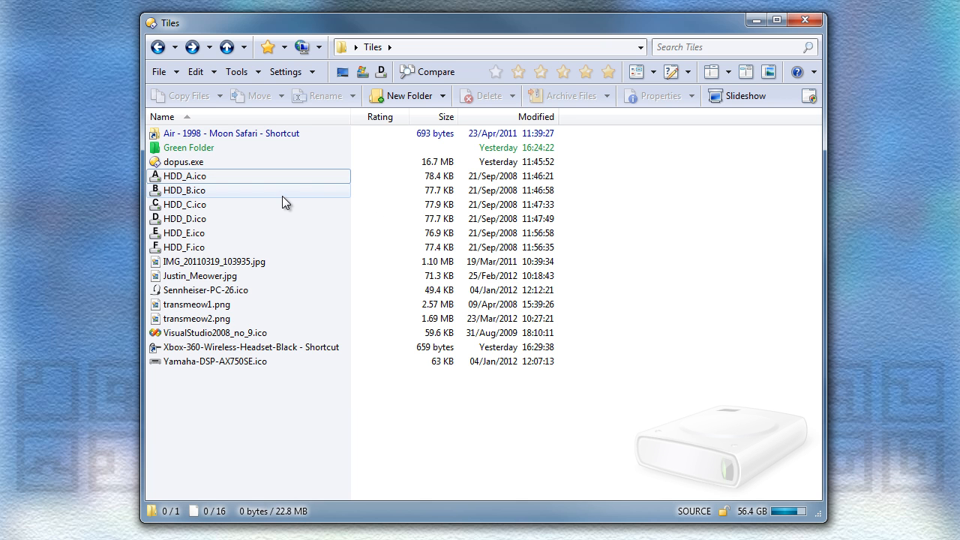
click(540, 72)
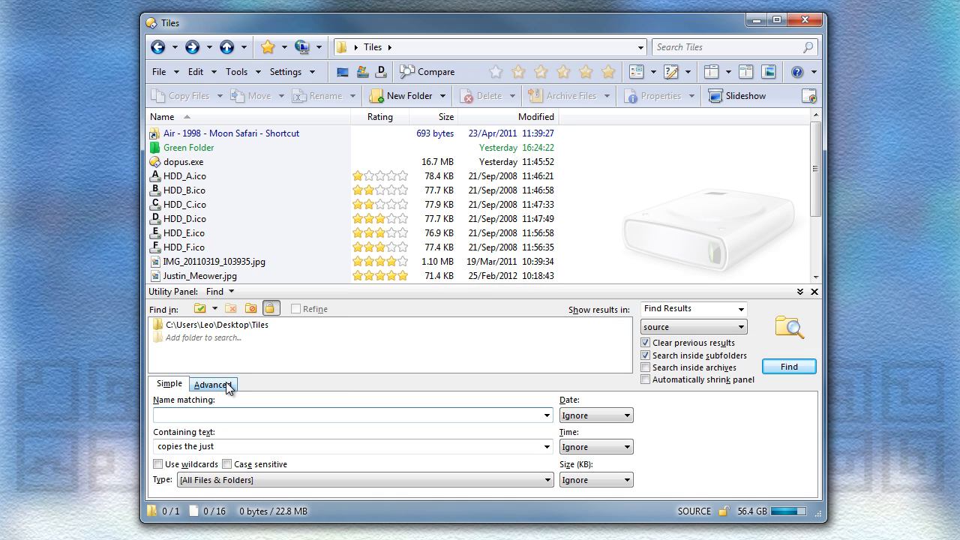
Run an Advanced find for files rated at least 4 stars, listing the two JPEGs
click(213, 384)
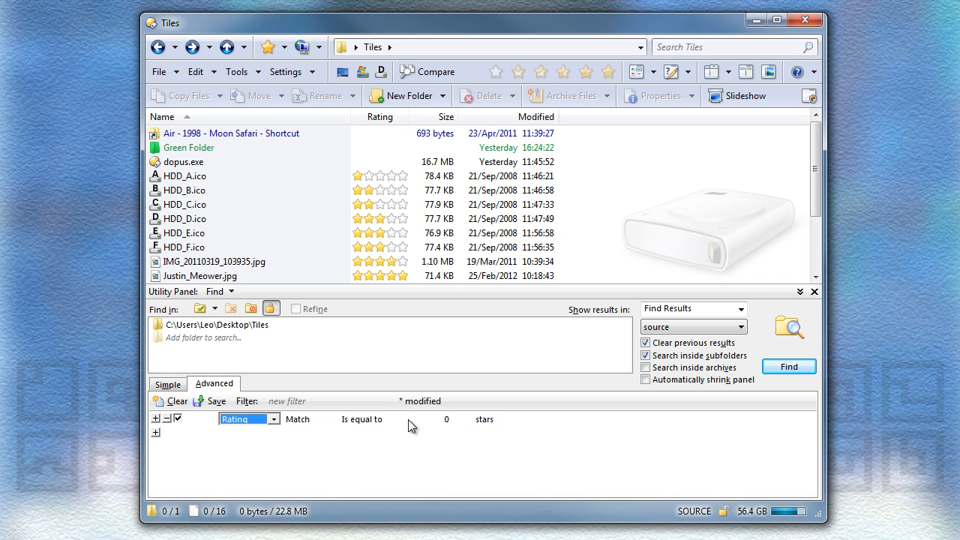
click(387, 418)
text(4)
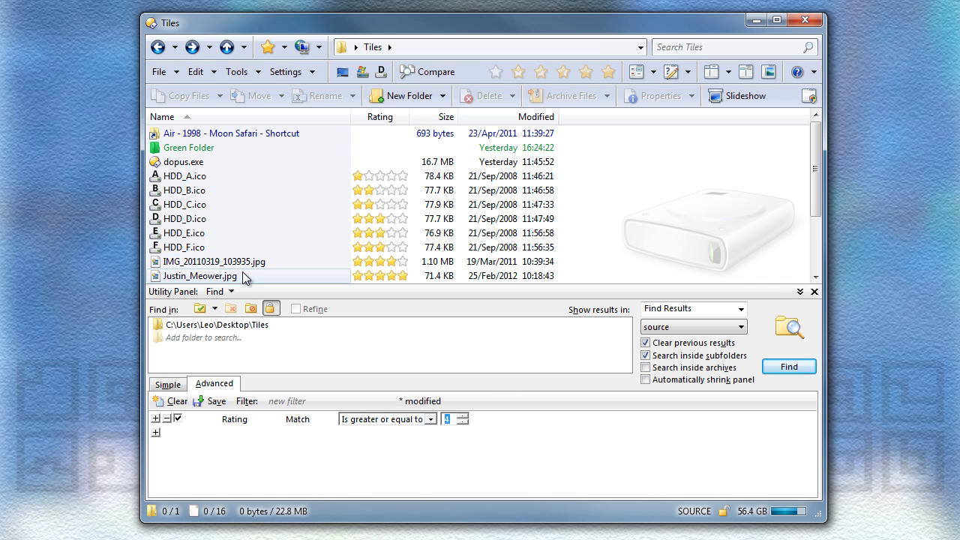
mouse_move(774, 384)
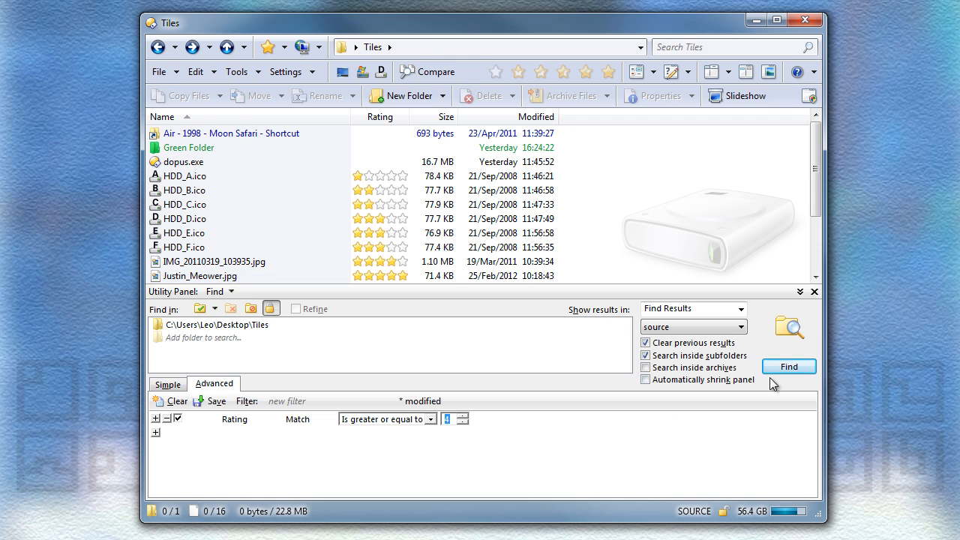
click(789, 366)
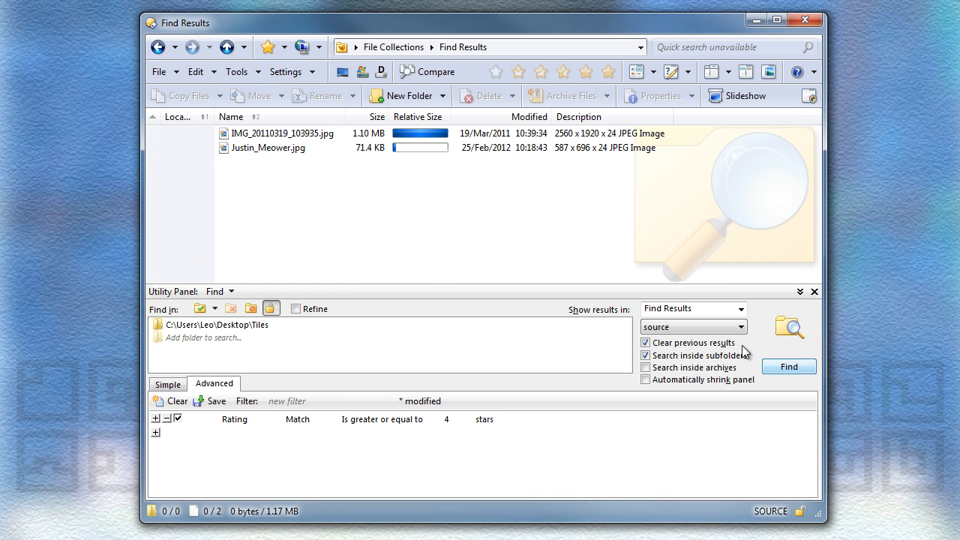
mouse_move(329, 177)
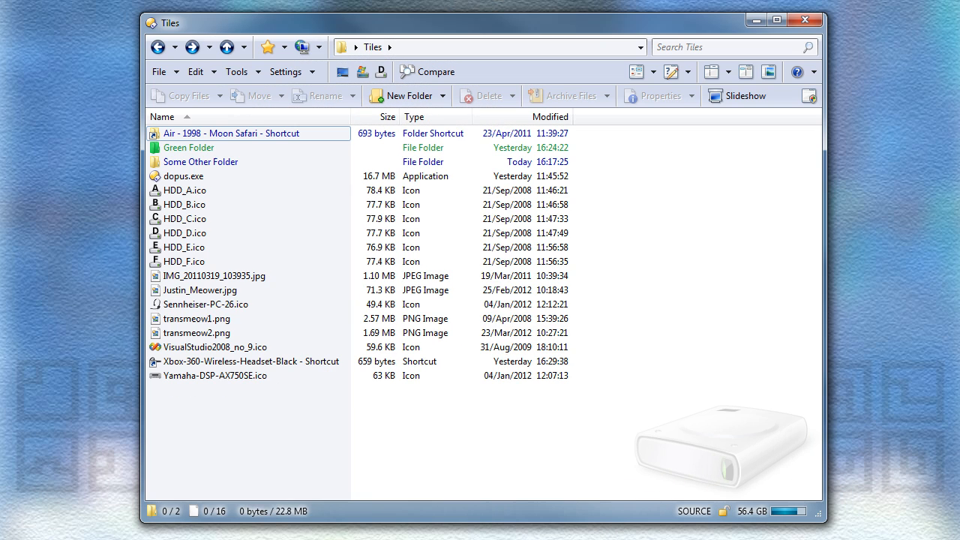
Group Tiles by name, then by type, and remove the Type column
right_click(414, 117)
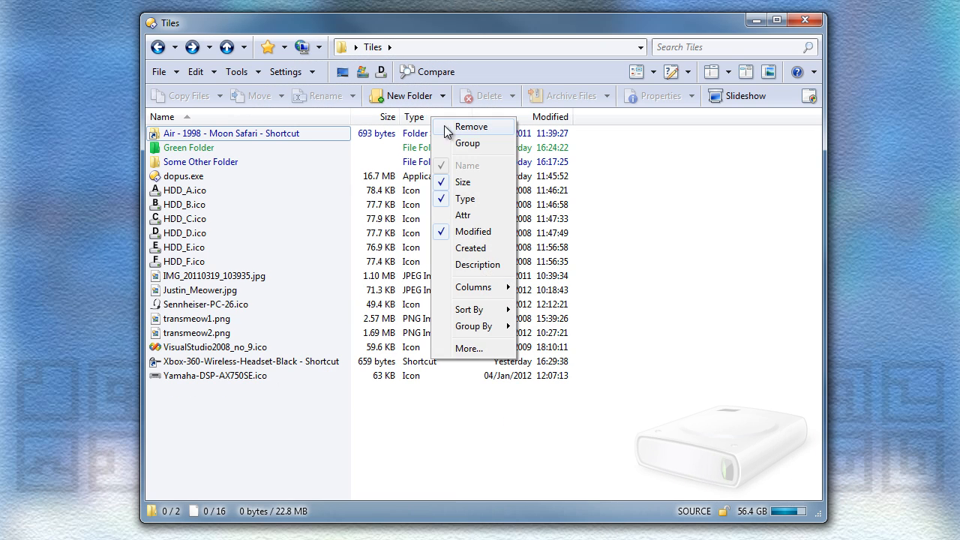
mouse_move(468, 144)
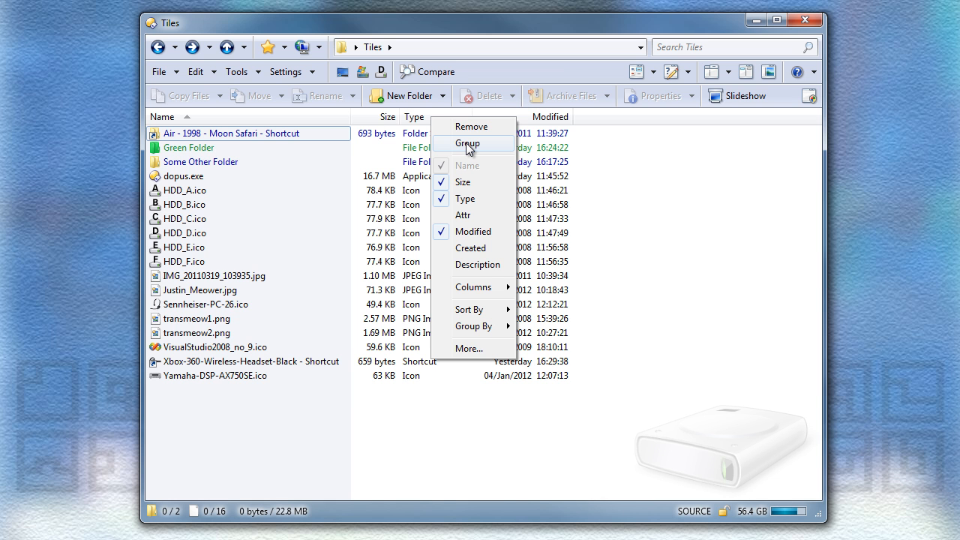
click(468, 144)
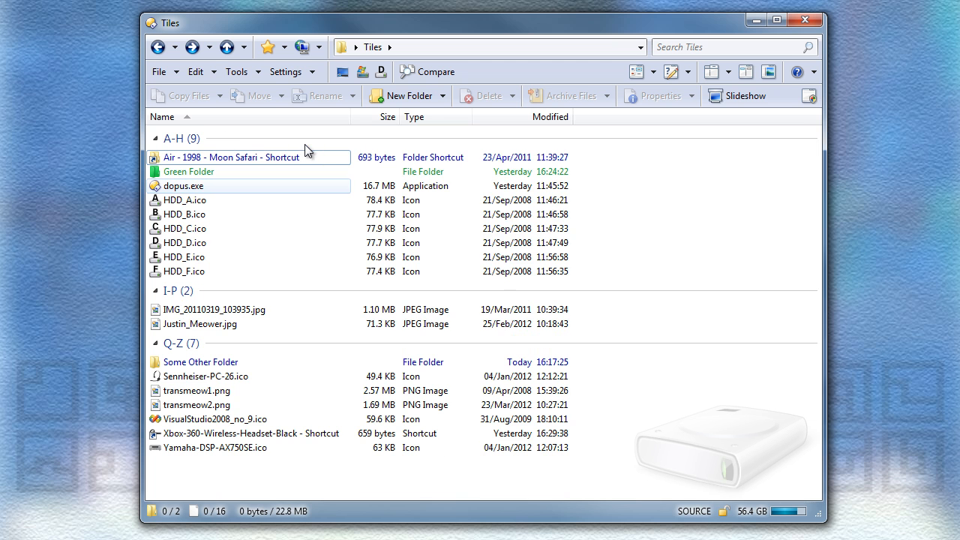
right_click(414, 117)
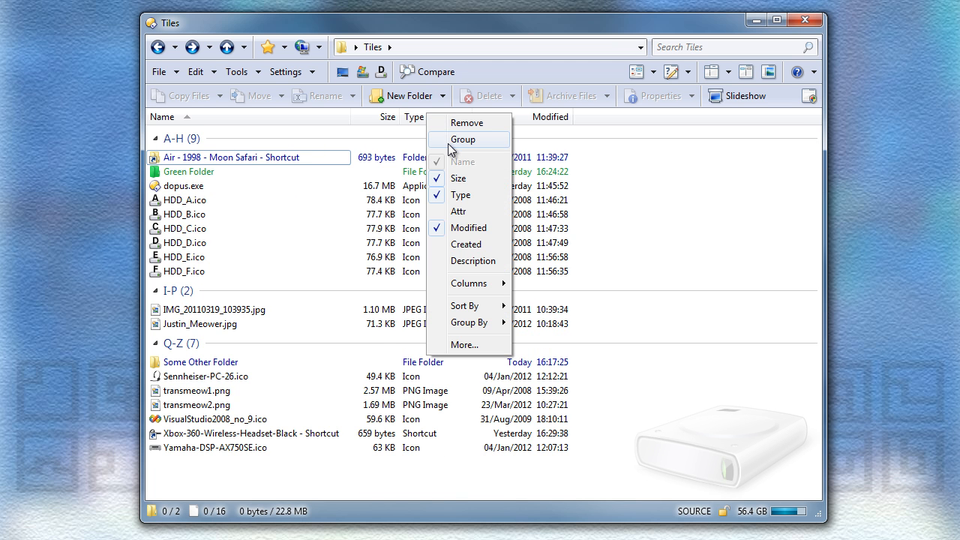
click(462, 138)
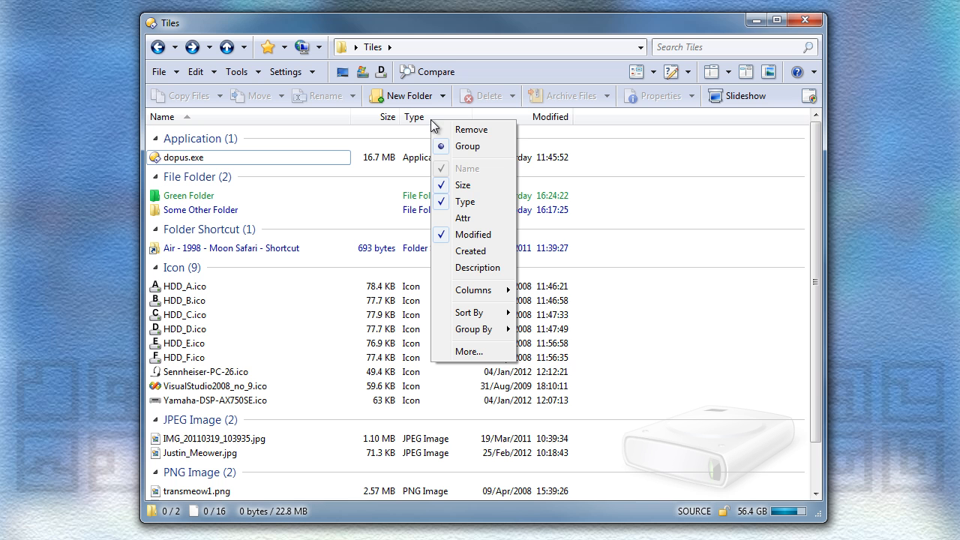
click(465, 201)
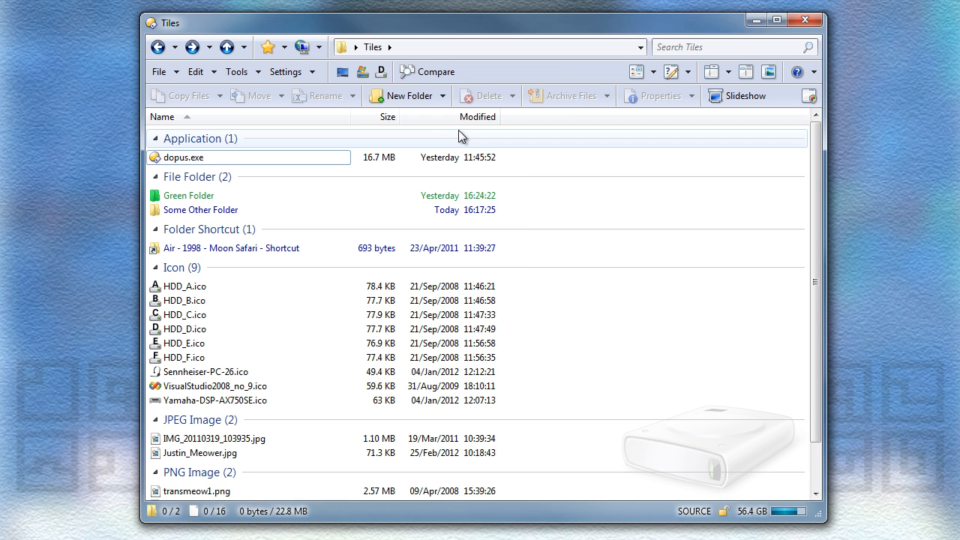
mouse_move(618, 378)
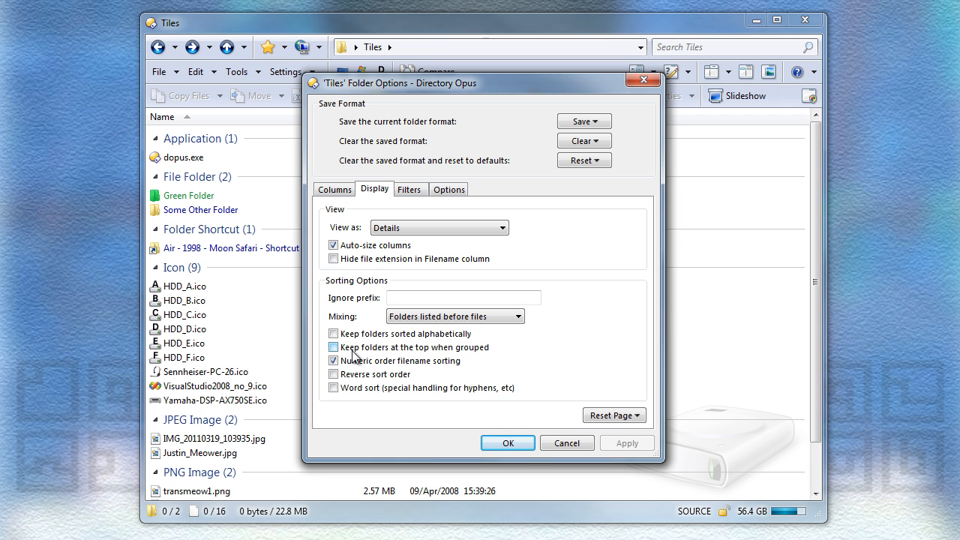
Enable 'Keep folders at the top when grouped' in Folder Options > Display
click(333, 346)
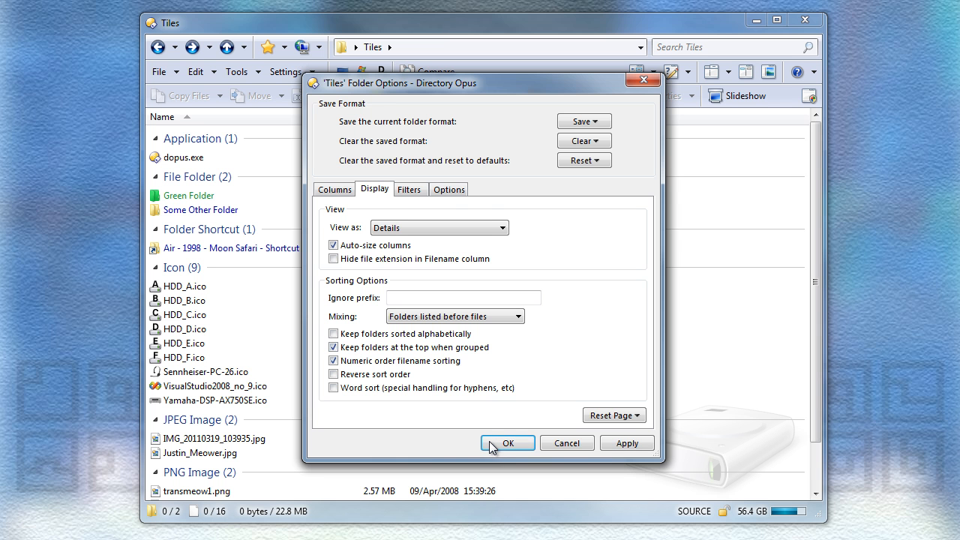
click(507, 442)
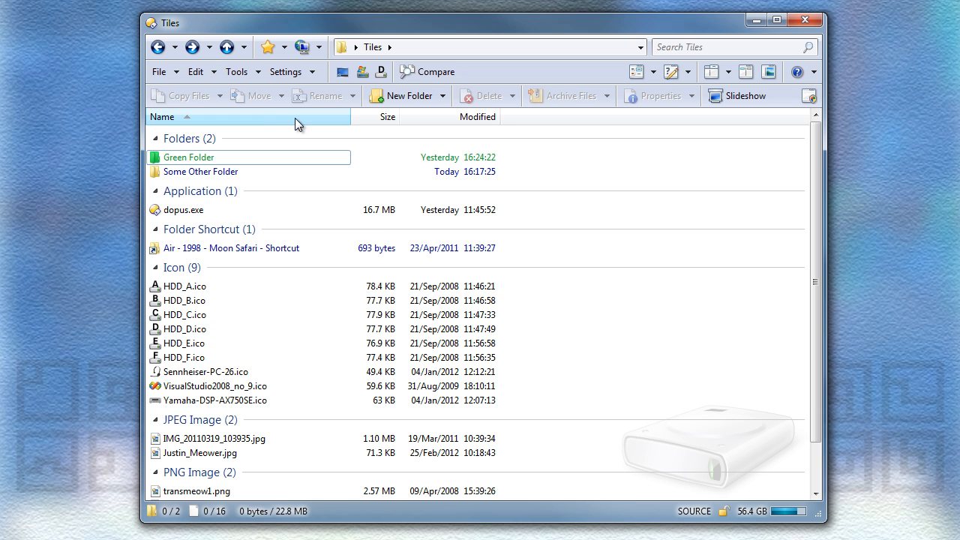
Regroup the Tiles listing by name and then by size via the column headers
click(387, 117)
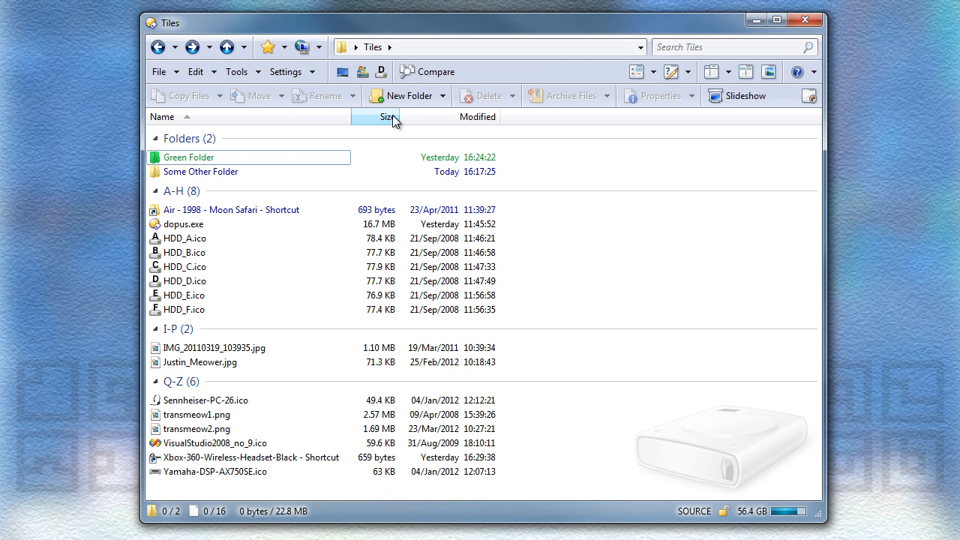
click(387, 117)
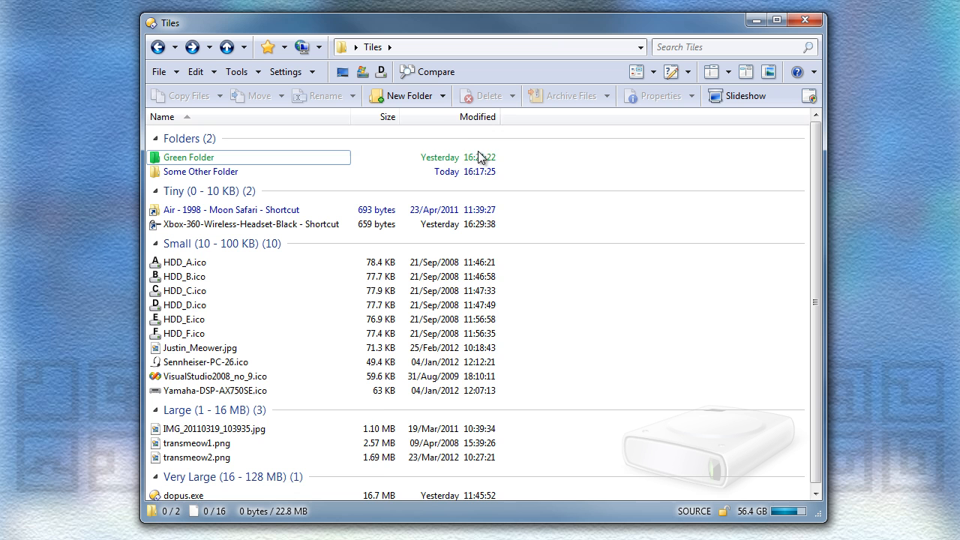
click(477, 117)
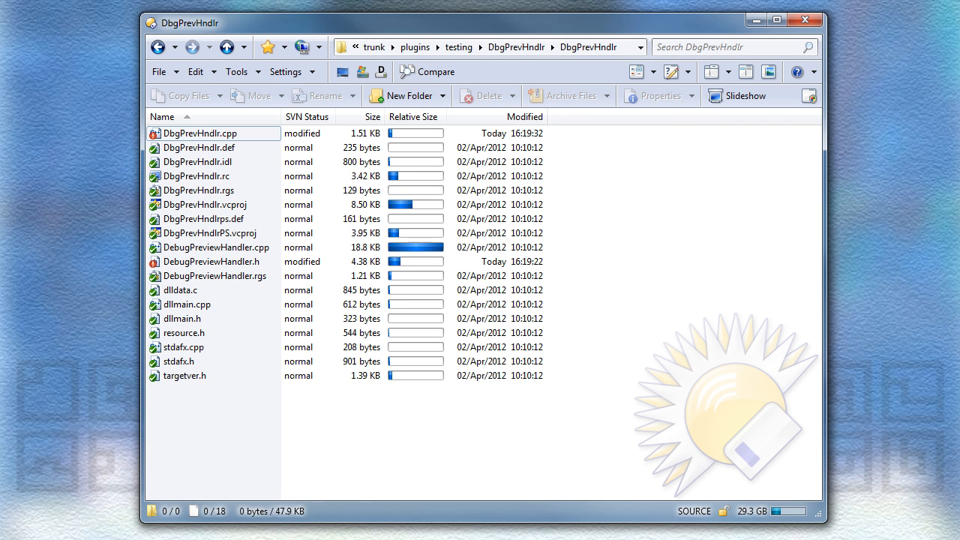
mouse_move(309, 154)
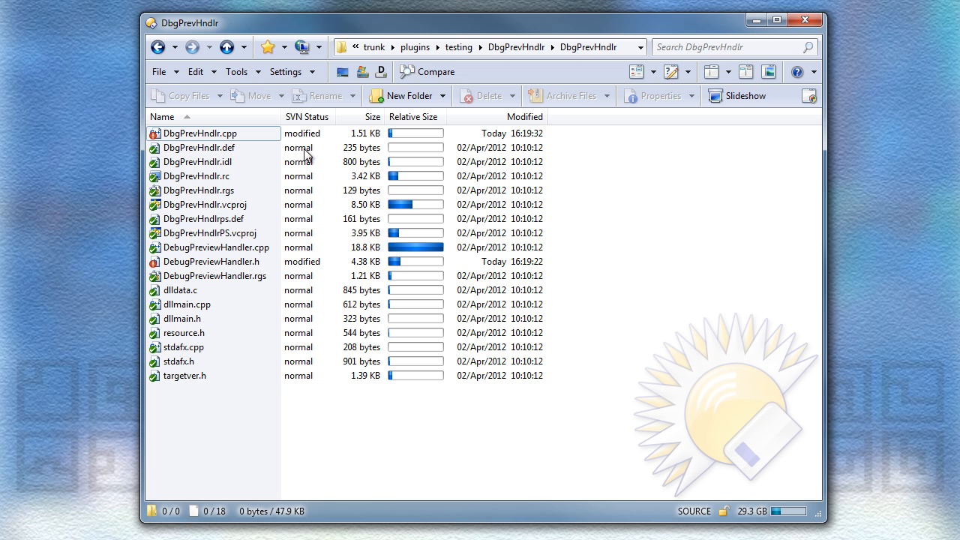
Add the SVN status column to the DbgPrevHndlr folder listing via the header menu
right_click(306, 117)
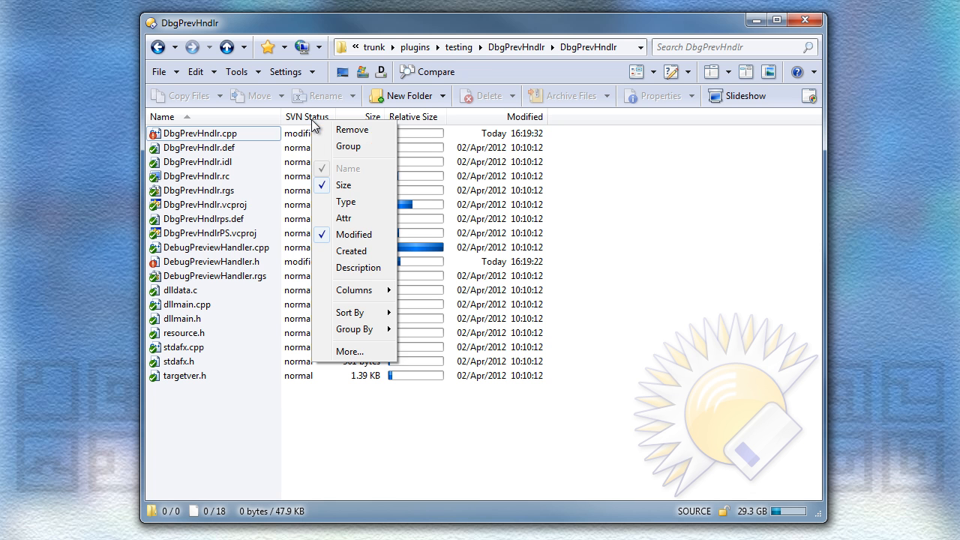
click(348, 147)
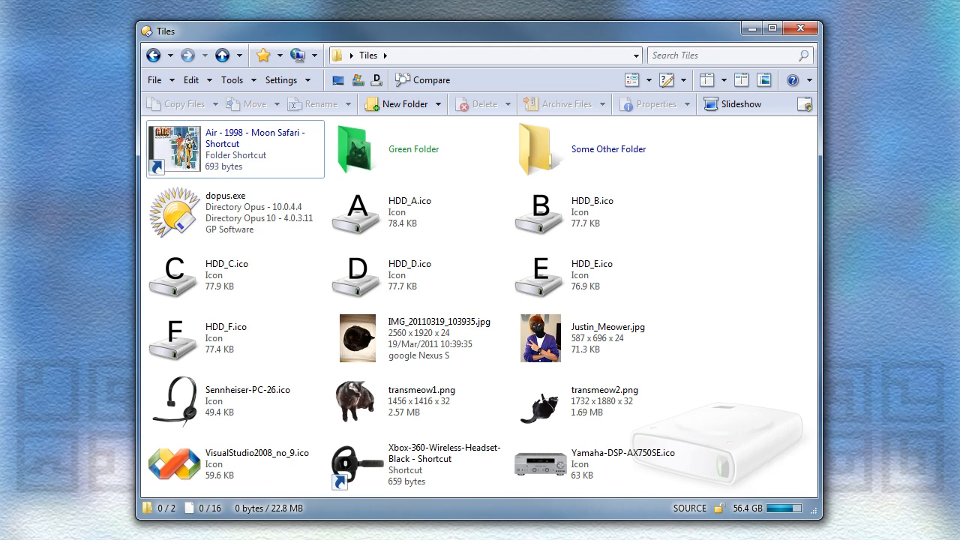
Show the Tiles folder as thumbnails and filter it to *.(jpg|png) images
click(180, 463)
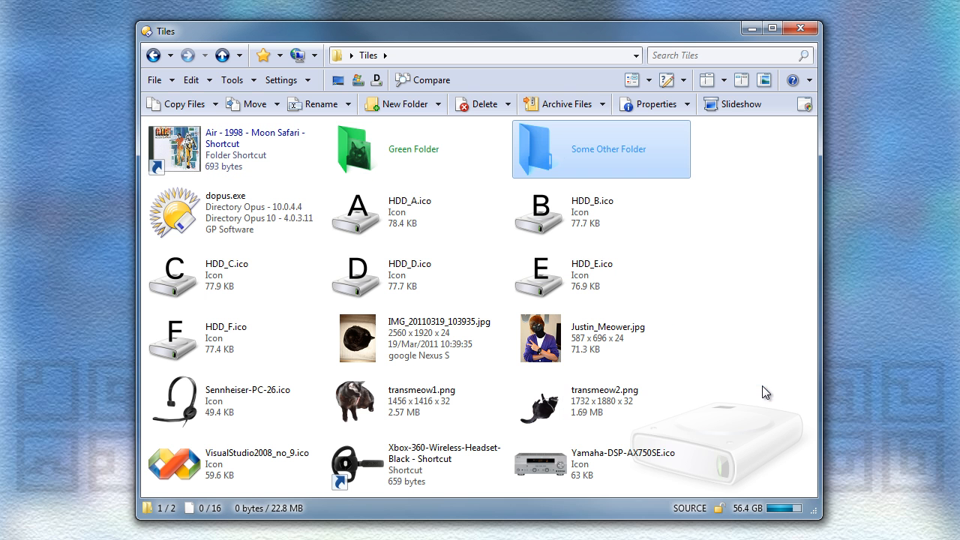
right_click(600, 149)
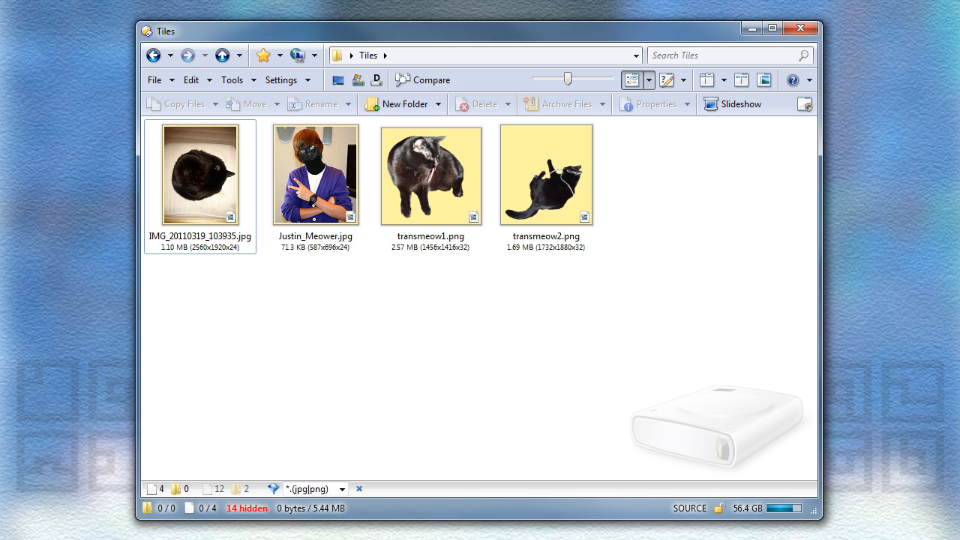
Make thumbnails of the two selected JPGs and view the new Justin_Meower-thumbs.png
click(315, 174)
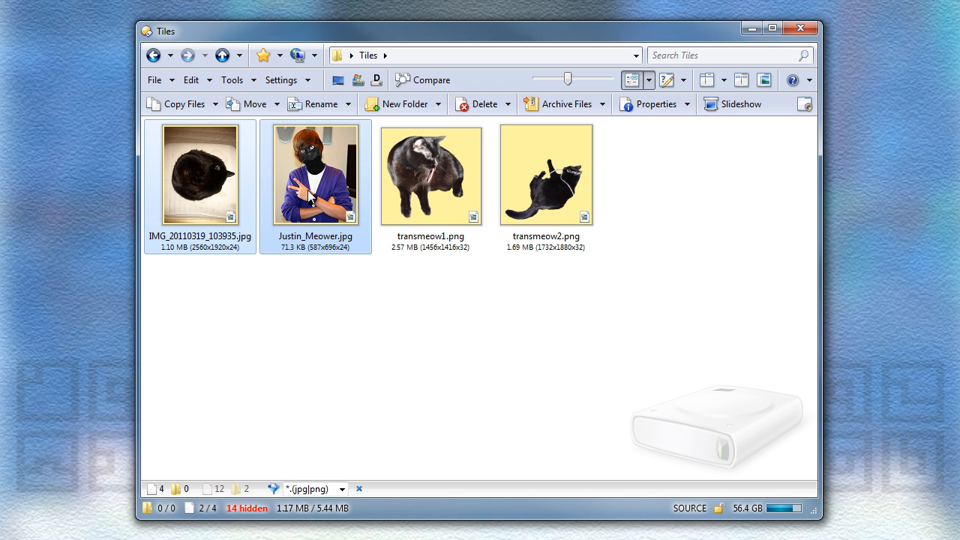
click(237, 81)
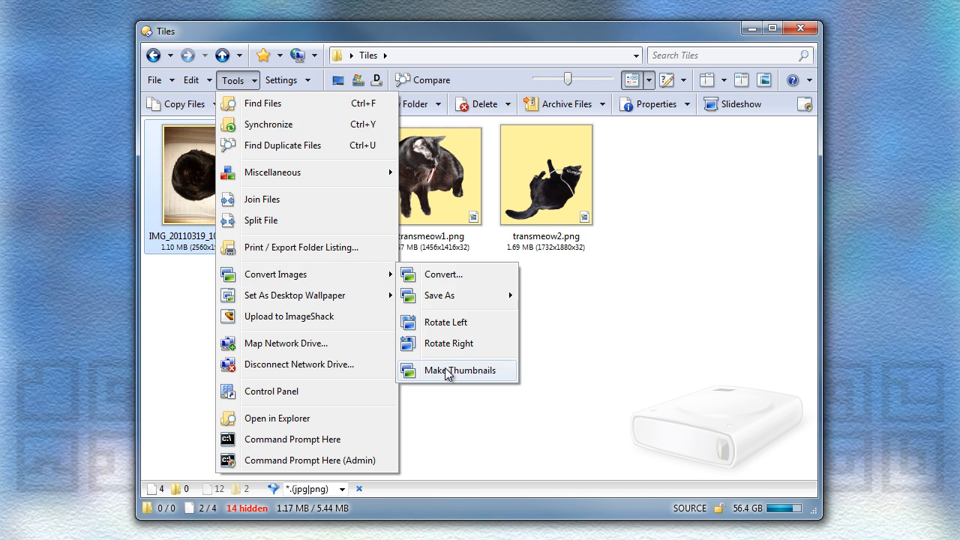
click(461, 370)
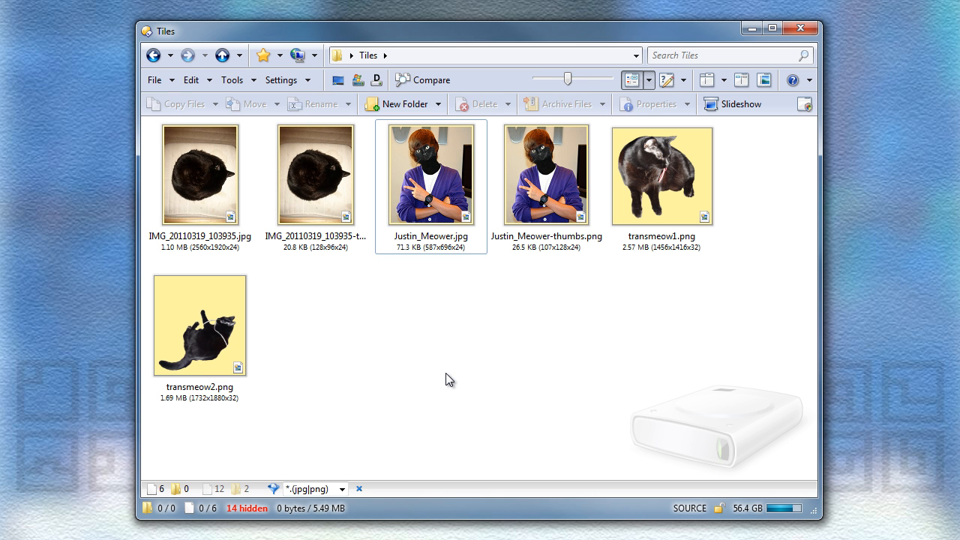
mouse_move(453, 213)
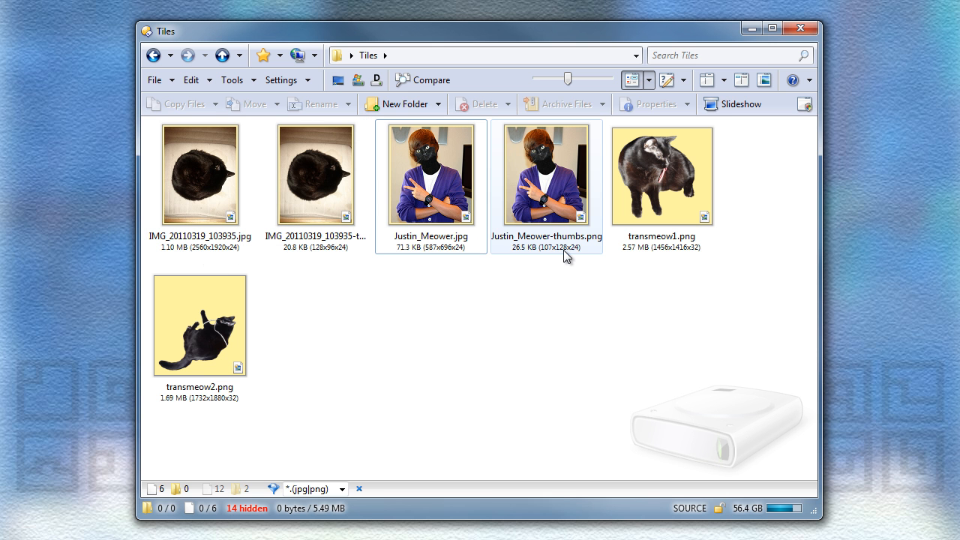
double_click(430, 174)
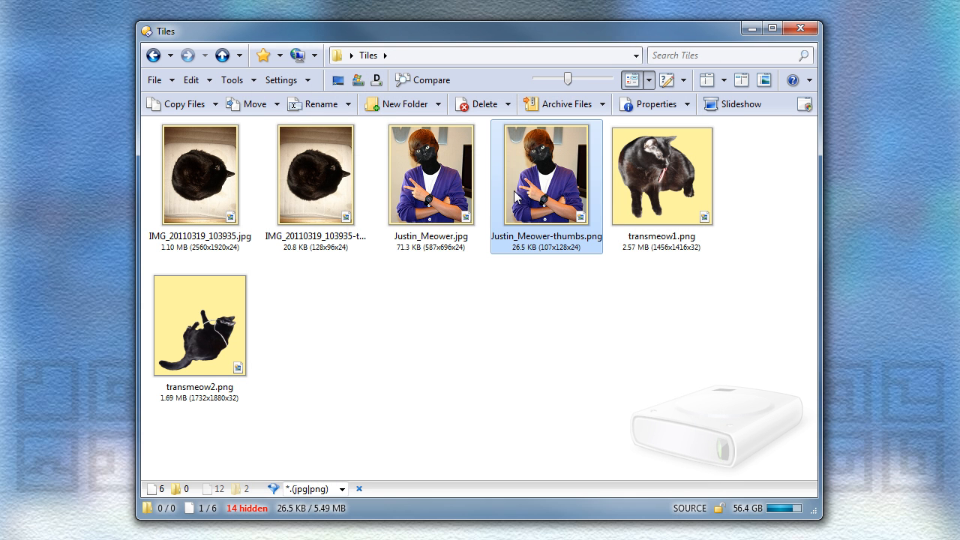
In Preferences, filter 'rel b' and enable Overlay relative dimension bars for thumbnails
click(282, 79)
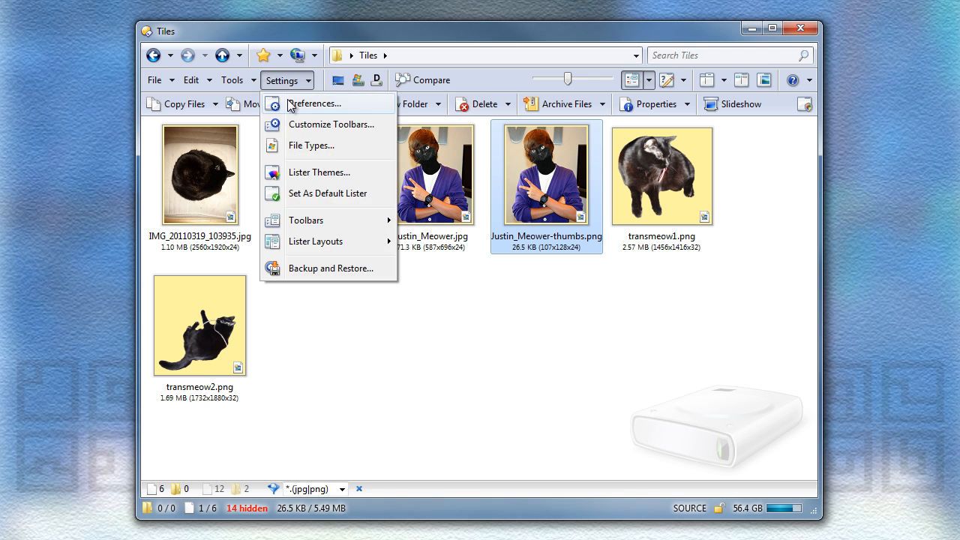
click(315, 104)
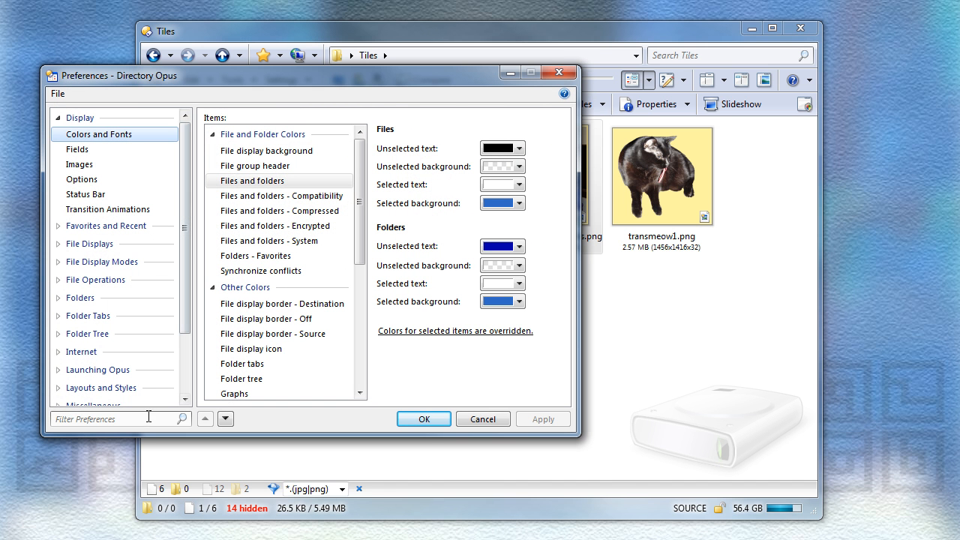
text(rel bars)
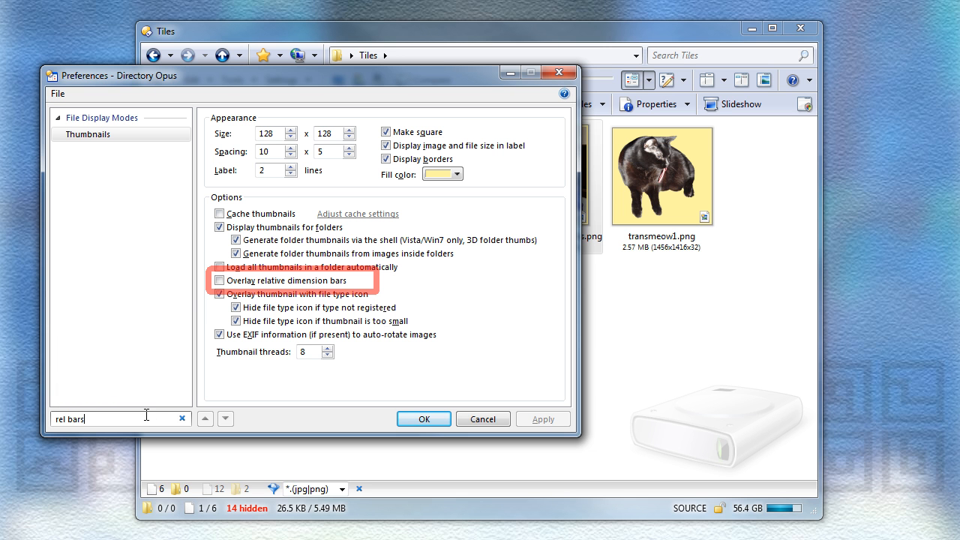
click(219, 280)
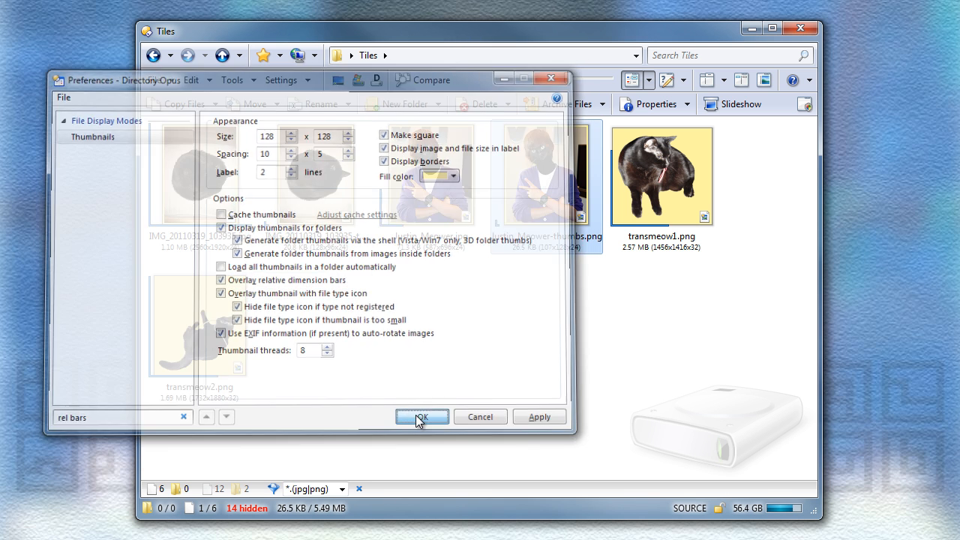
click(421, 417)
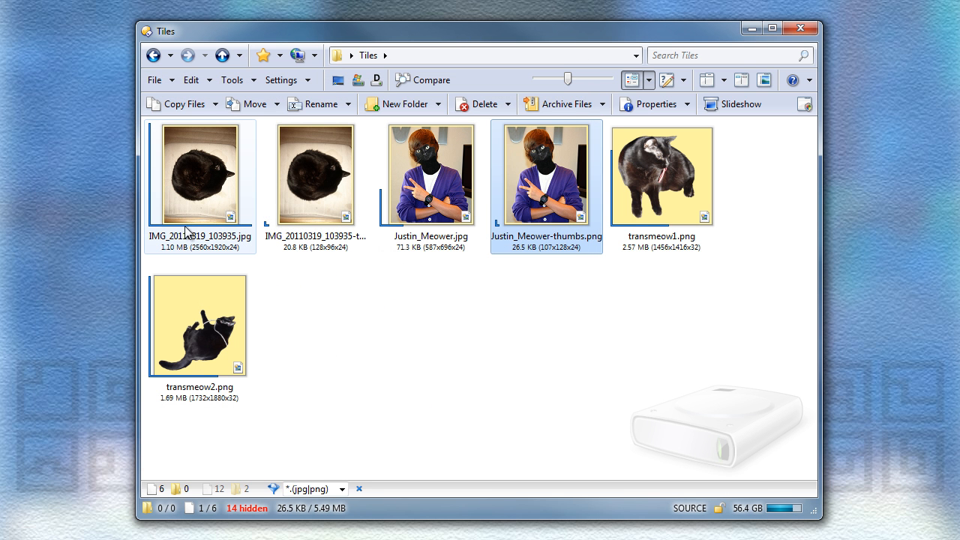
mouse_move(222, 231)
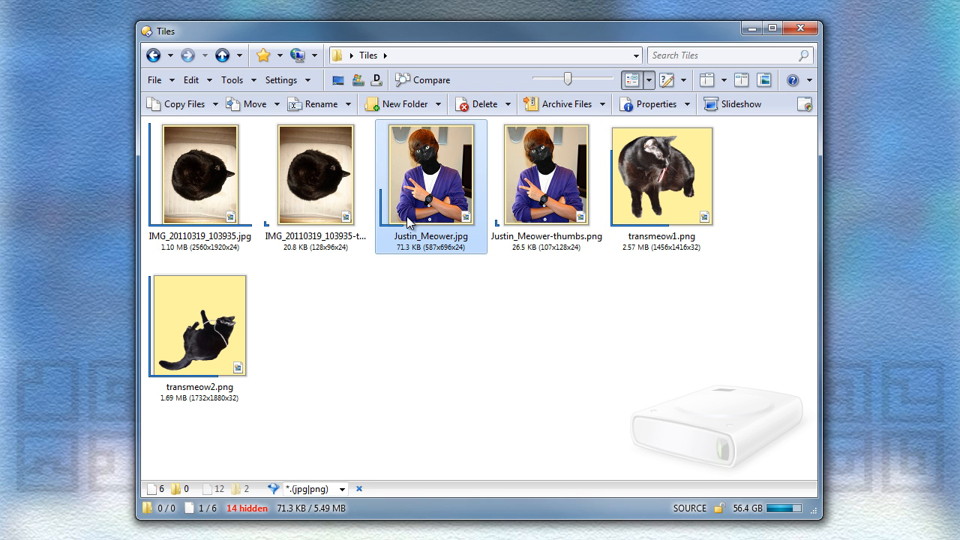
mouse_move(432, 387)
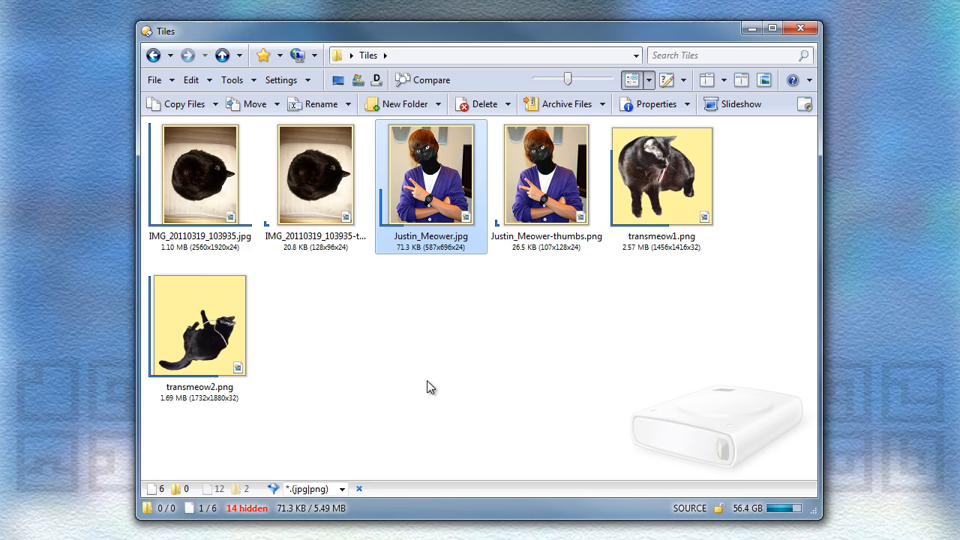
Enable the CB7 and CBR comic archive plugins in Preferences > Archive and VFS Plugins
click(288, 81)
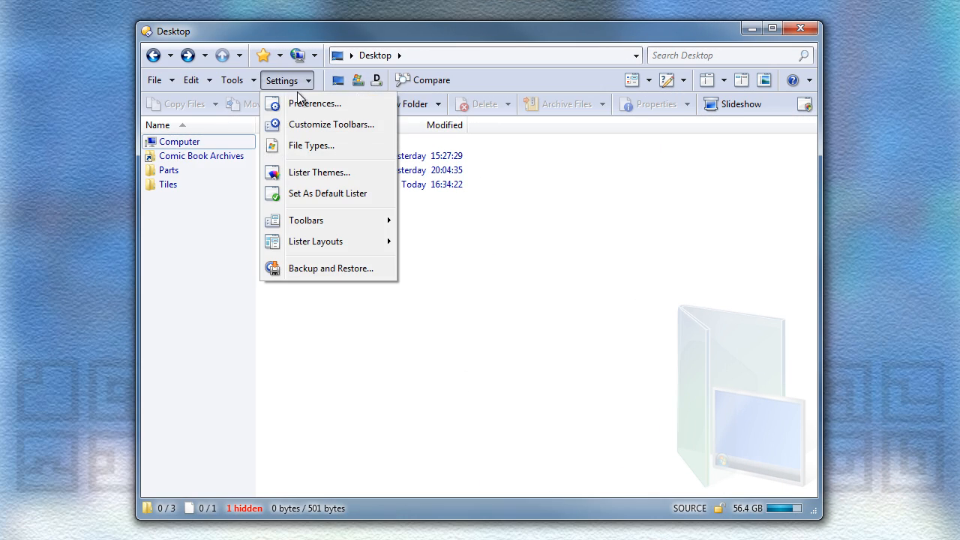
click(315, 102)
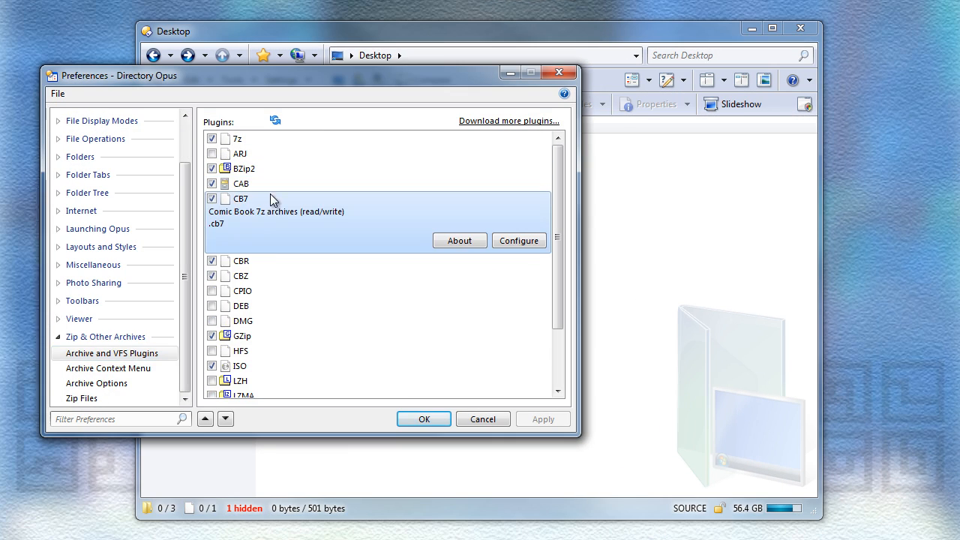
click(242, 228)
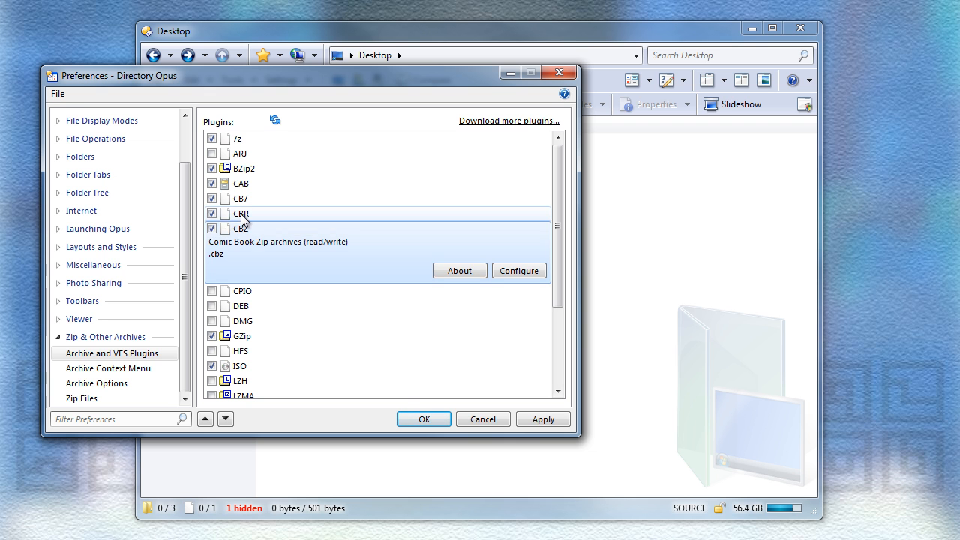
click(240, 198)
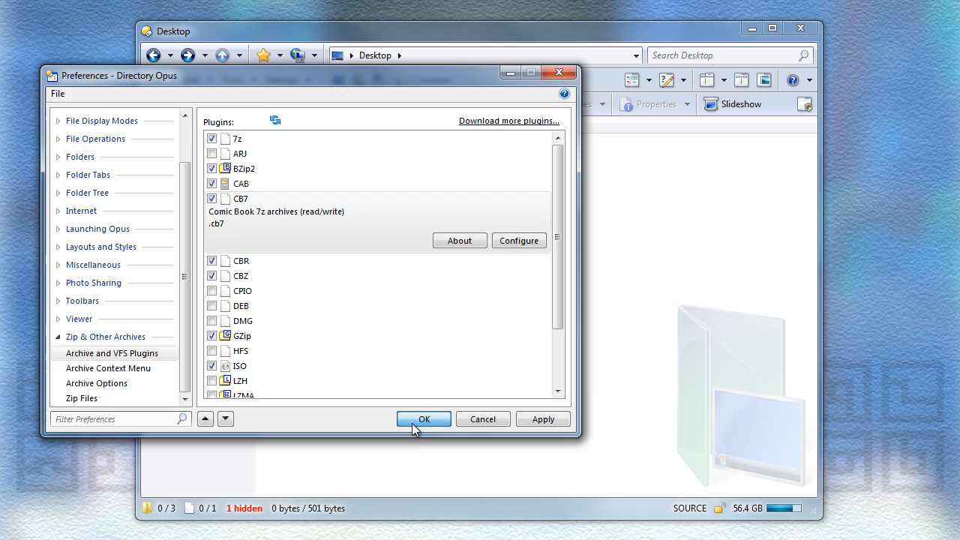
click(423, 419)
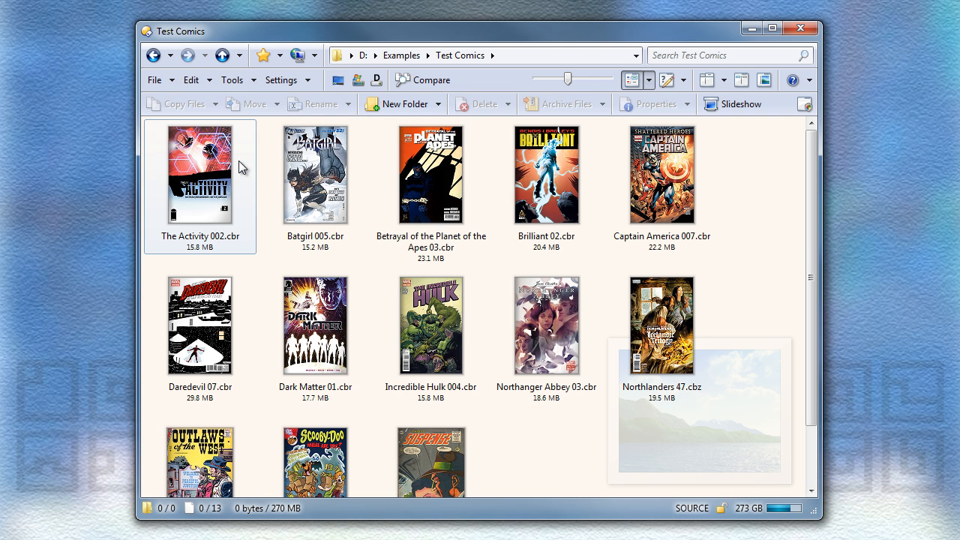
Browse into the This is Suspense 025.cbr comic archive to view its pages, then return to Desktop
click(546, 324)
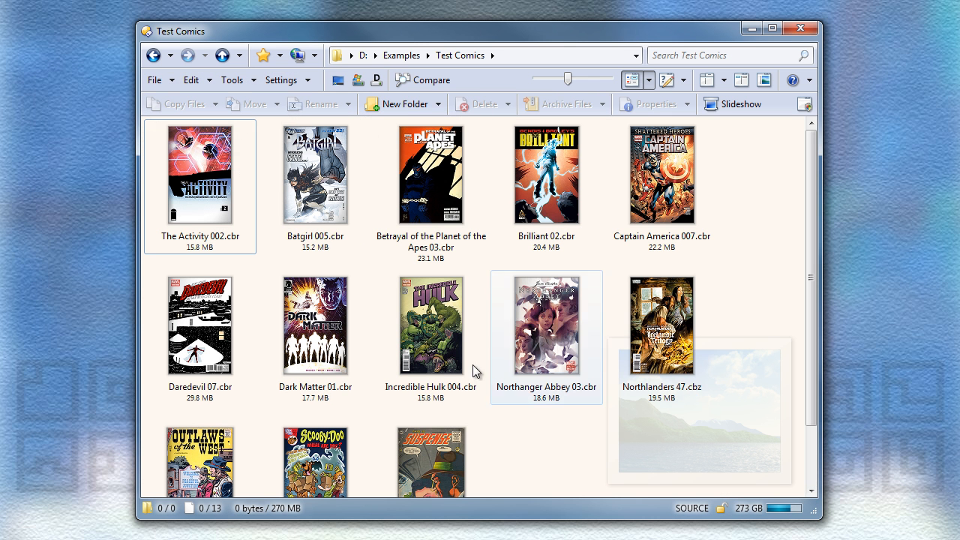
scroll(down, 3)
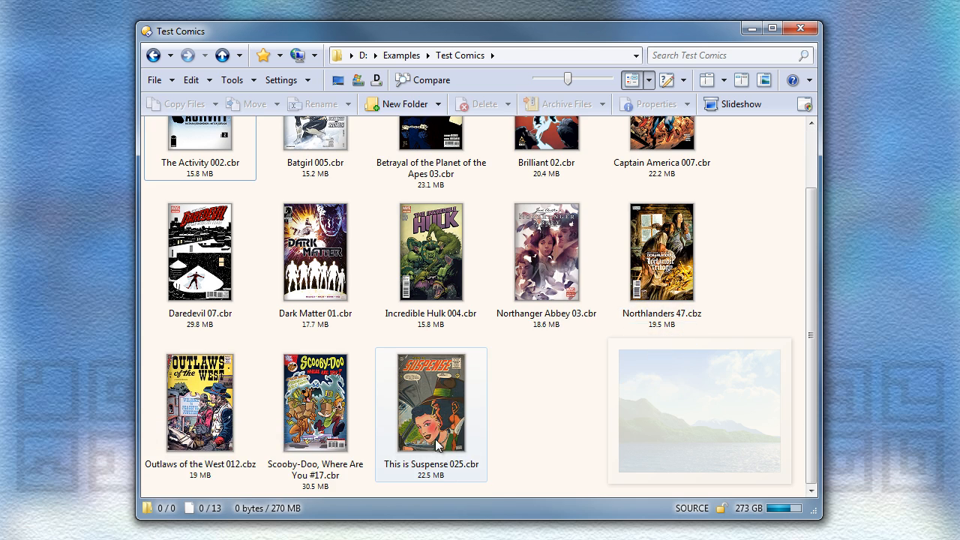
double_click(430, 402)
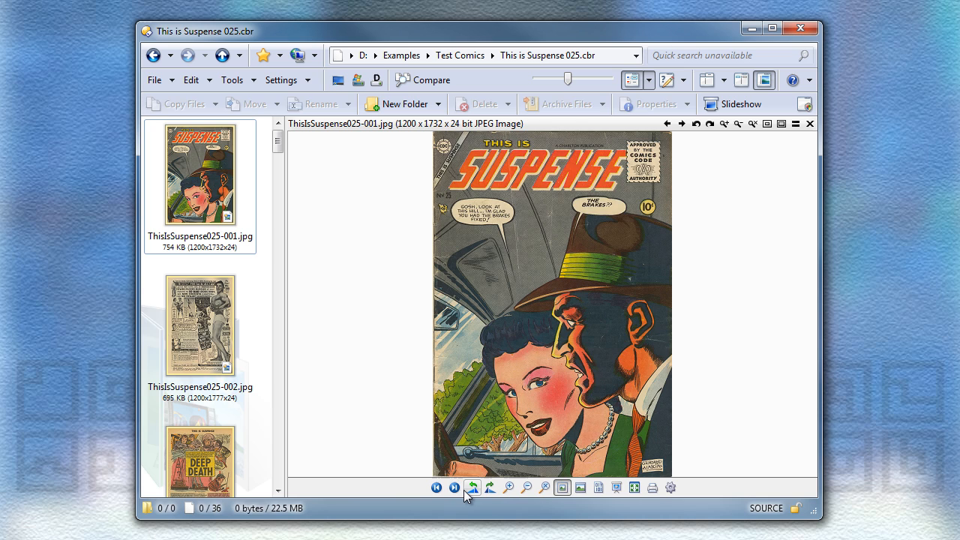
click(453, 487)
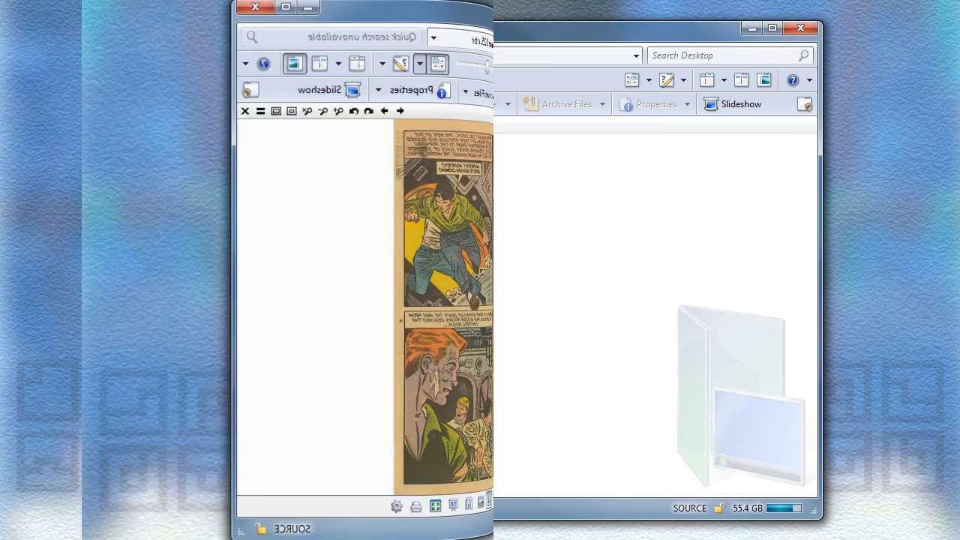
click(255, 6)
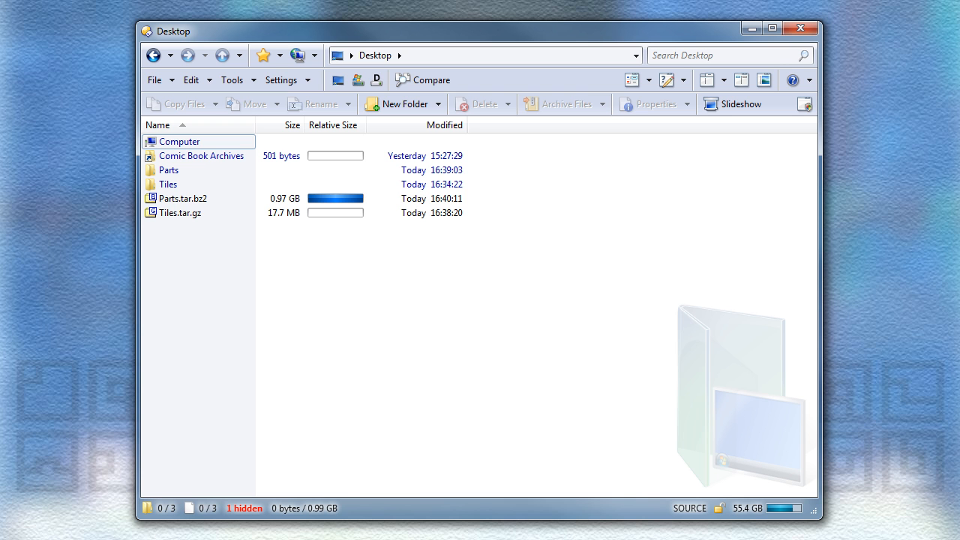
click(183, 198)
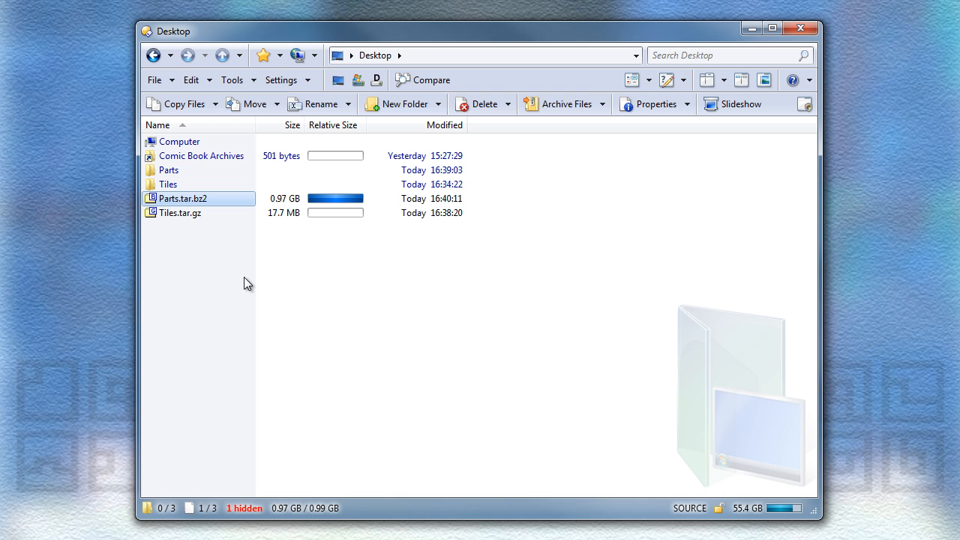
double_click(183, 198)
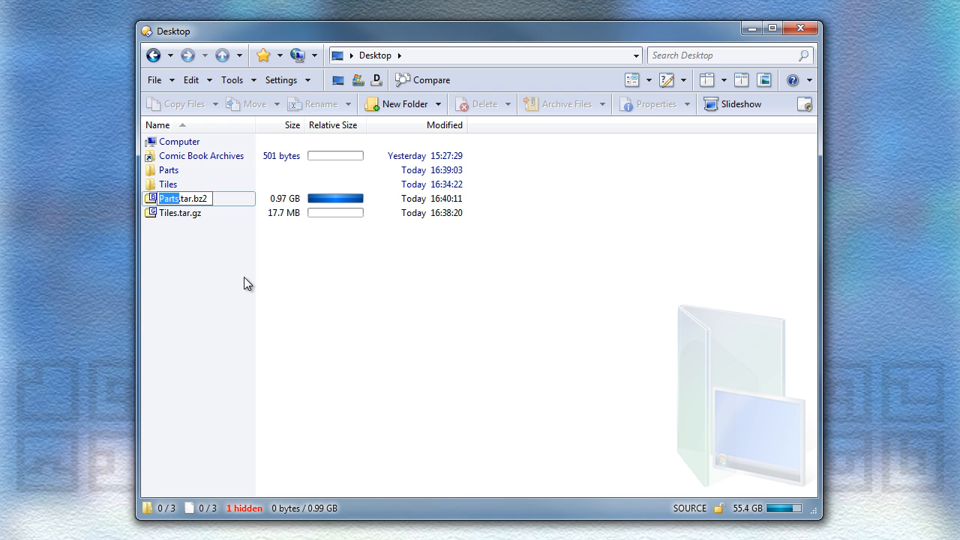
click(180, 213)
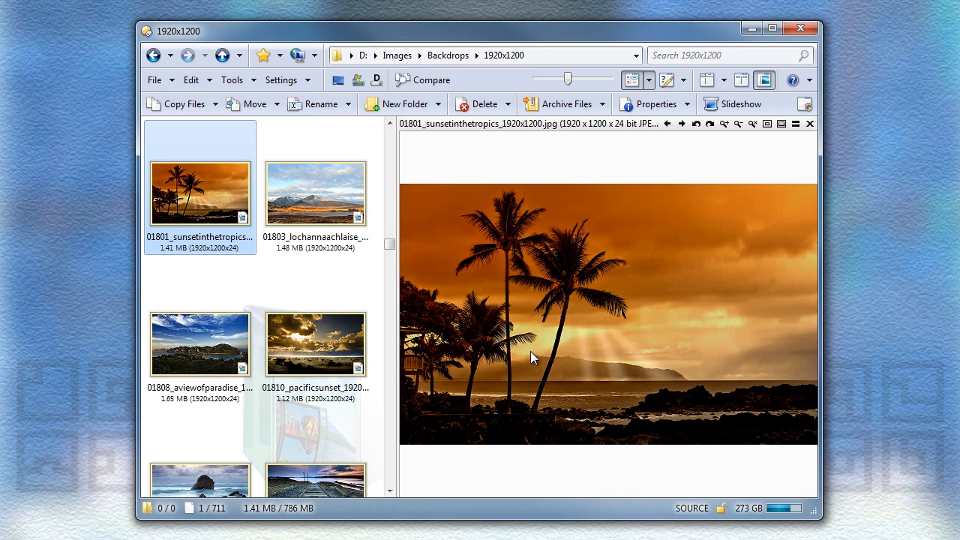
mouse_move(524, 276)
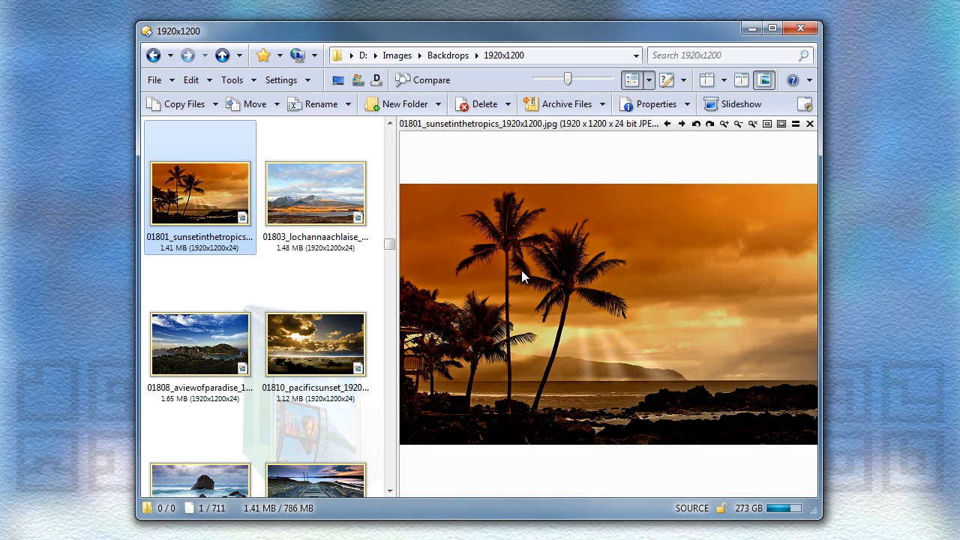
Preview the sunset backdrop, zoom in and fit it to the Viewer pane
click(521, 277)
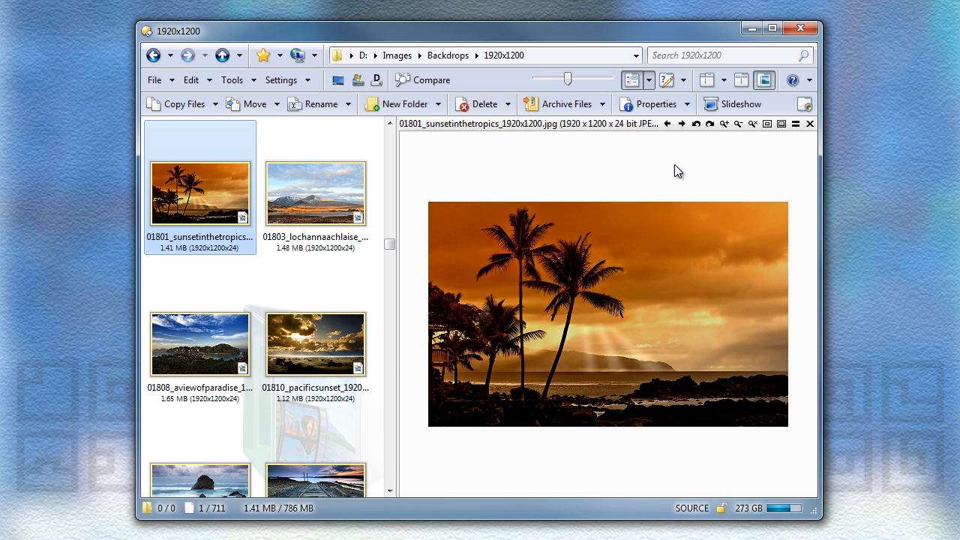
click(738, 123)
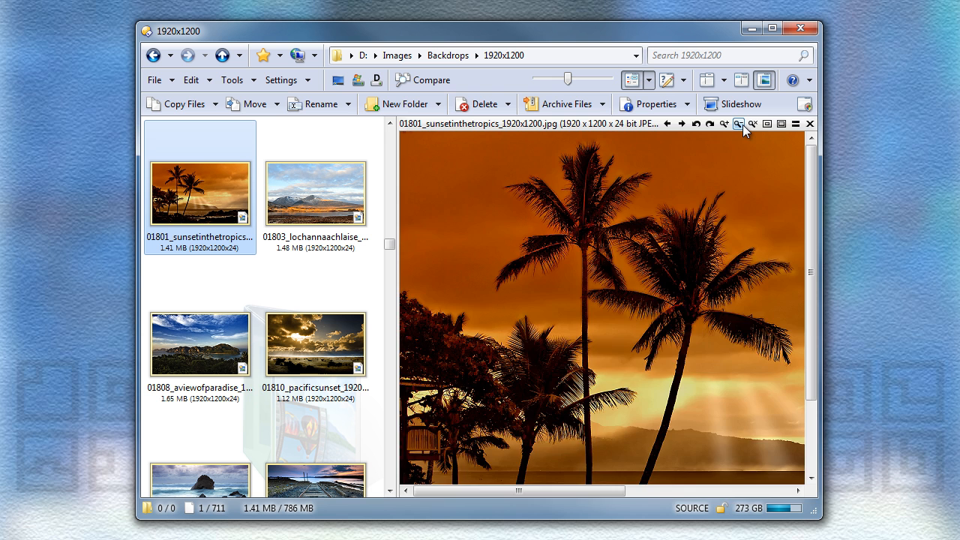
click(753, 123)
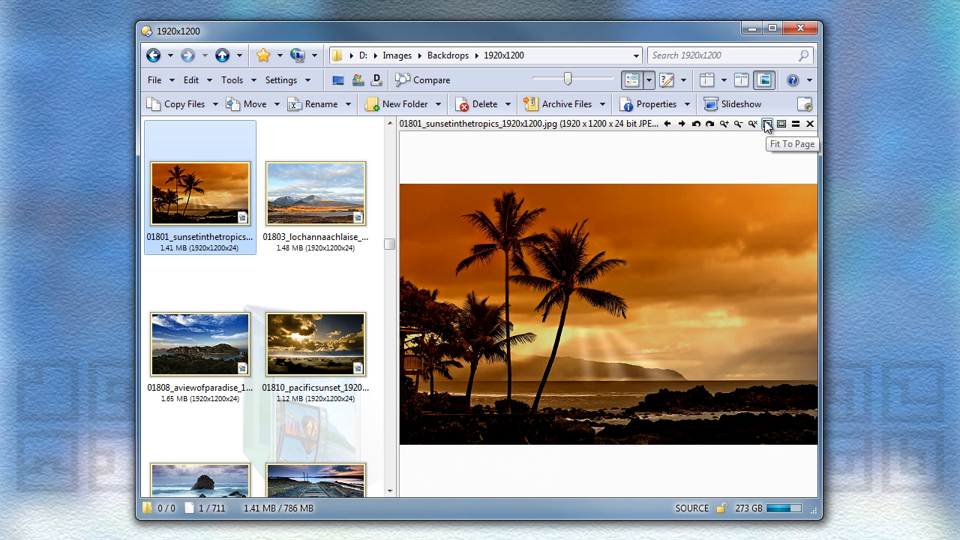
mouse_move(654, 244)
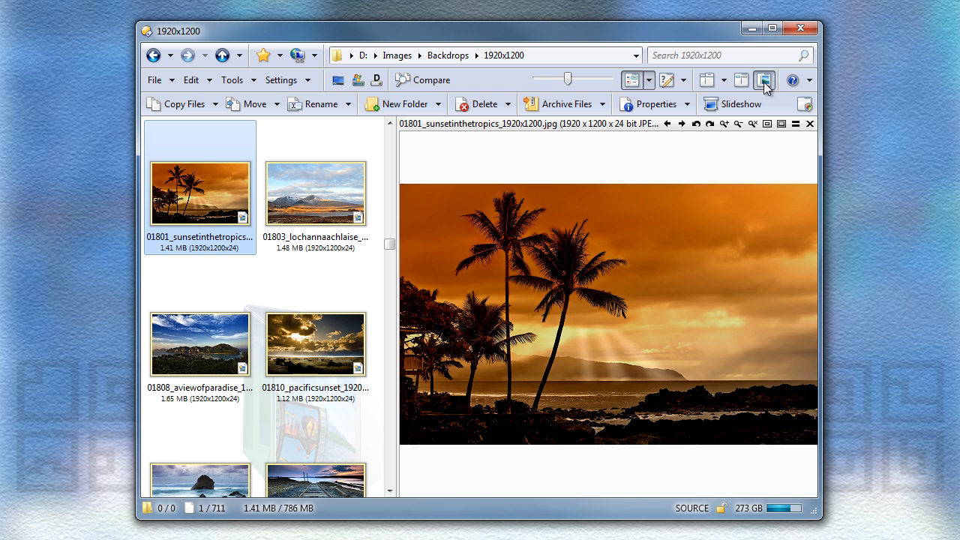
Toggle the Viewer pane off and on twice to hide and restore the wallpaper preview
click(763, 79)
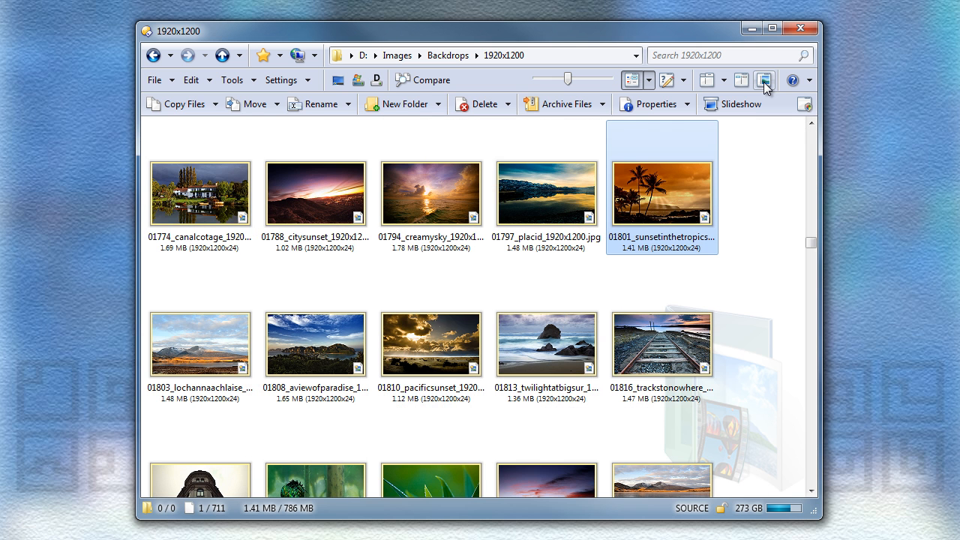
click(763, 80)
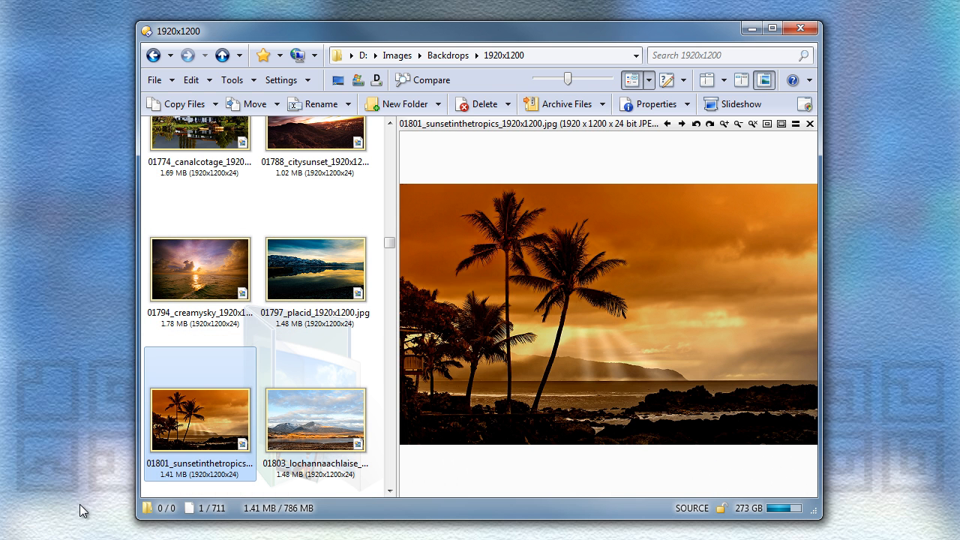
click(764, 81)
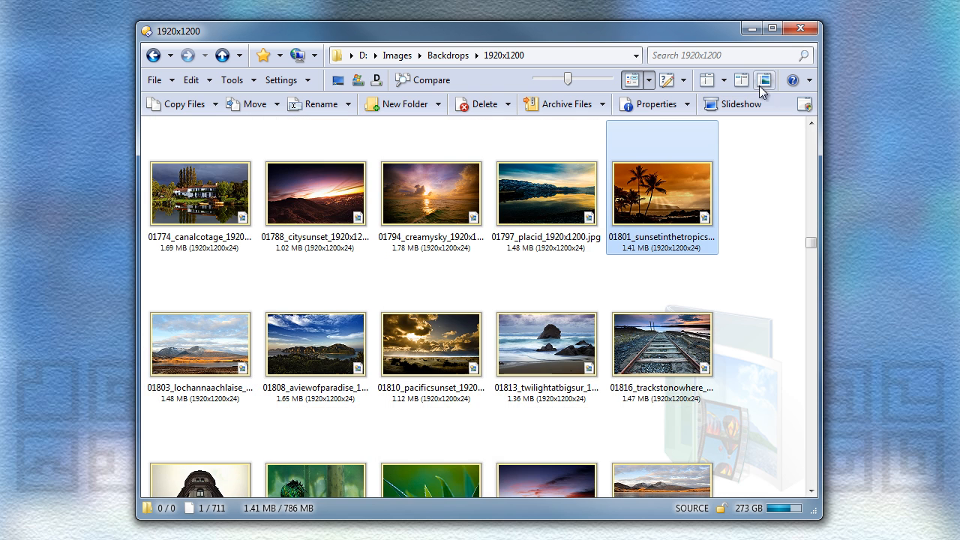
click(765, 81)
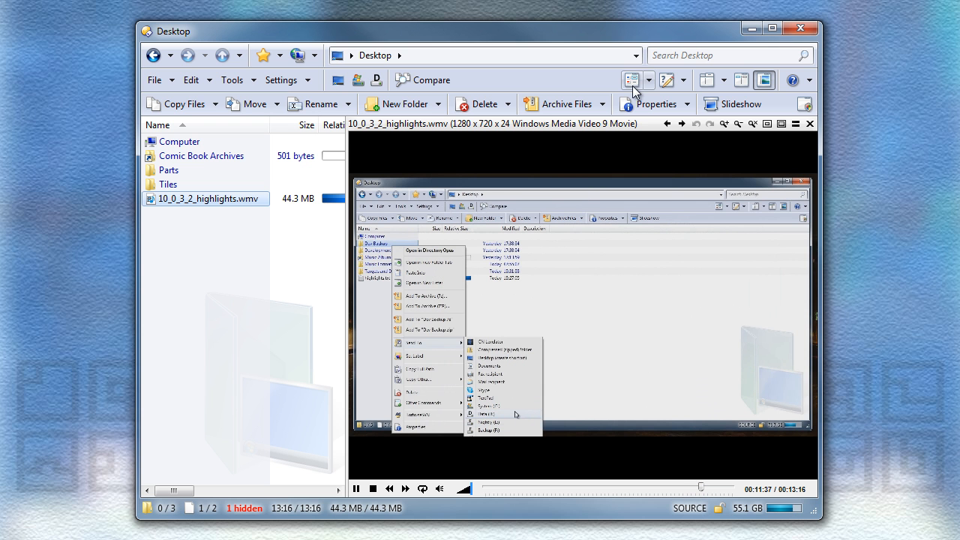
Switch to the dual-pane layout listing C:\ beside D:\Recorded TV
click(629, 81)
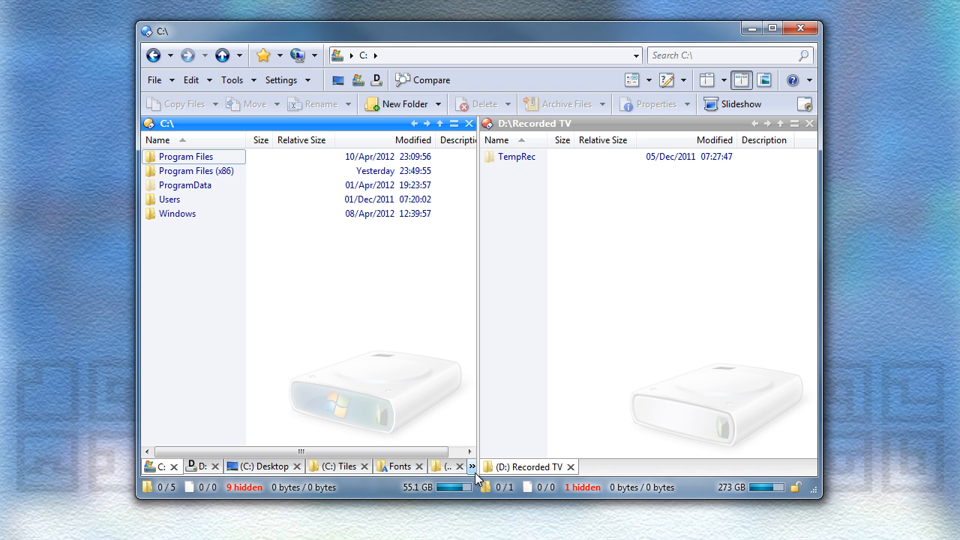
Enter toolbar customize mode via Settings > Customize
click(471, 465)
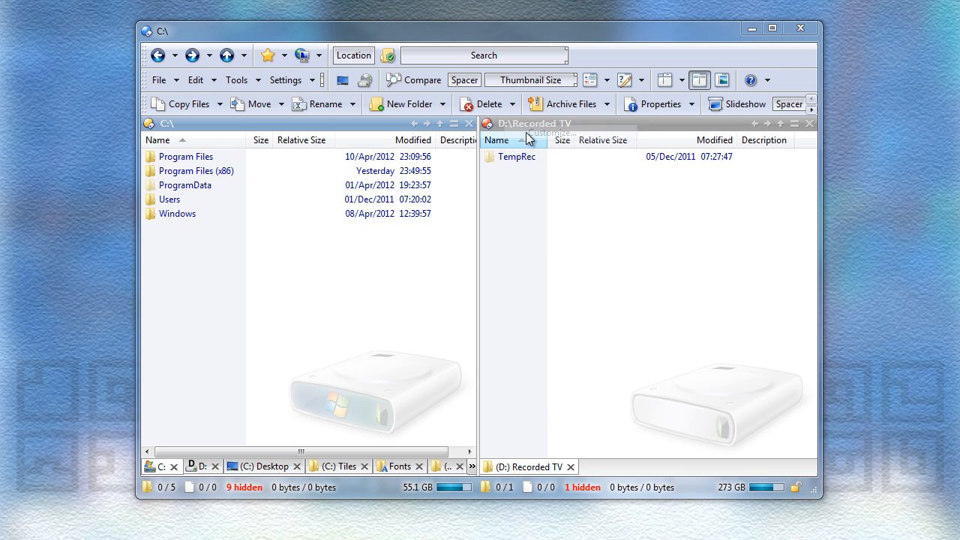
Insert a new menu on the toolbar and begin editing it without choosing an icon
right_click(414, 81)
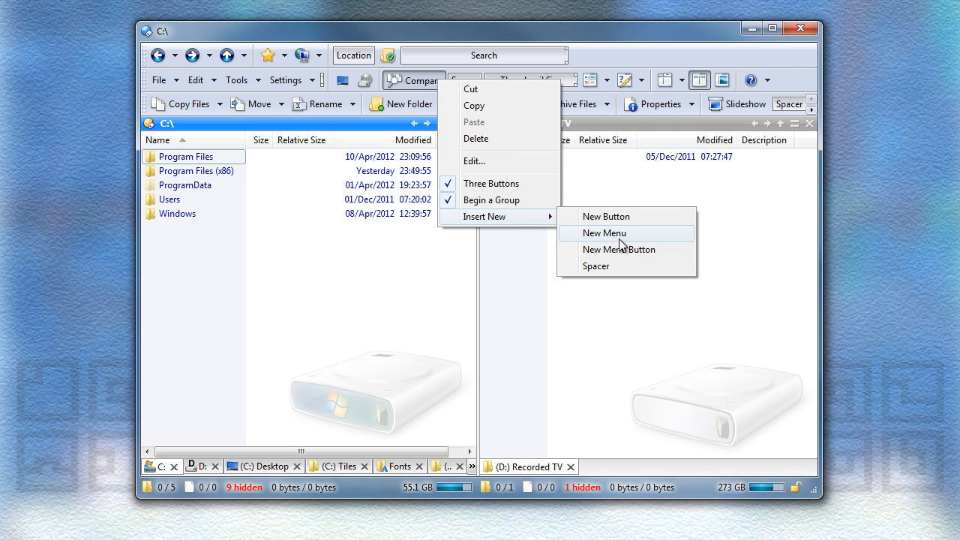
click(602, 233)
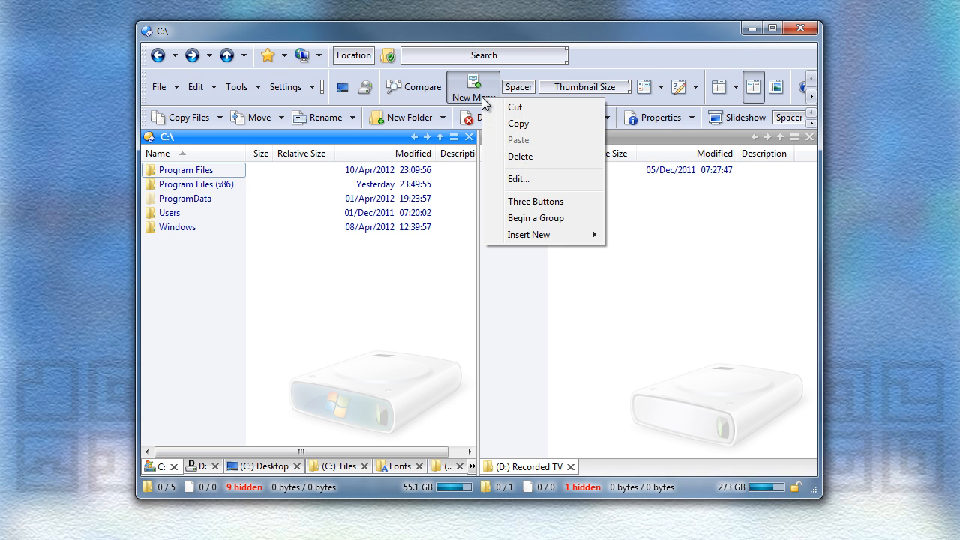
click(518, 178)
text(t)
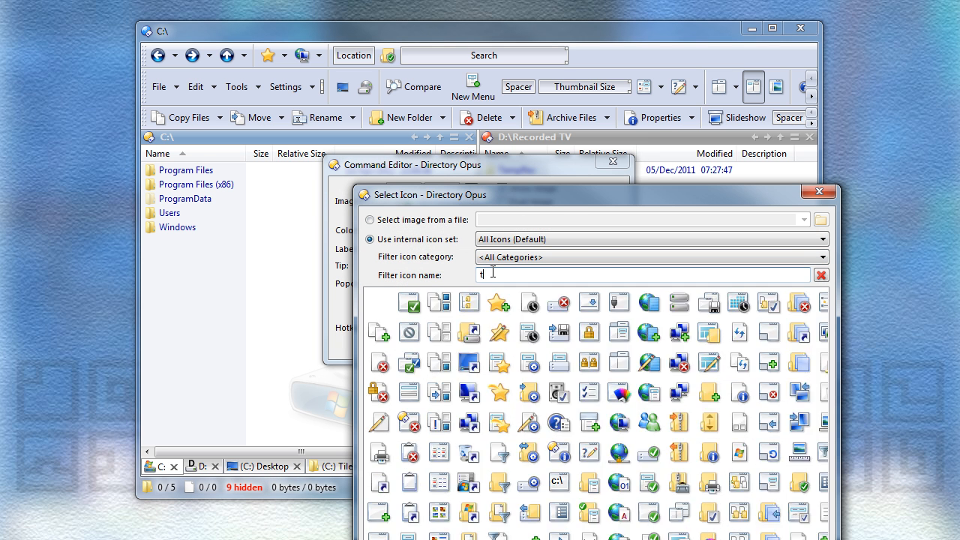
click(819, 192)
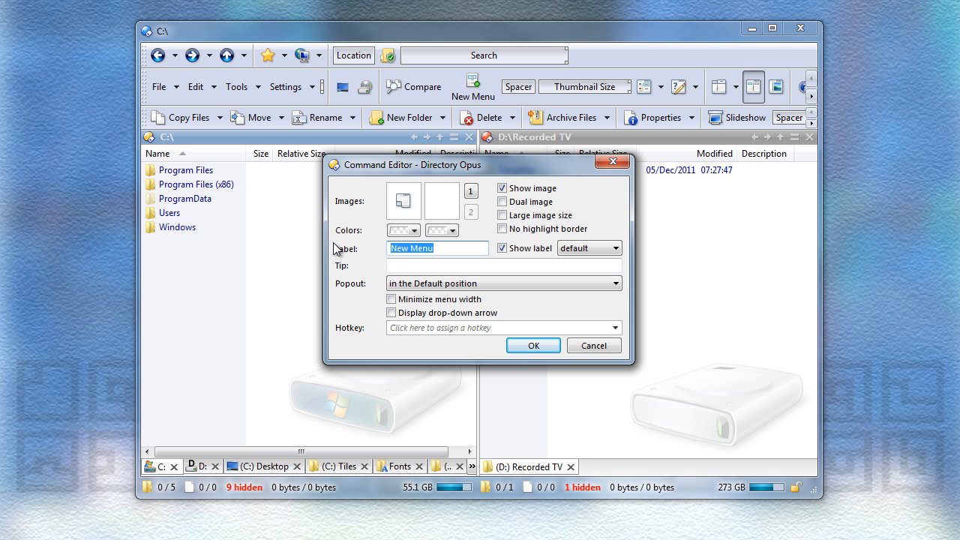
Label the new menu Tabs with the label shown right of the icon and save it
text(Tabs)
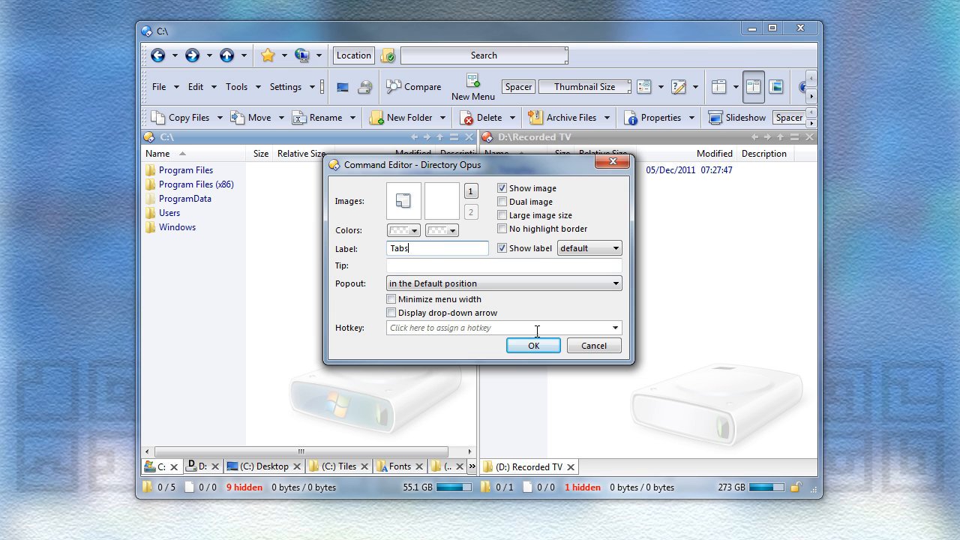
click(614, 248)
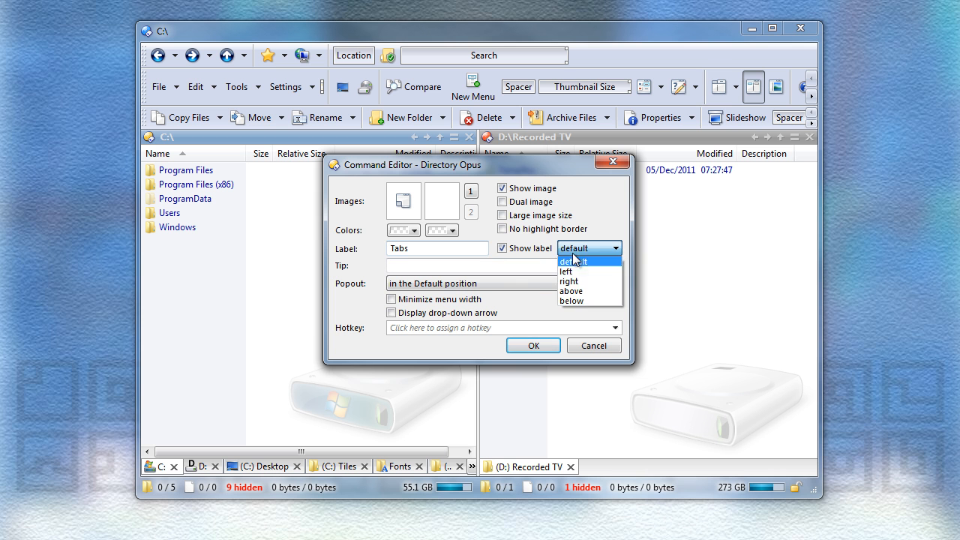
click(568, 282)
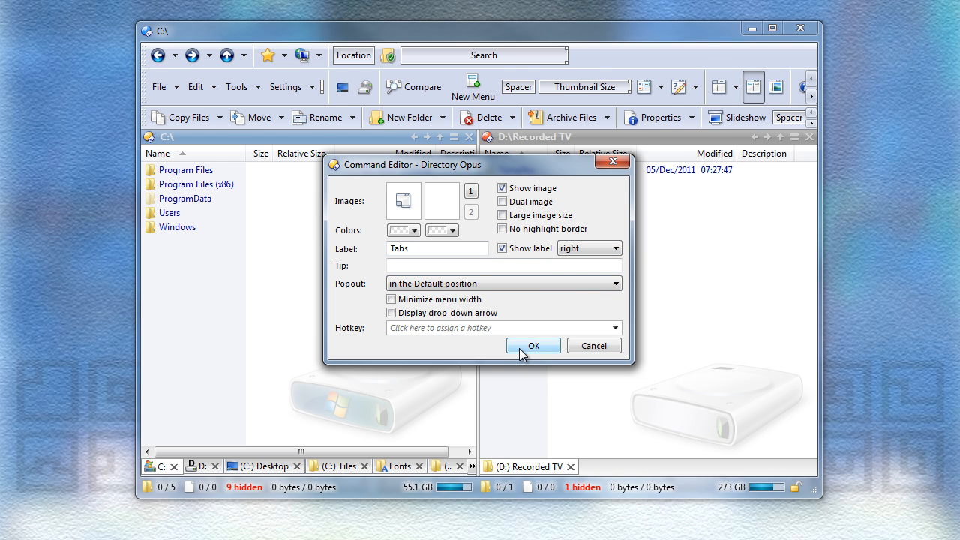
click(532, 345)
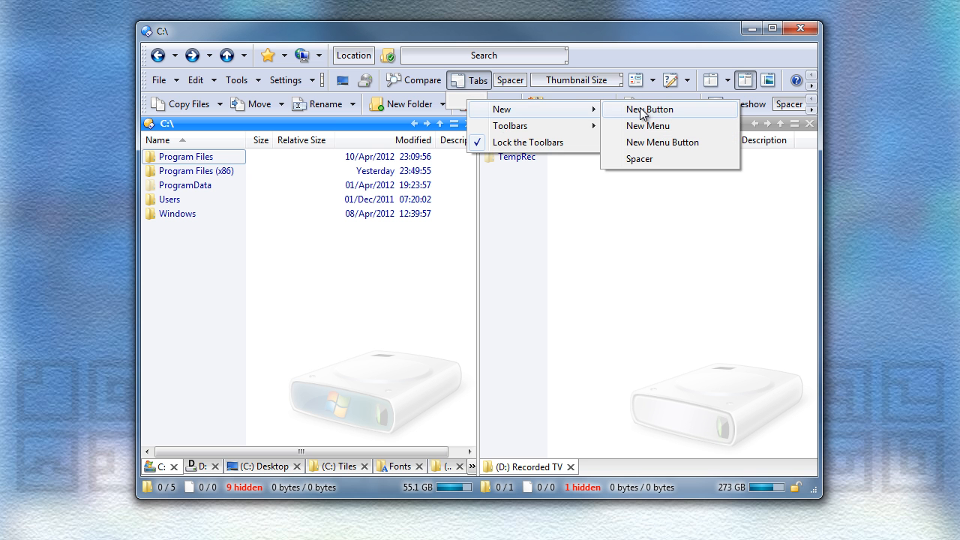
Add a button to the Tabs menu running Go TABLIST=icons and save it
click(649, 108)
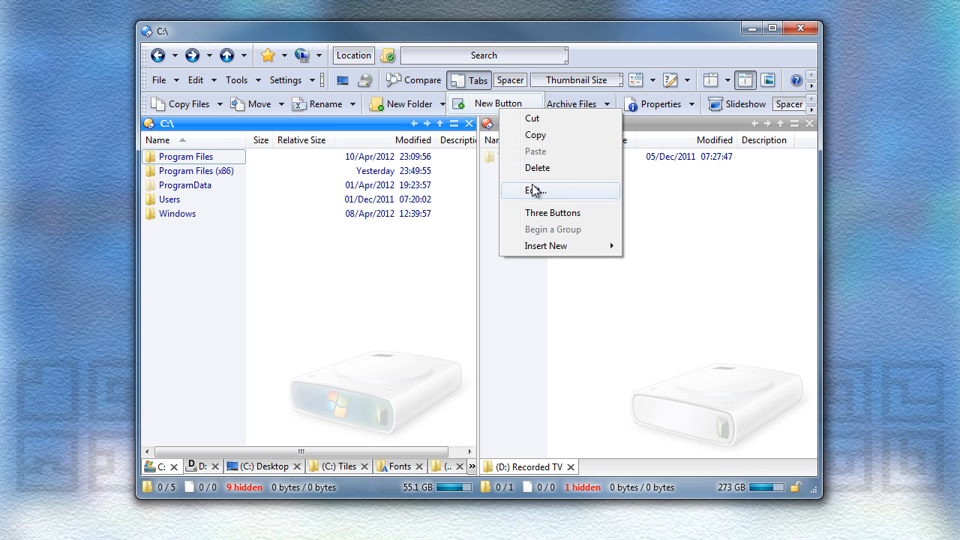
click(534, 189)
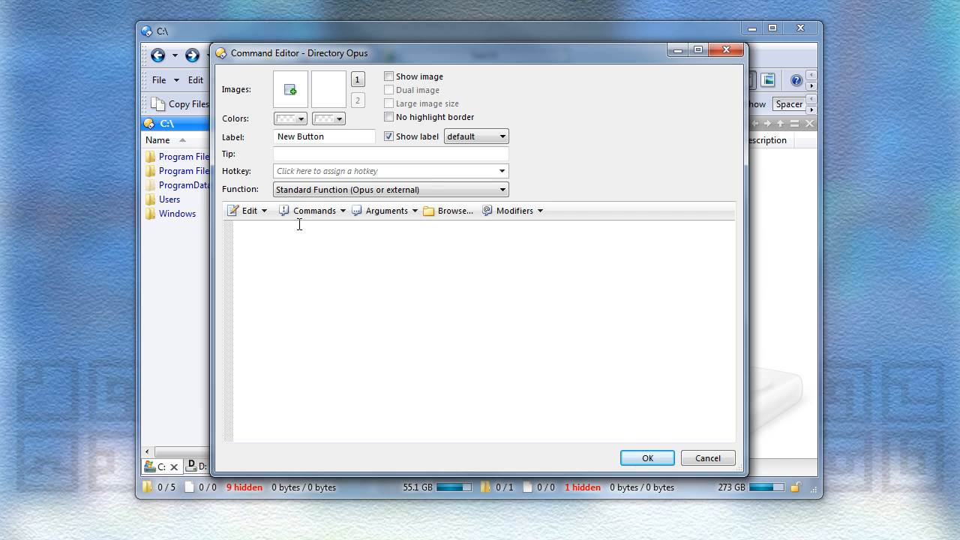
text(Go)
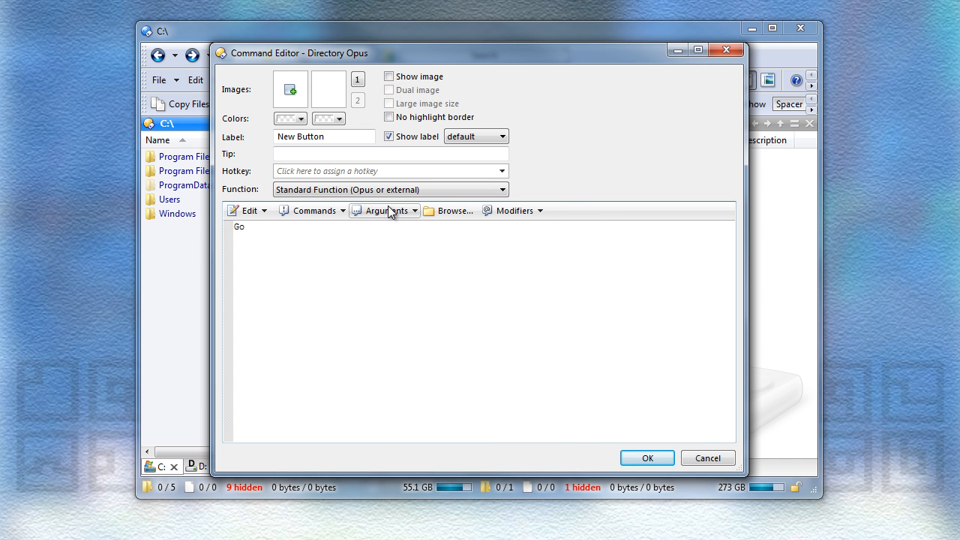
click(381, 210)
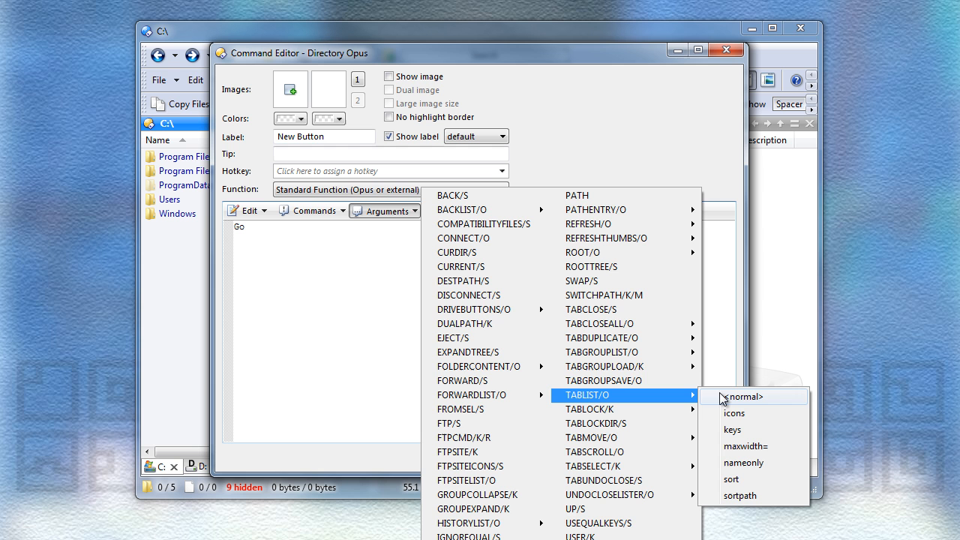
click(735, 414)
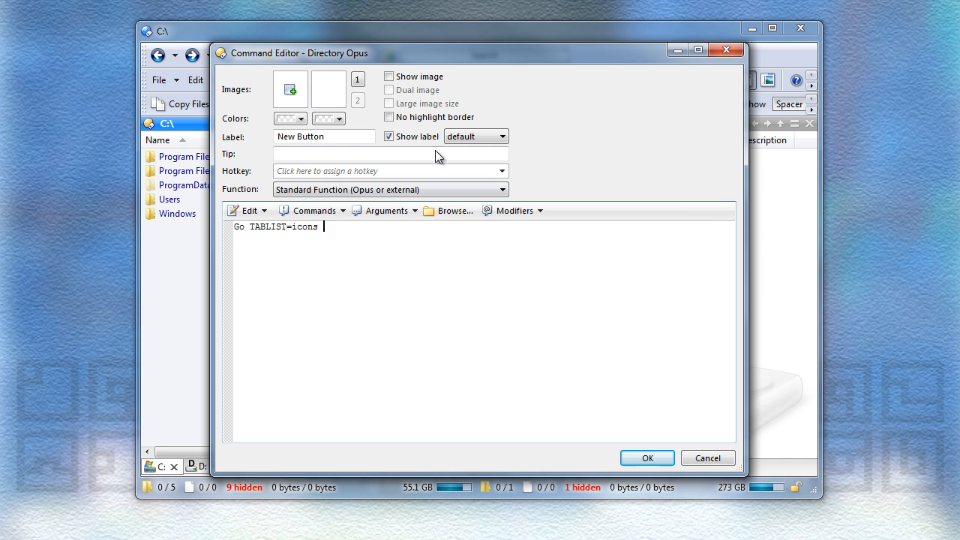
click(390, 75)
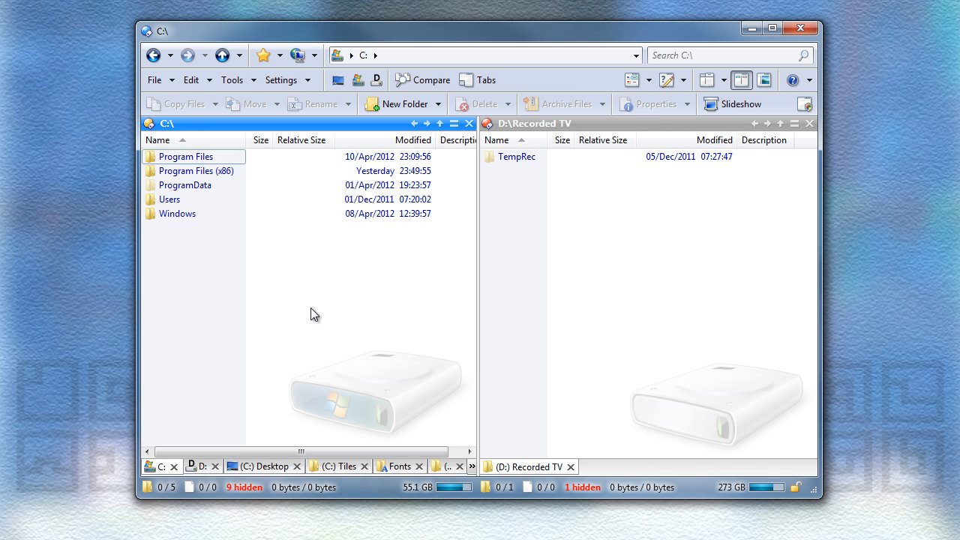
click(477, 80)
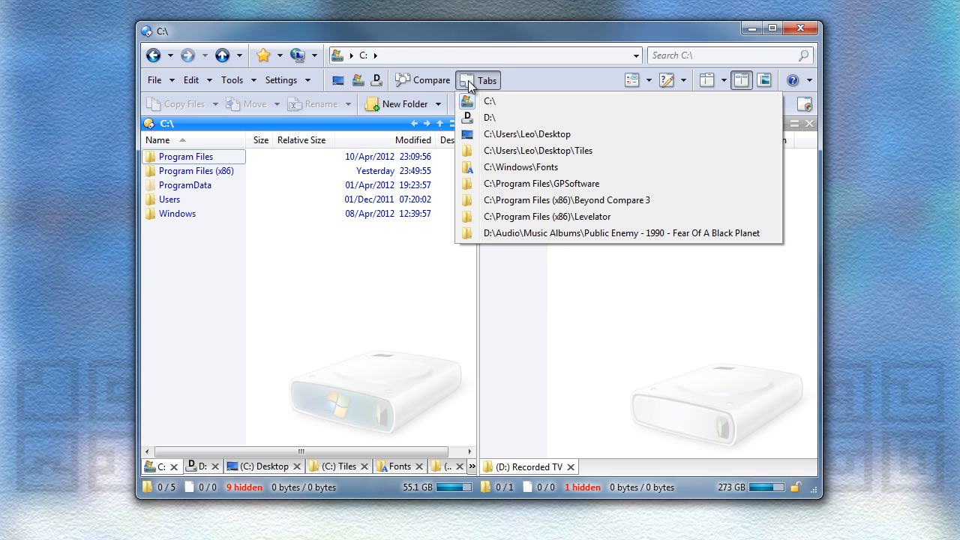
mouse_move(487, 117)
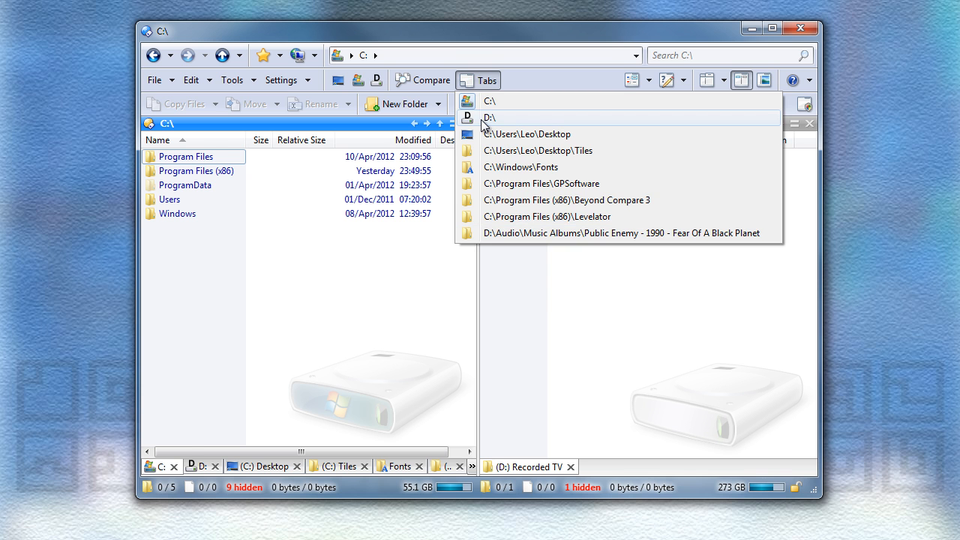
click(488, 117)
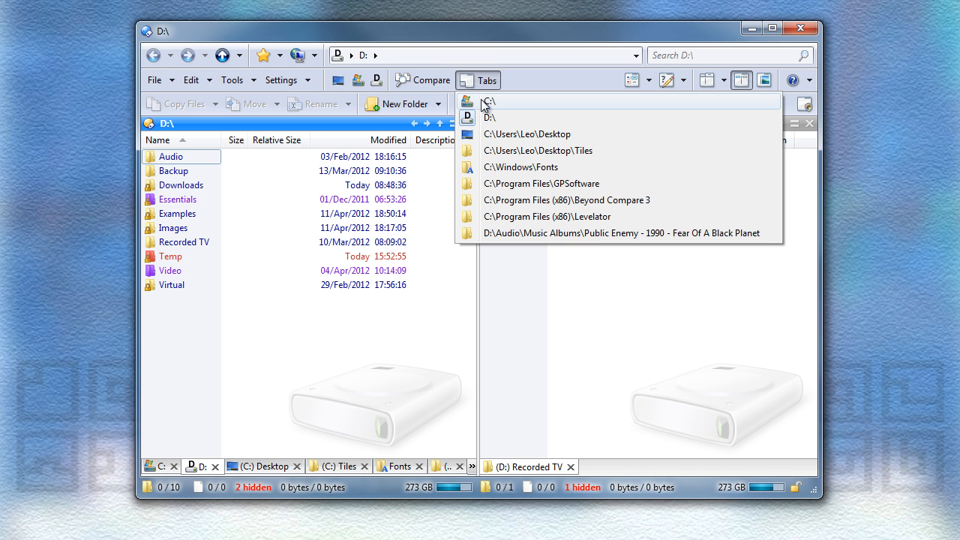
click(489, 102)
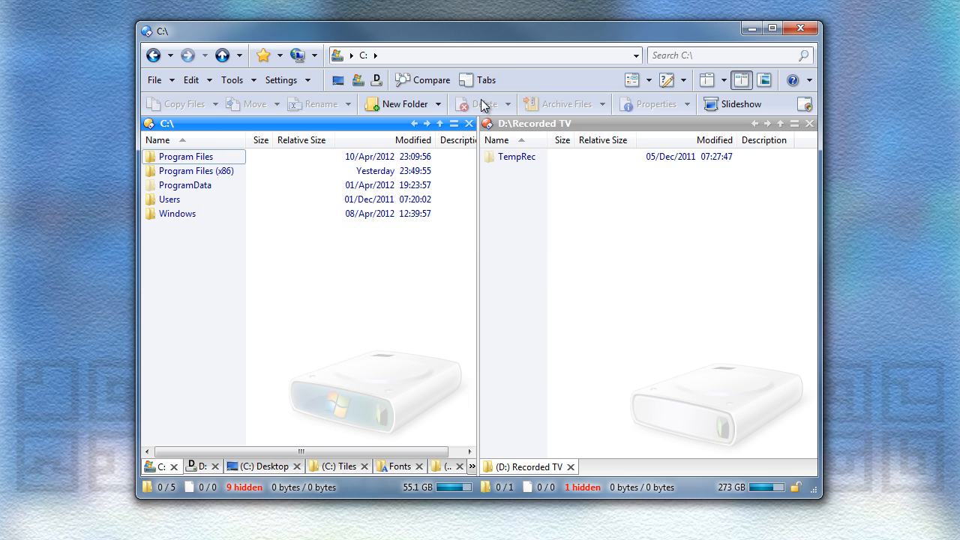
click(393, 465)
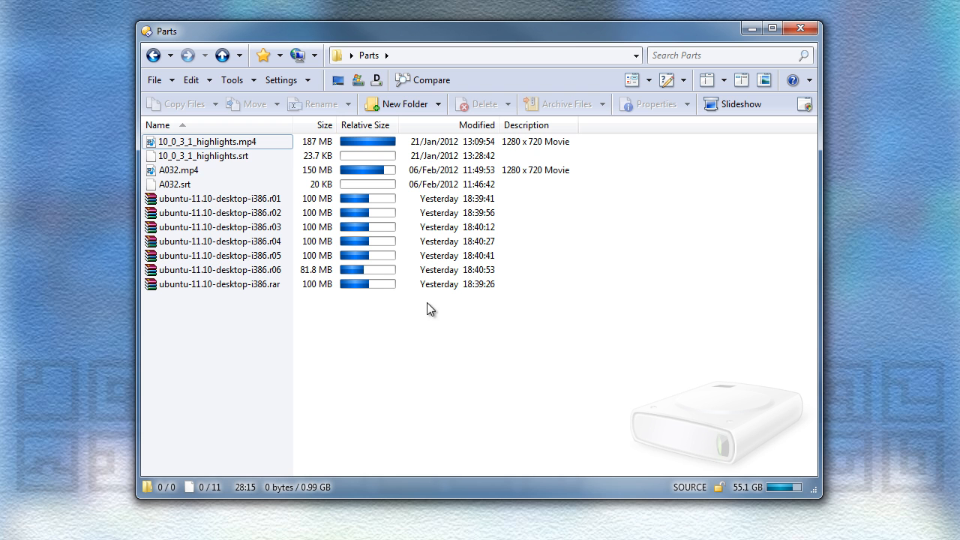
Select the 10_0_3_1_highlights.mp4 movie in the Parts file list
click(207, 141)
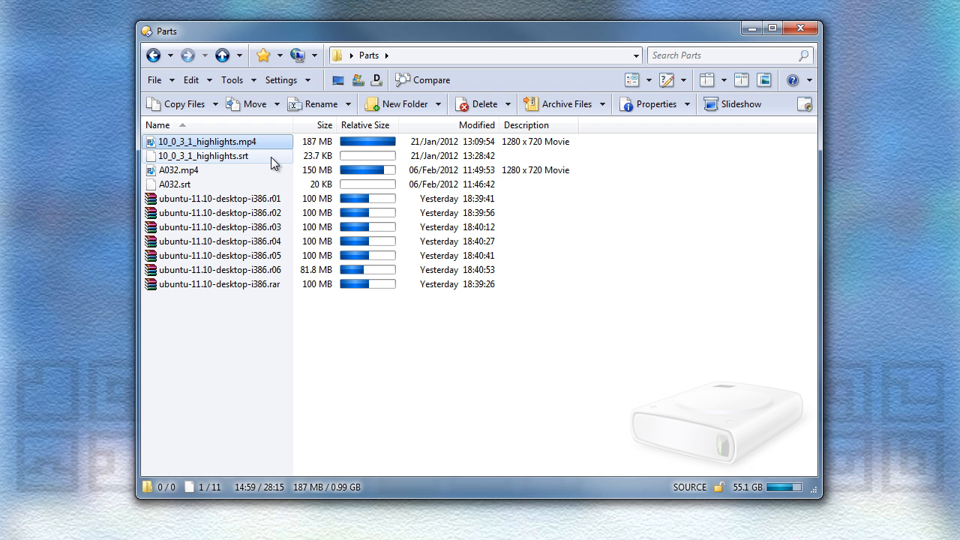
mouse_move(291, 300)
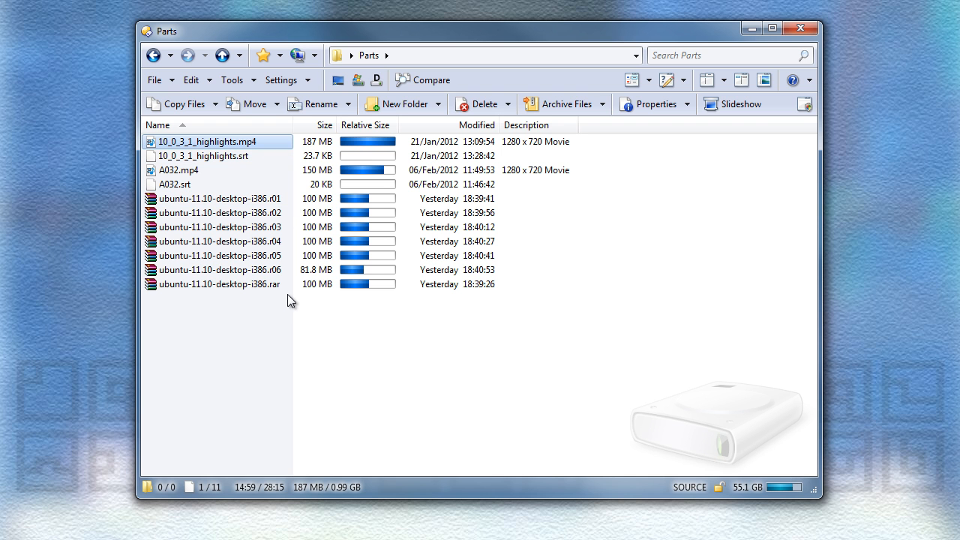
mouse_move(468, 125)
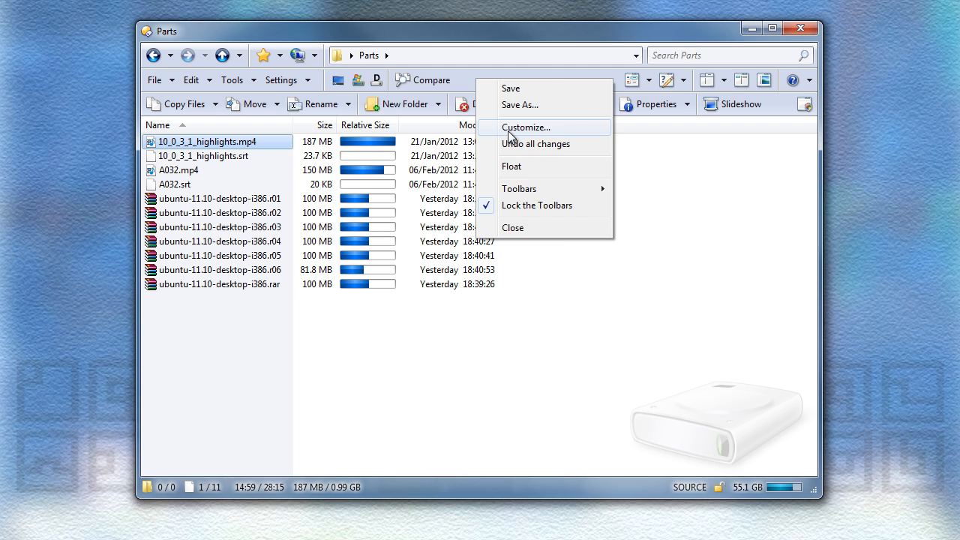
Insert a new toolbar button labelled 'Select Bases'
click(525, 126)
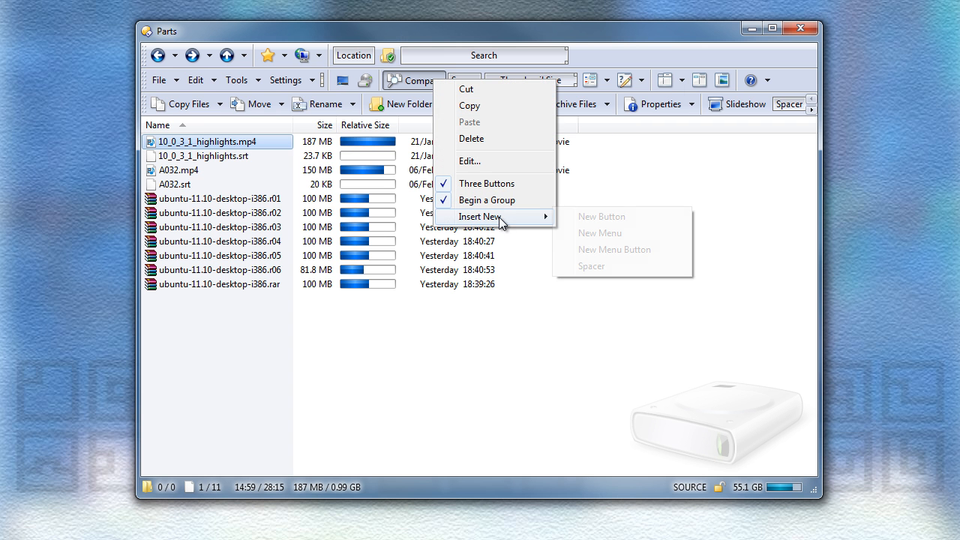
click(602, 216)
text(Sel)
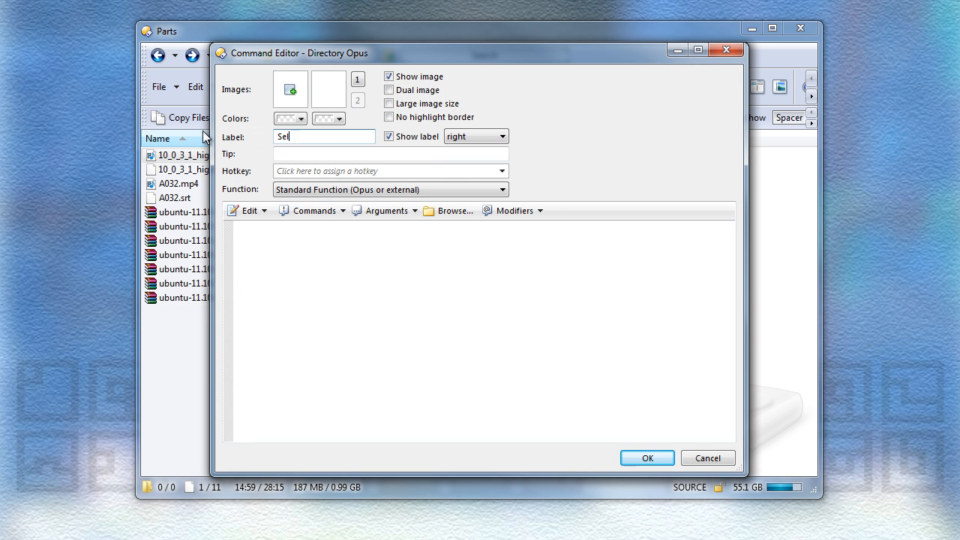
text(ect Bases)
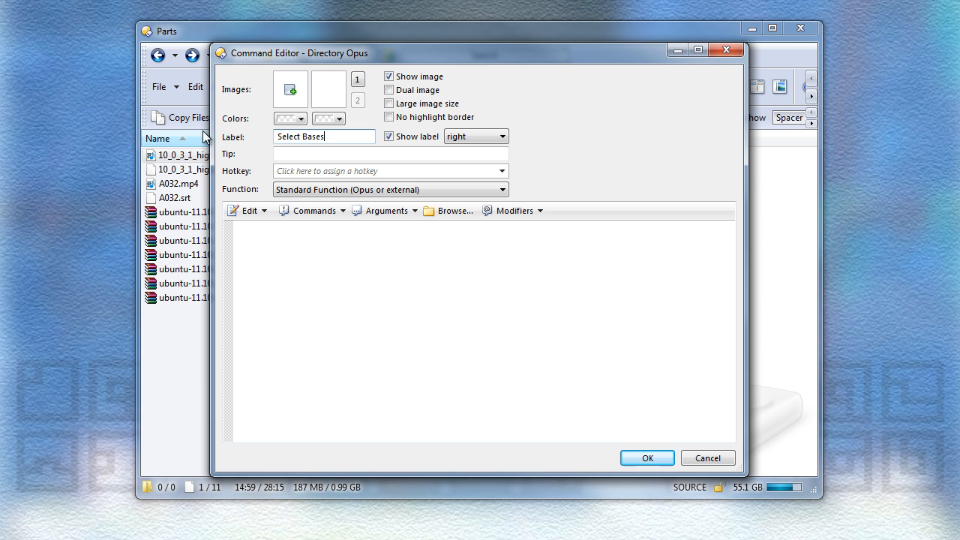
Set the button's function to Select SIMILARBASE and save it
click(312, 210)
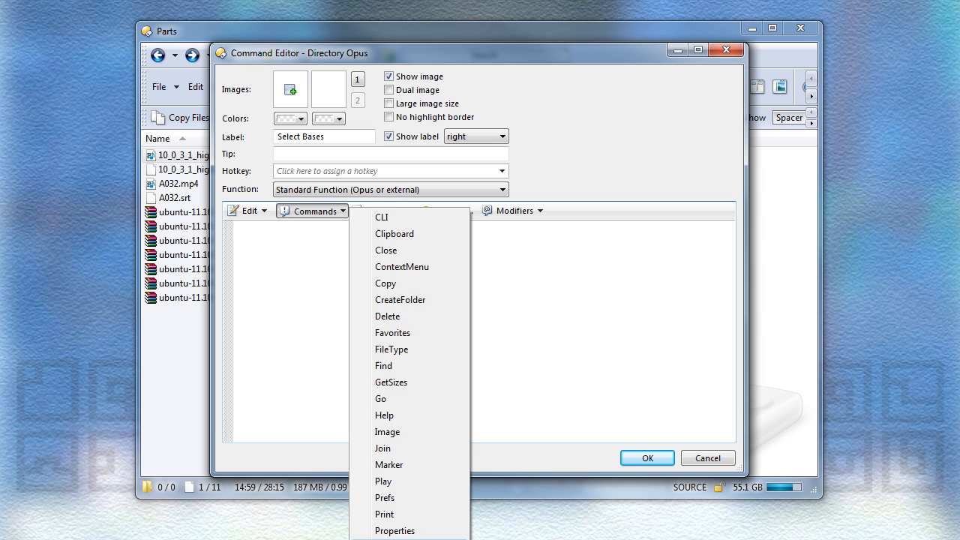
click(383, 210)
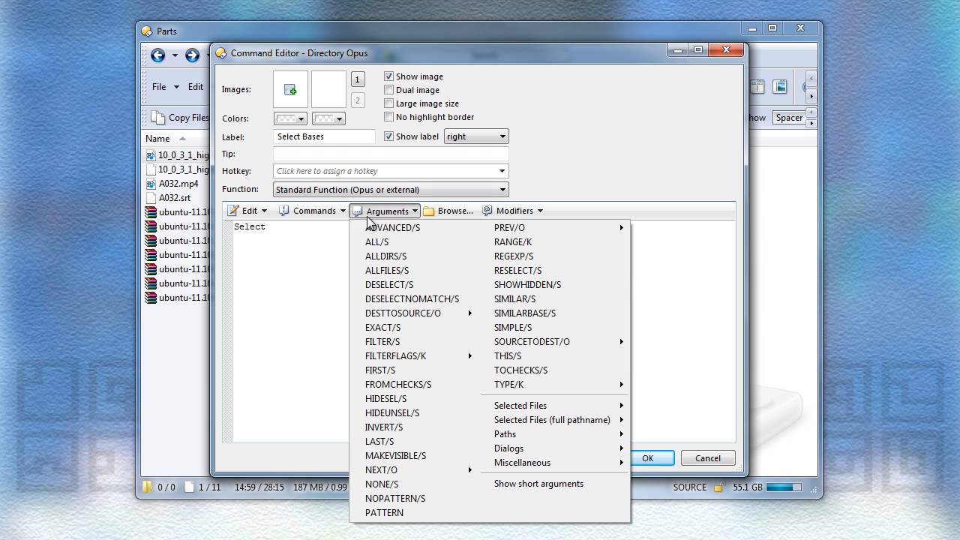
click(525, 313)
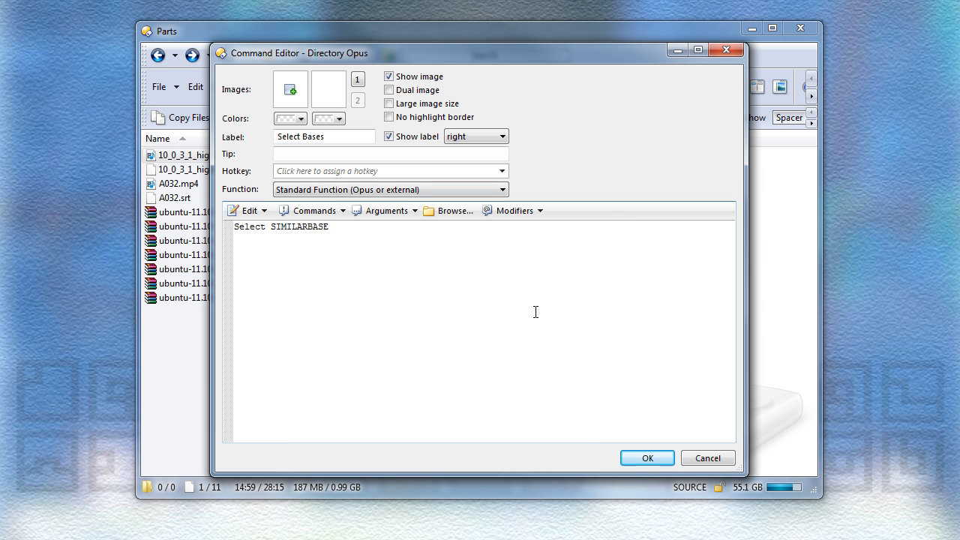
click(646, 457)
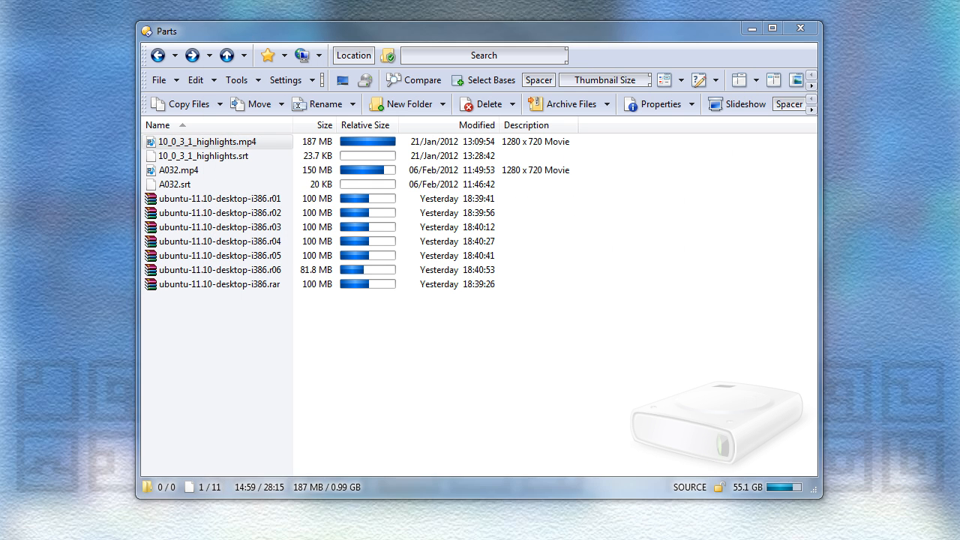
Leave Customize mode and use Select Bases to pick both 10_0_3_1_highlights files
click(210, 141)
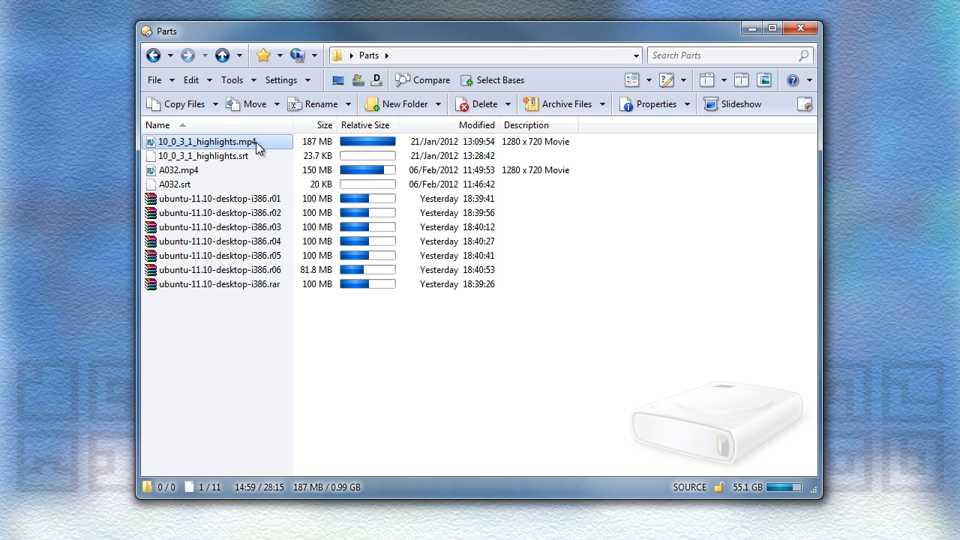
mouse_move(492, 81)
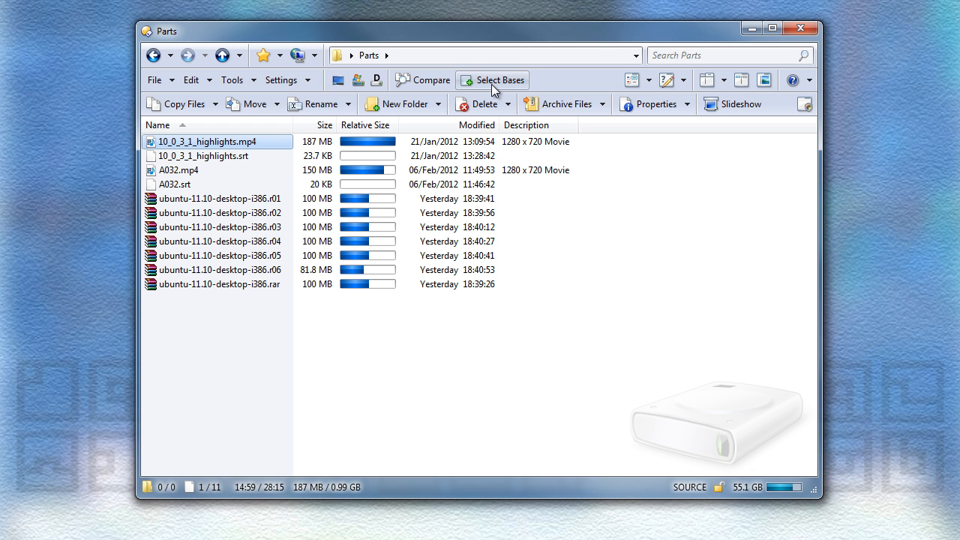
click(204, 154)
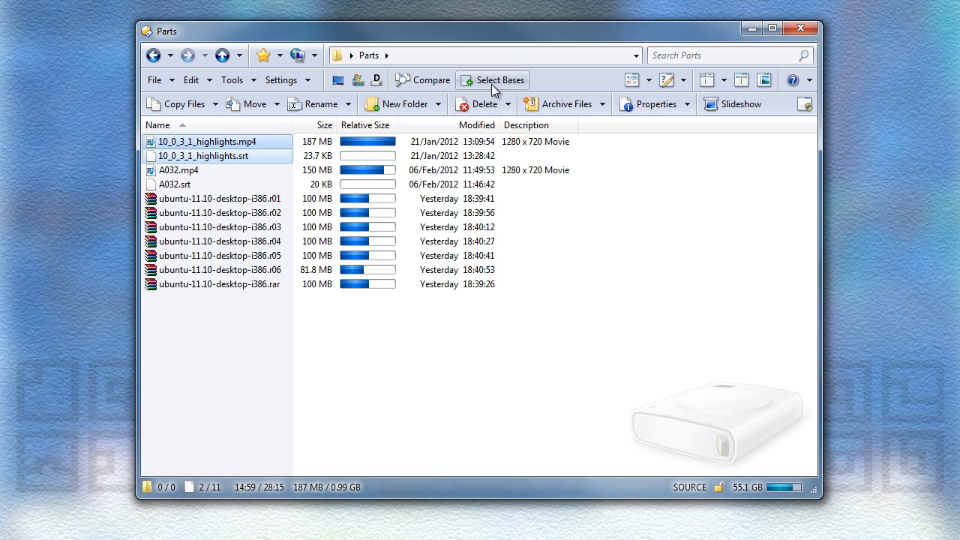
click(218, 154)
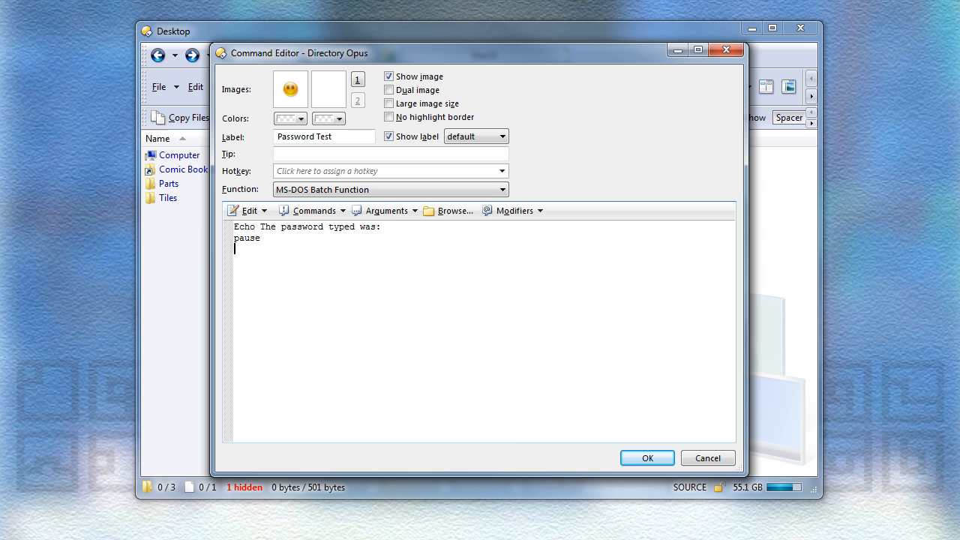
Give Password Test the argument {dlgpassword|Enter a password:} and save it
click(384, 210)
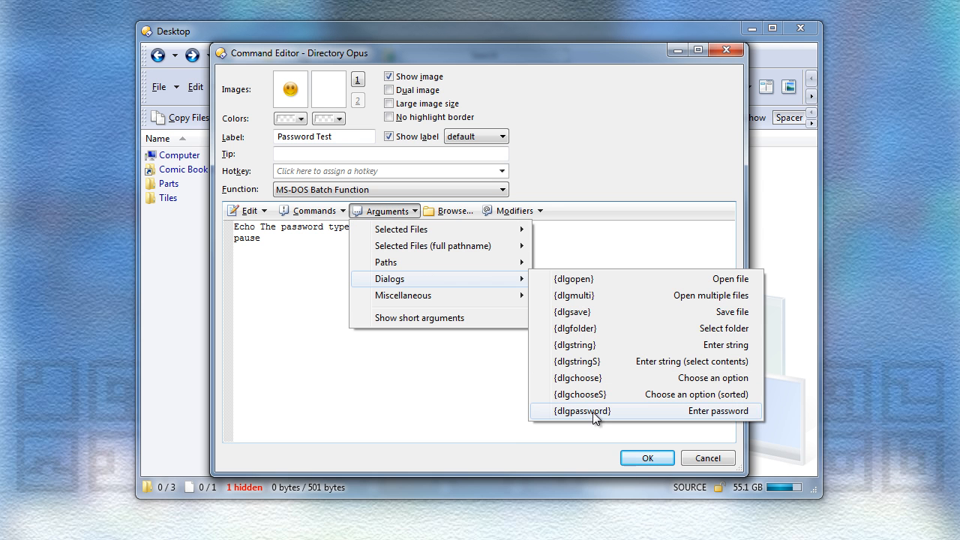
click(580, 411)
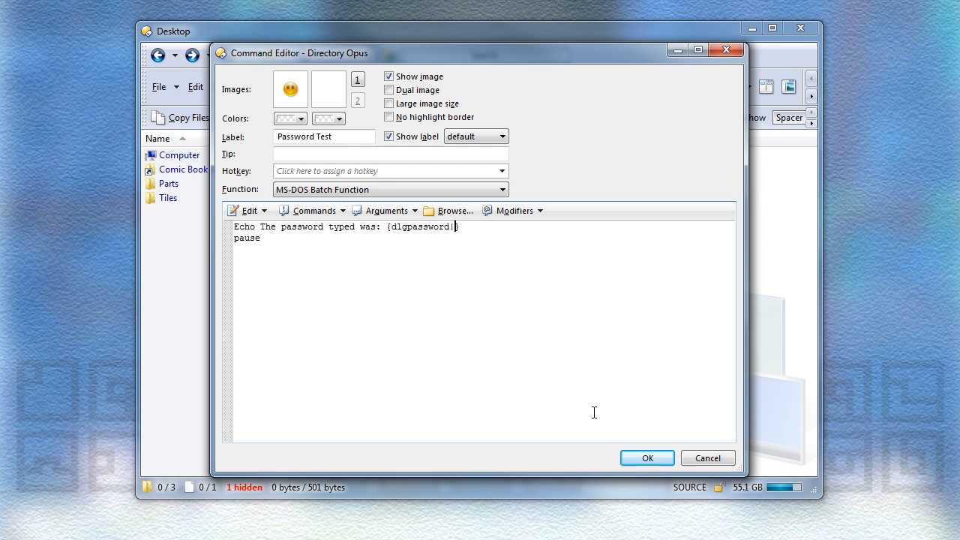
text(Enter a)
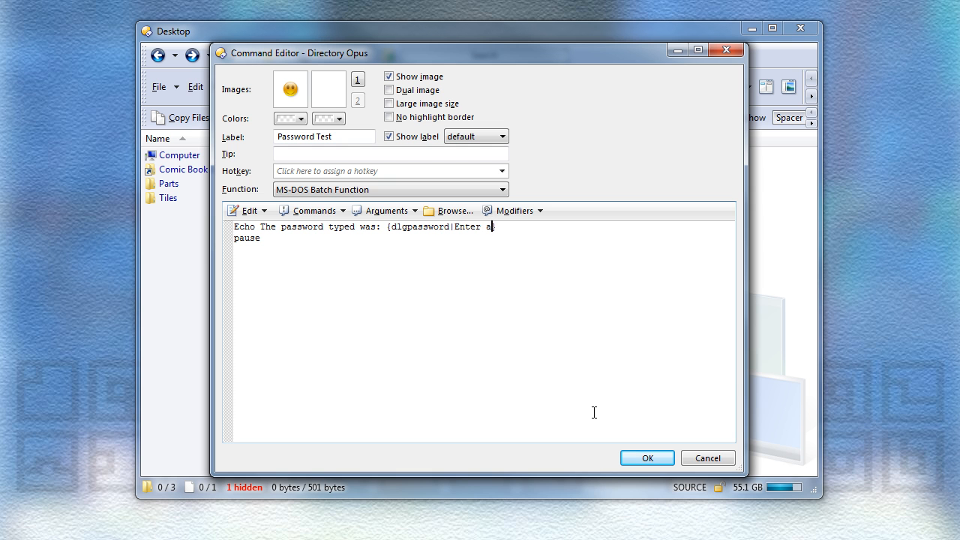
text(password:})
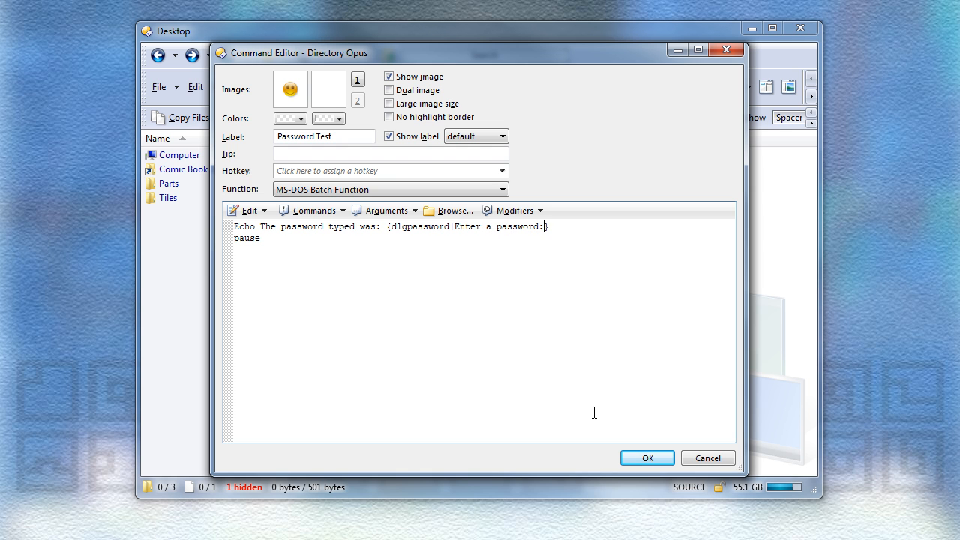
click(646, 458)
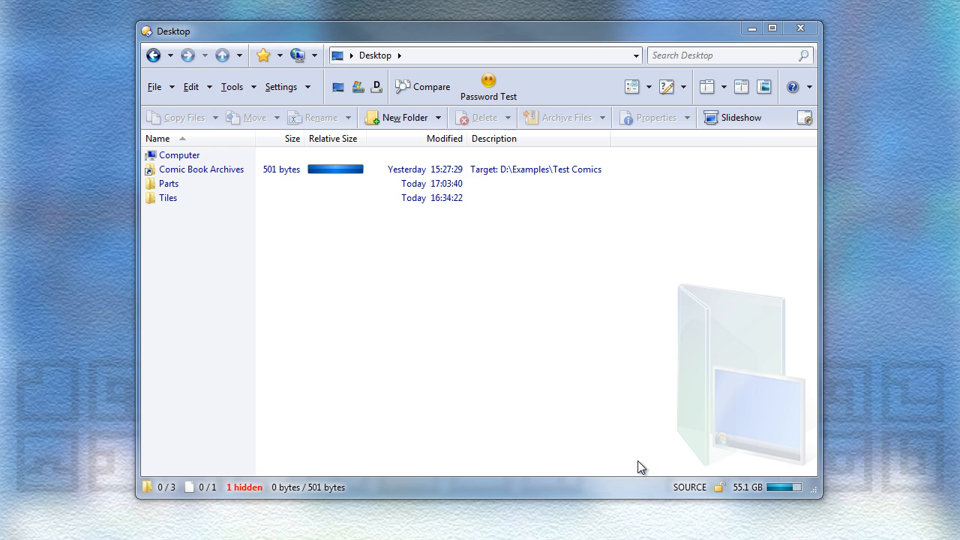
Run Password Test and submit a password so it echoes 'hello'
click(489, 85)
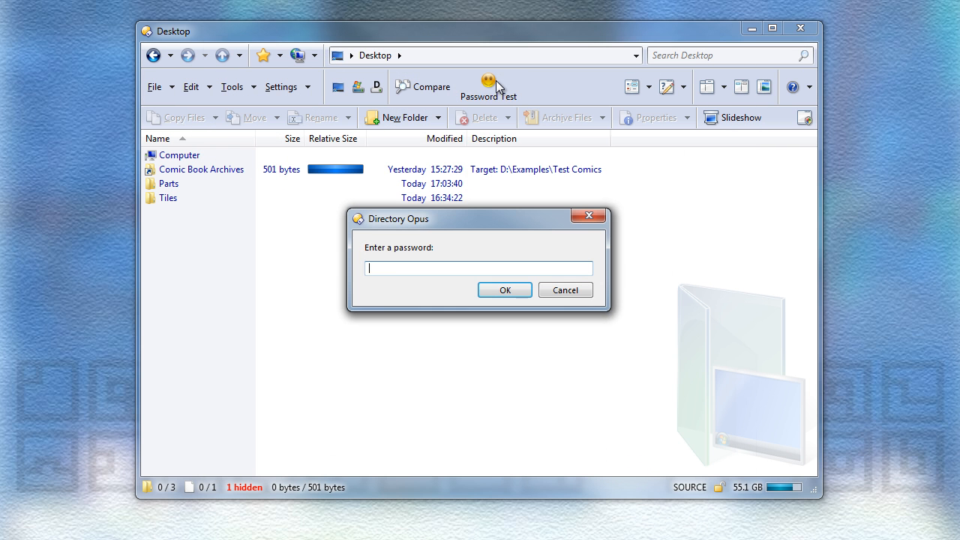
click(503, 289)
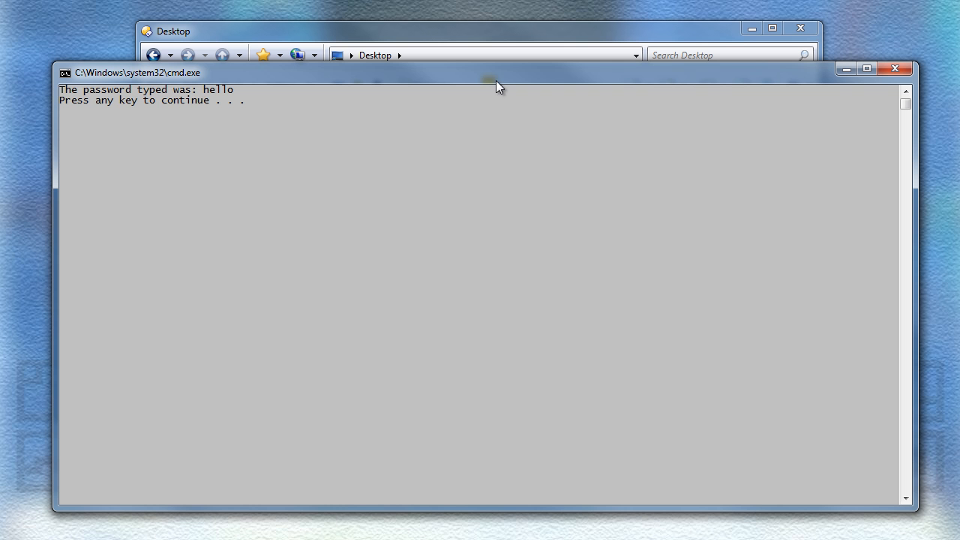
mouse_move(219, 93)
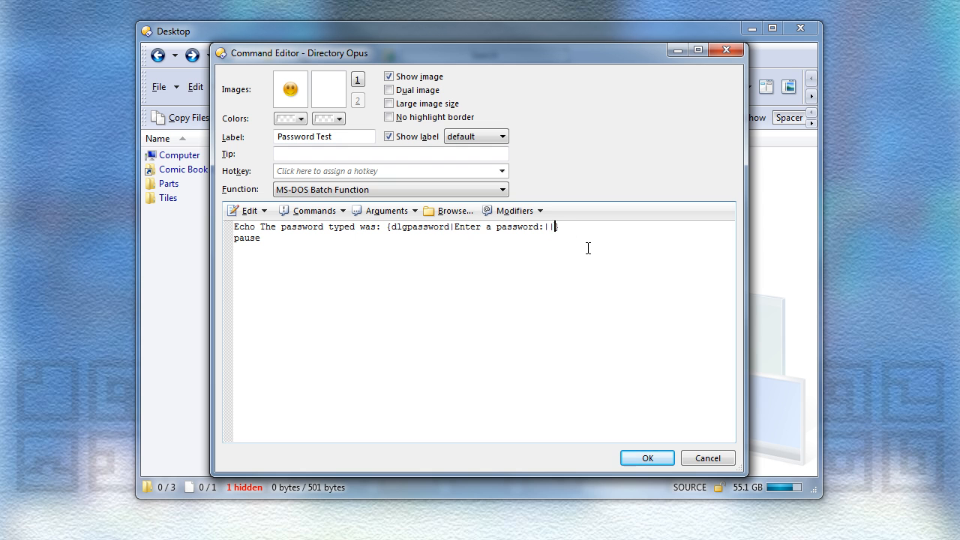
Add the confirm option to the dlgpassword argument and save the command
text(confirm)
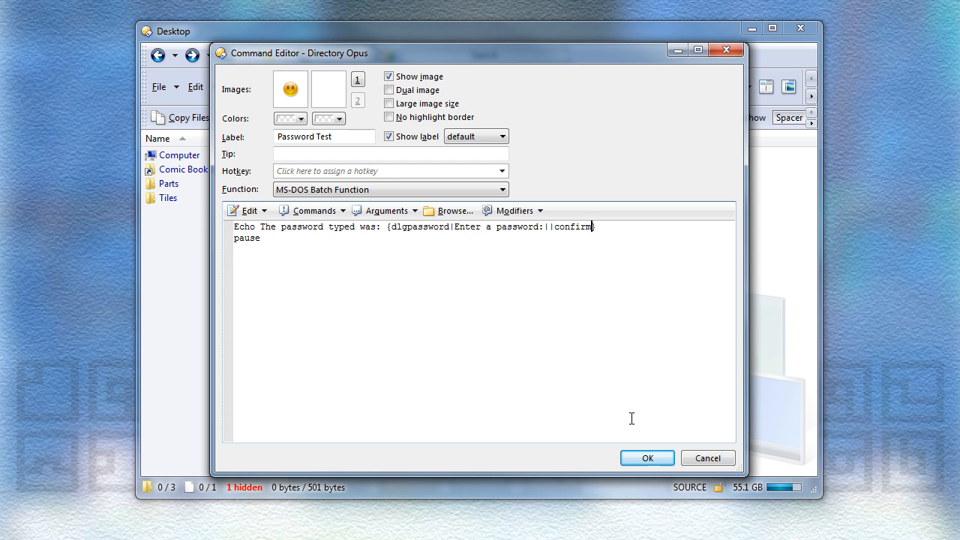
click(646, 458)
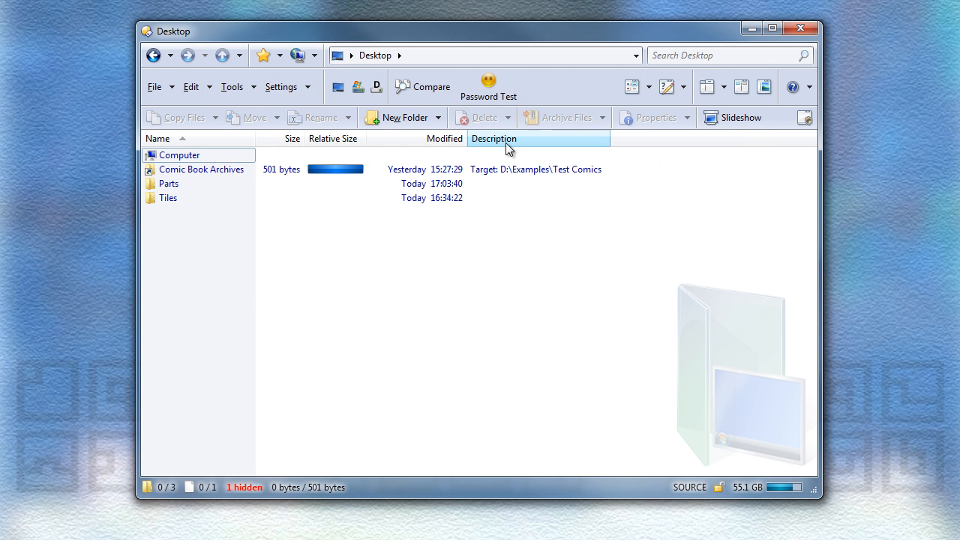
Run Password Test and enter the password in both fields to confirm
click(489, 82)
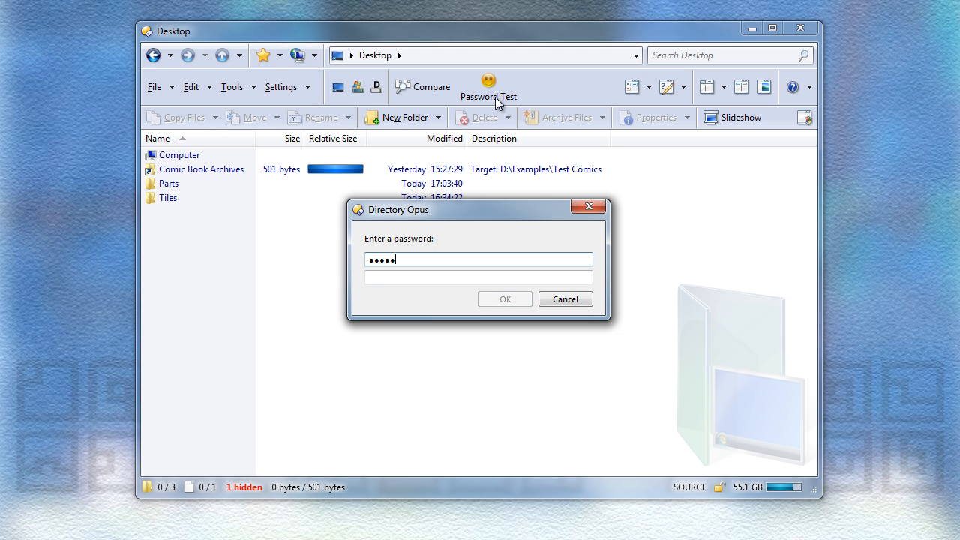
text(•••••)
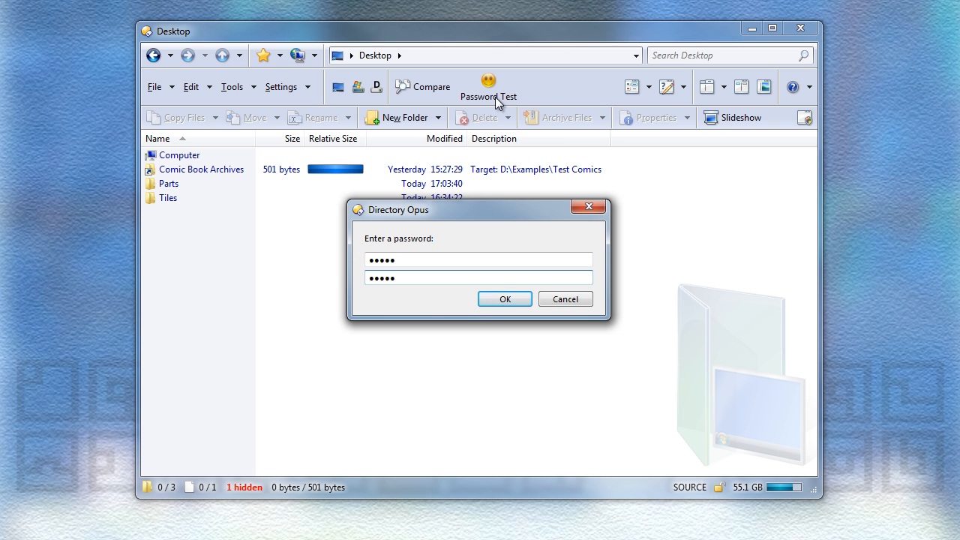
click(478, 278)
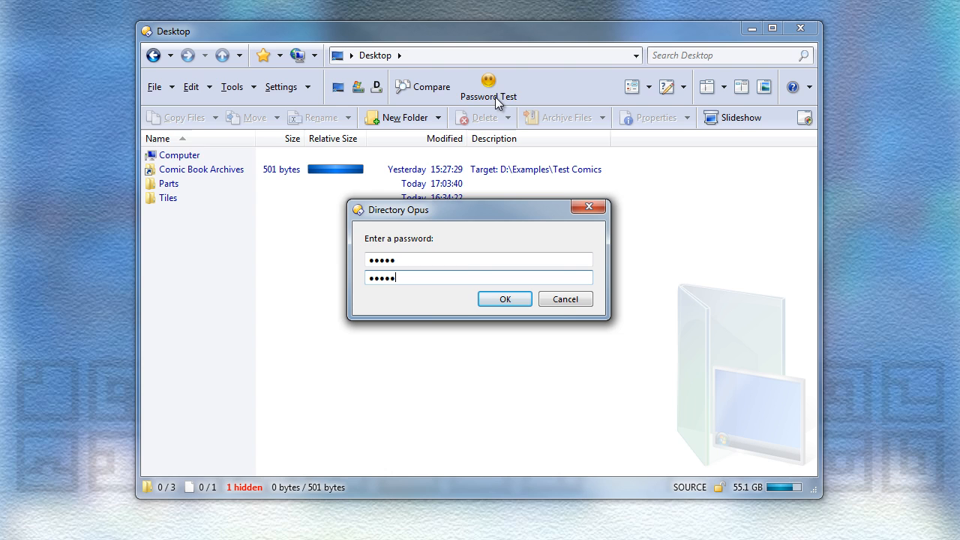
click(504, 298)
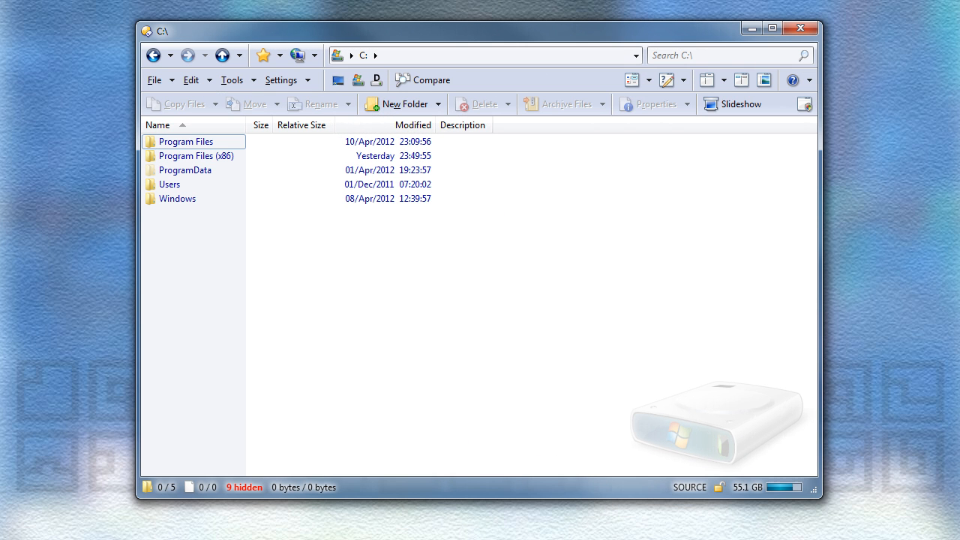
mouse_move(452, 120)
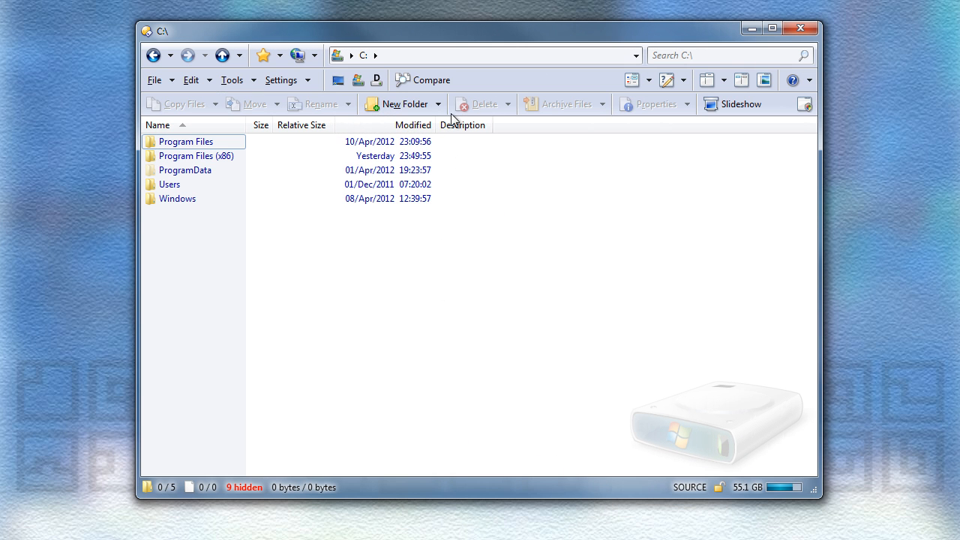
mouse_move(235, 144)
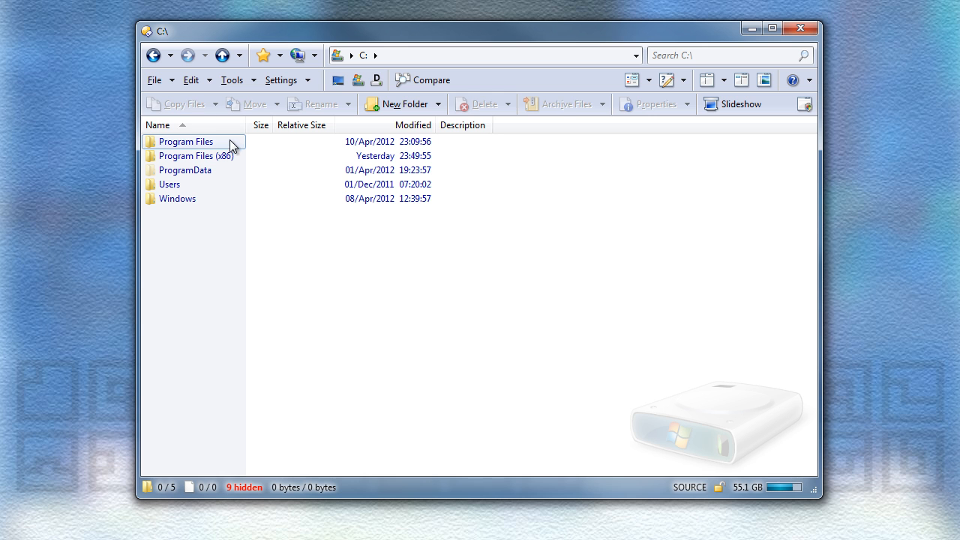
Switch on Dual Display so Computer's drive list opens beside C:\
click(186, 141)
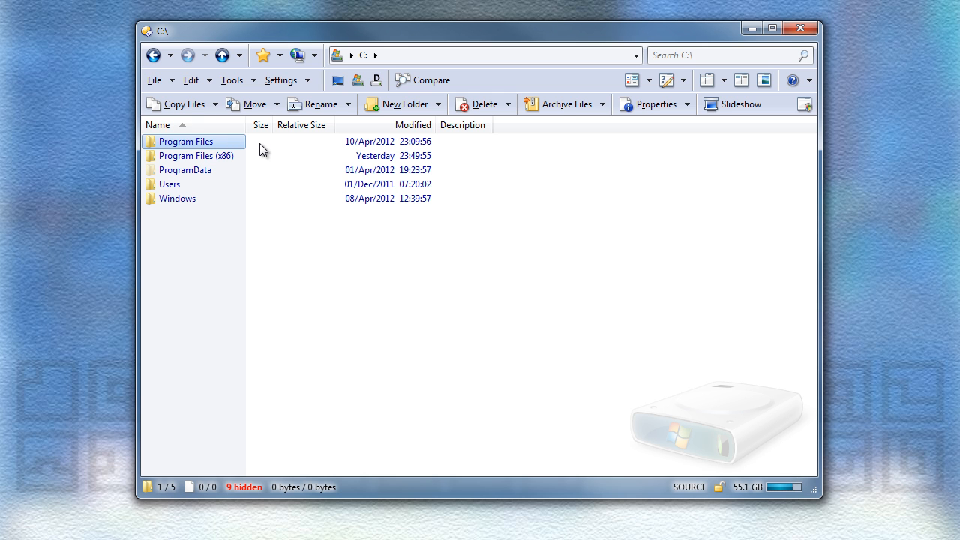
click(273, 156)
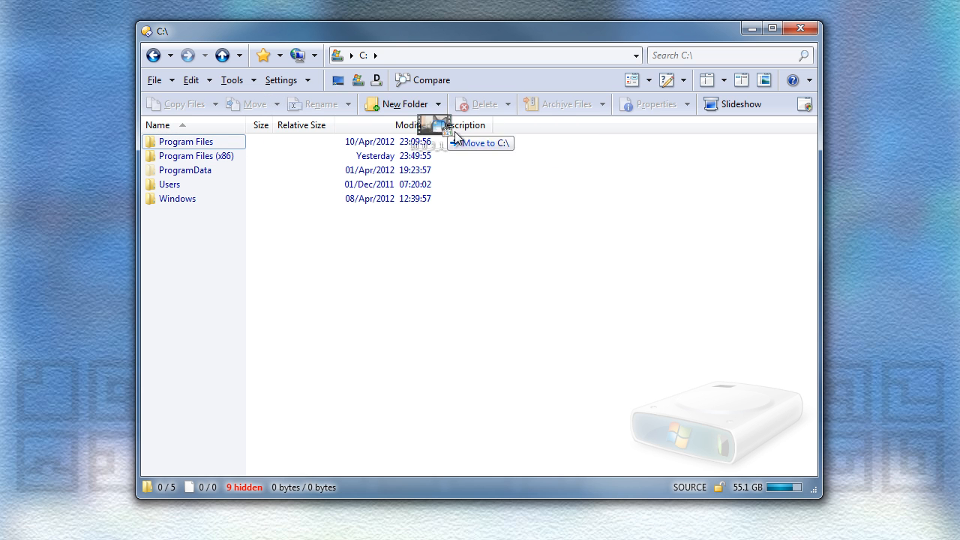
drag(453, 135, 525, 188)
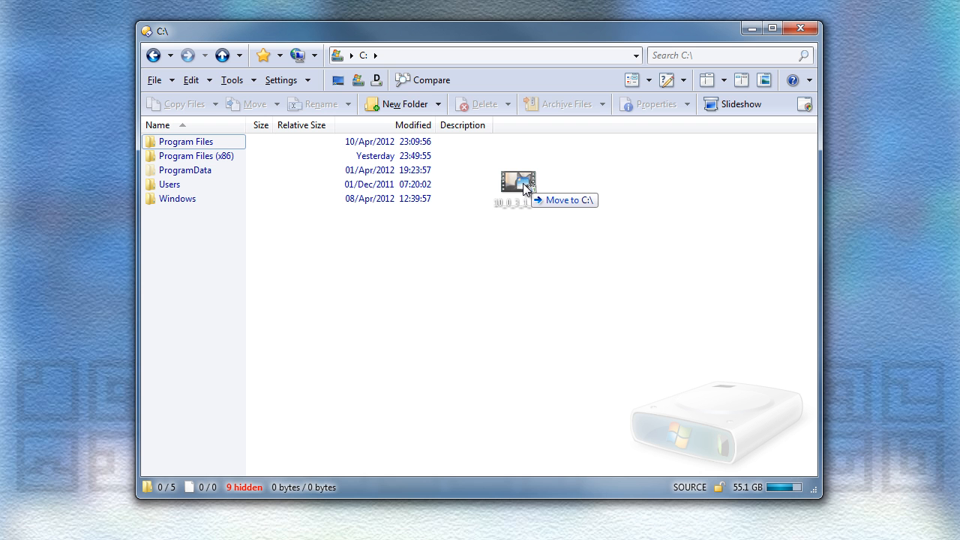
click(483, 104)
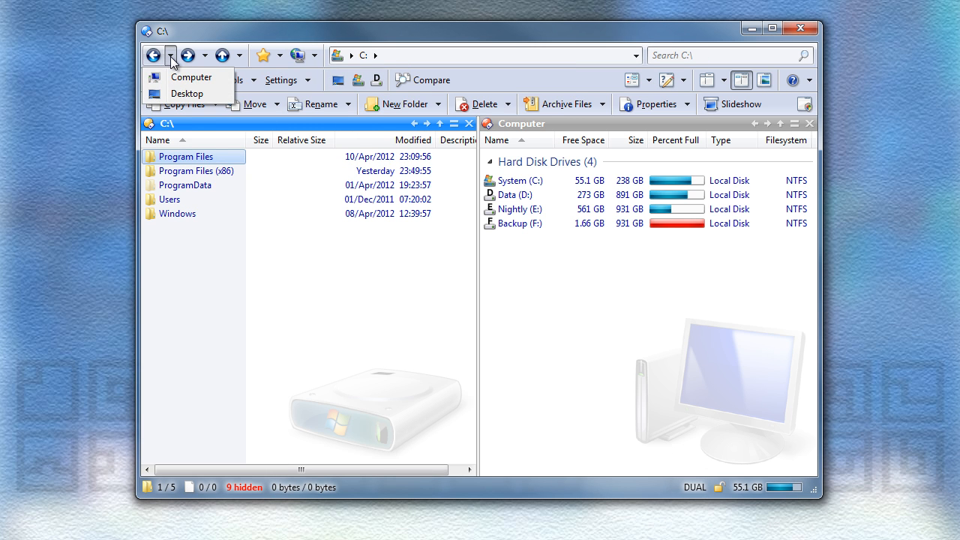
click(205, 54)
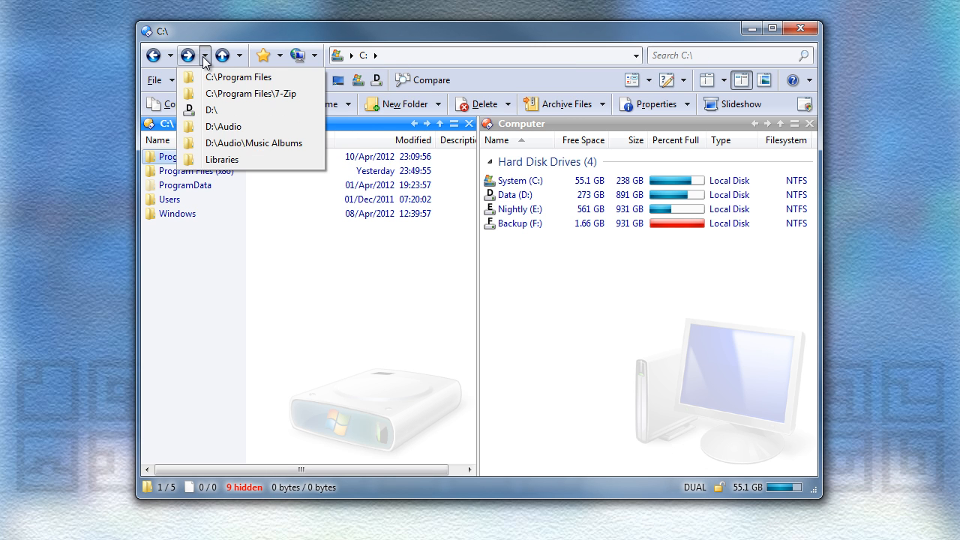
click(414, 123)
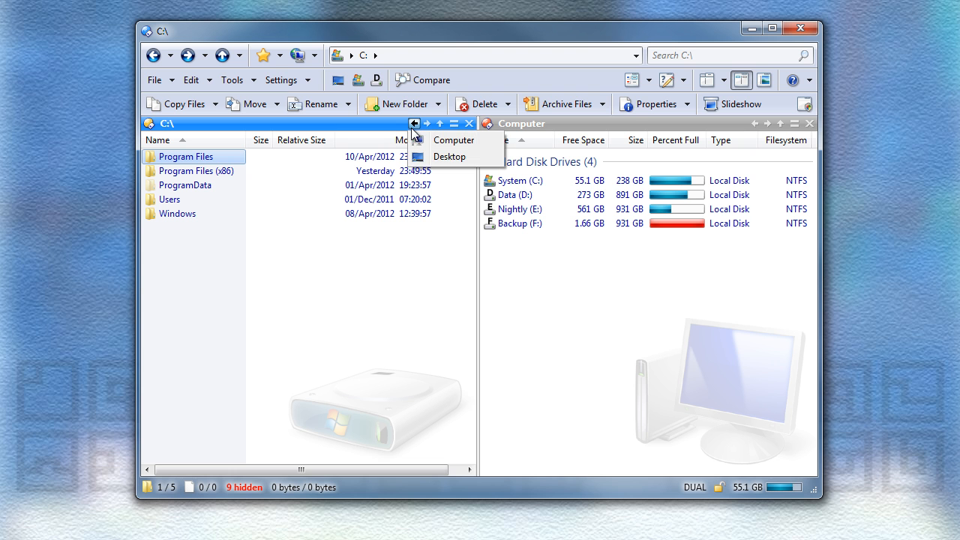
click(427, 123)
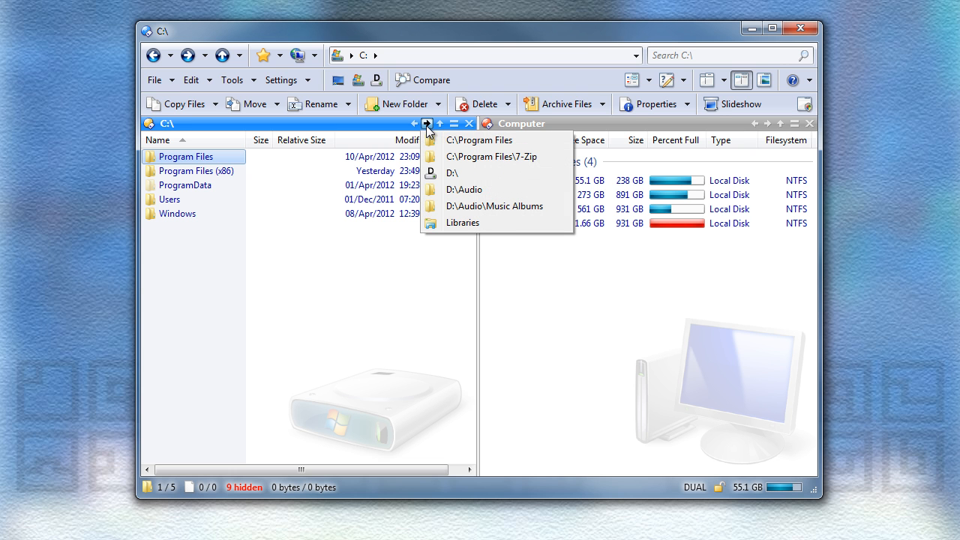
click(438, 123)
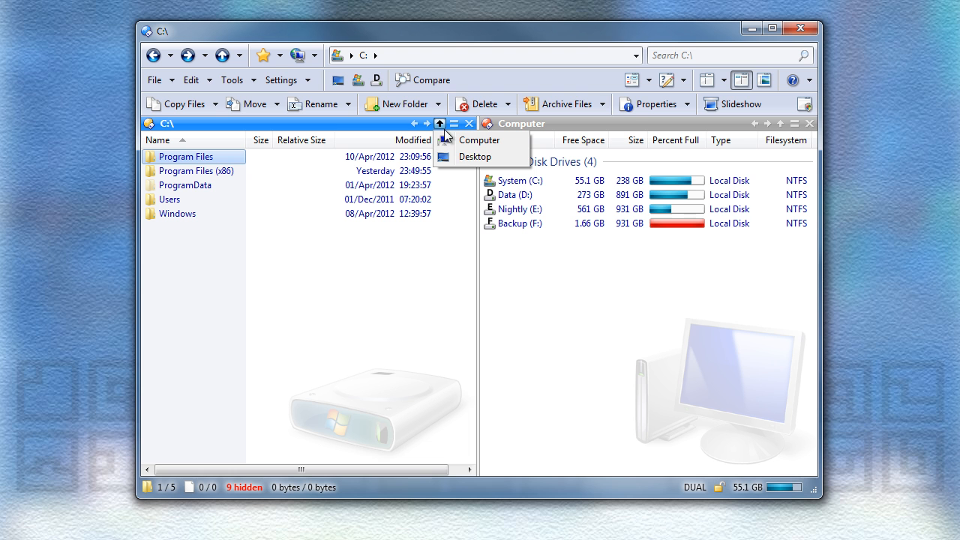
mouse_move(441, 150)
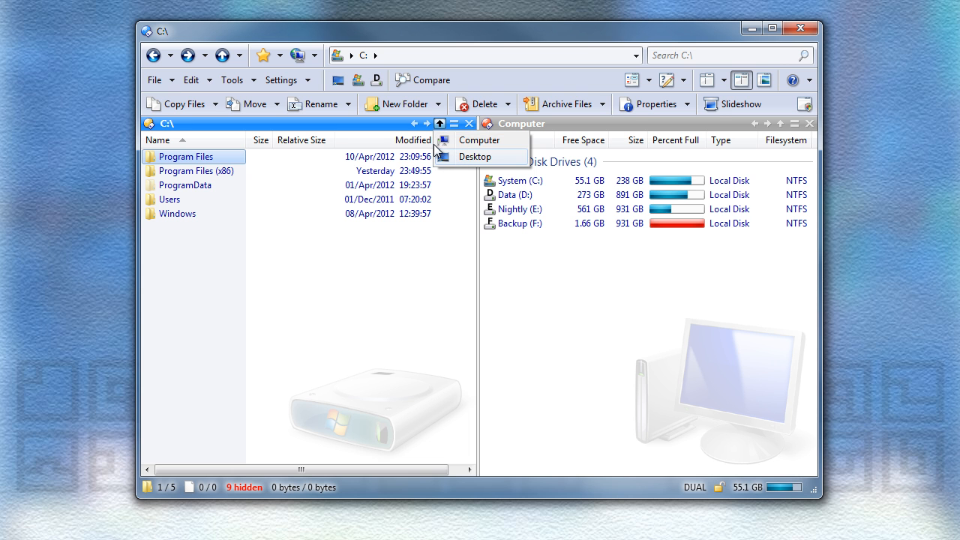
click(417, 123)
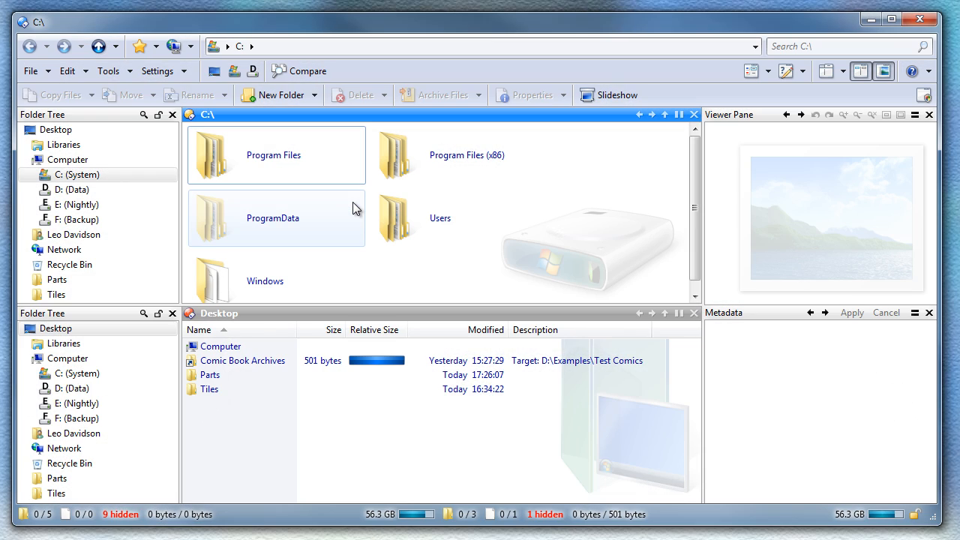
mouse_move(615, 238)
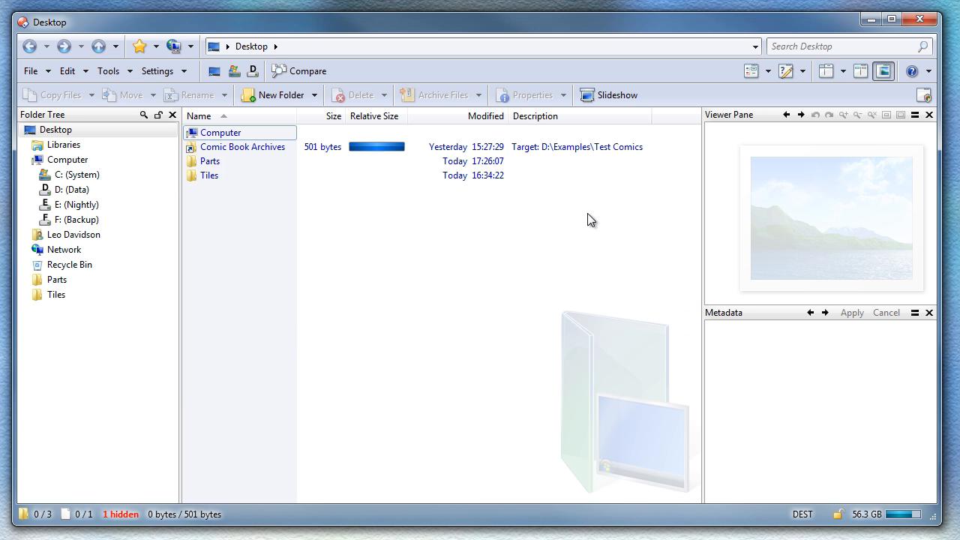
Close the viewer pane and choose Save This Lister from Lister Layouts
click(243, 147)
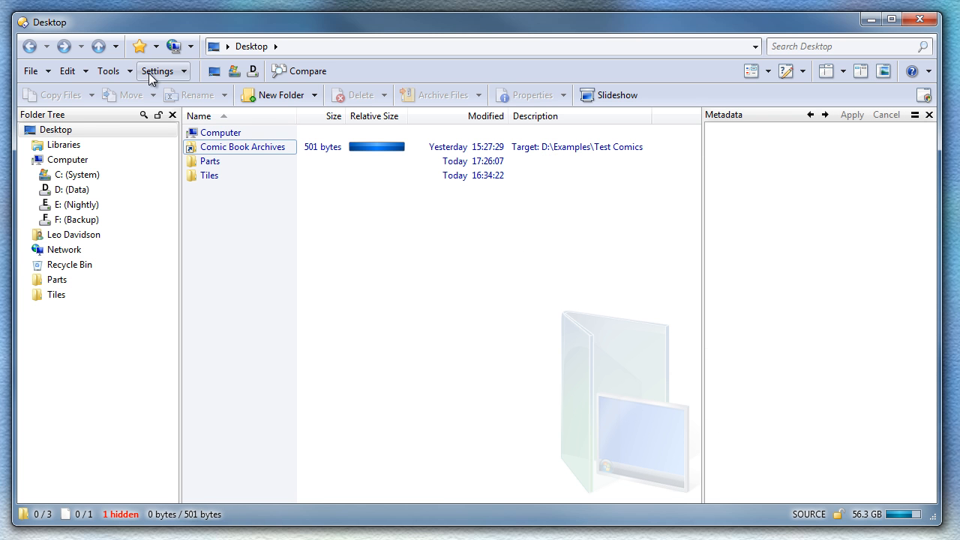
click(158, 71)
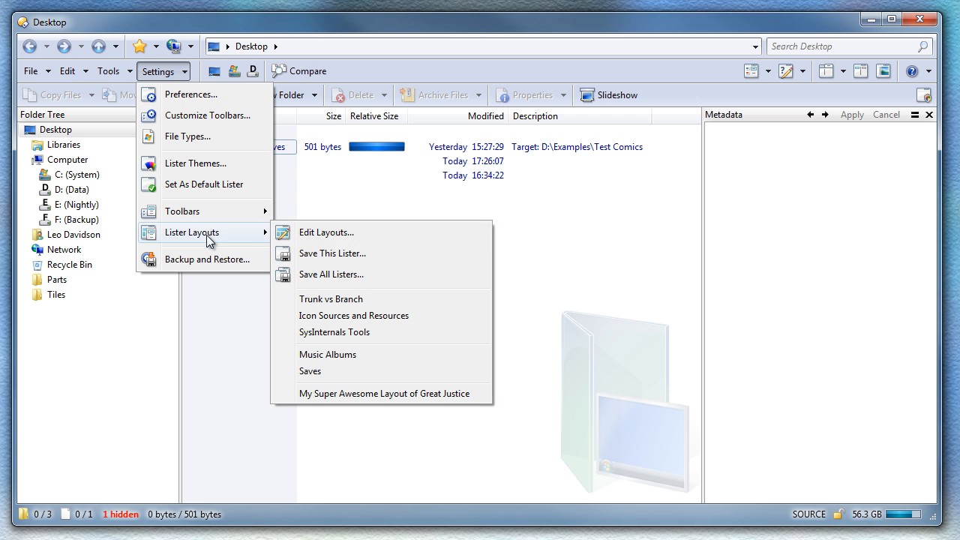
click(332, 252)
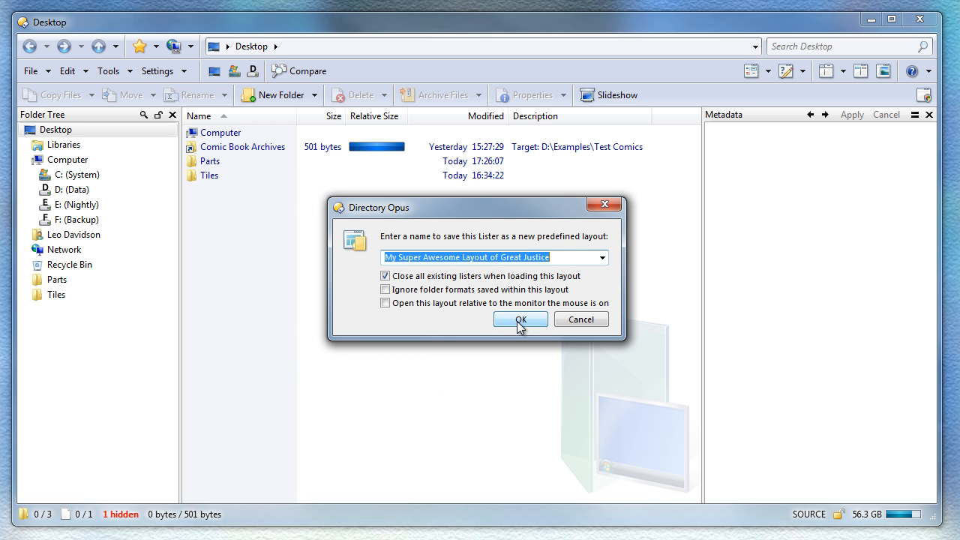
Overwrite 'My Super Awesome Layout of Great Justice' with the current lister
click(519, 318)
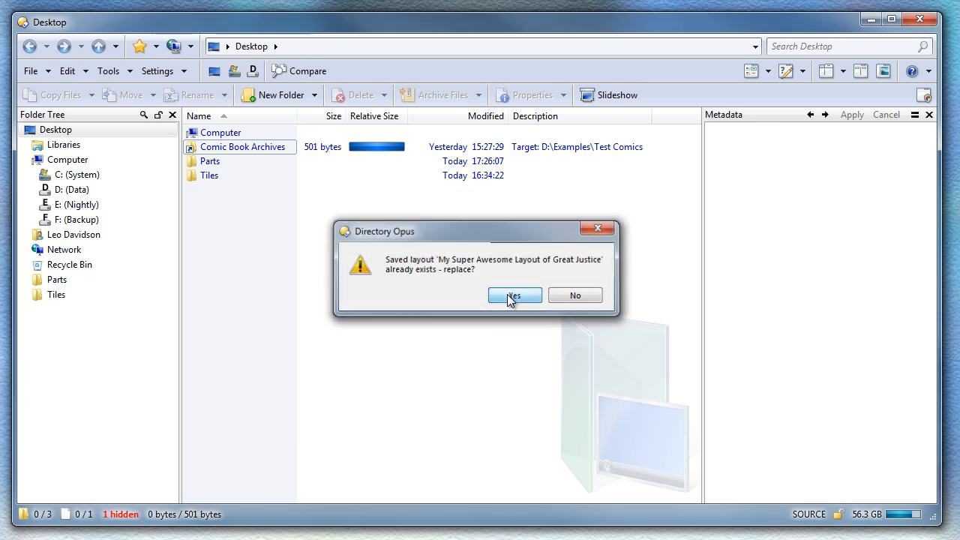
click(514, 294)
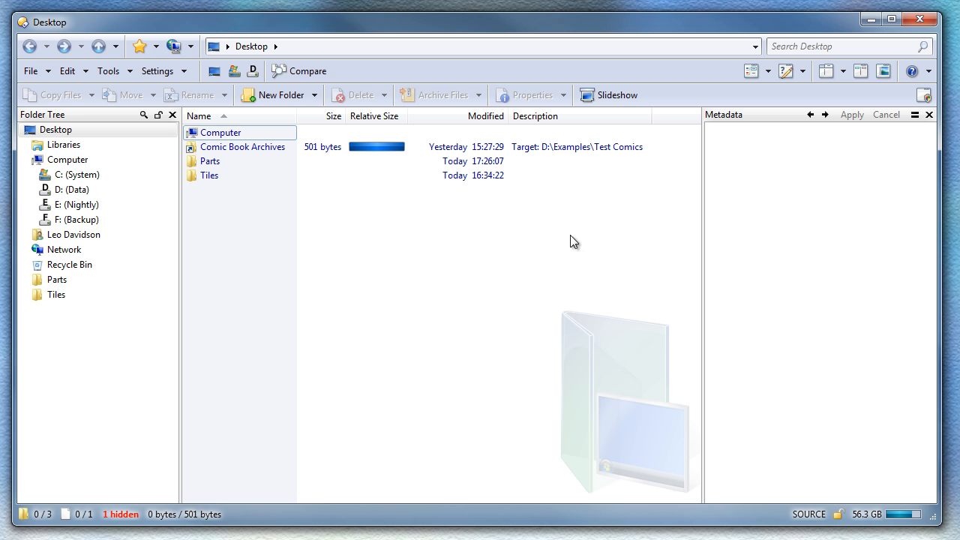
mouse_move(576, 247)
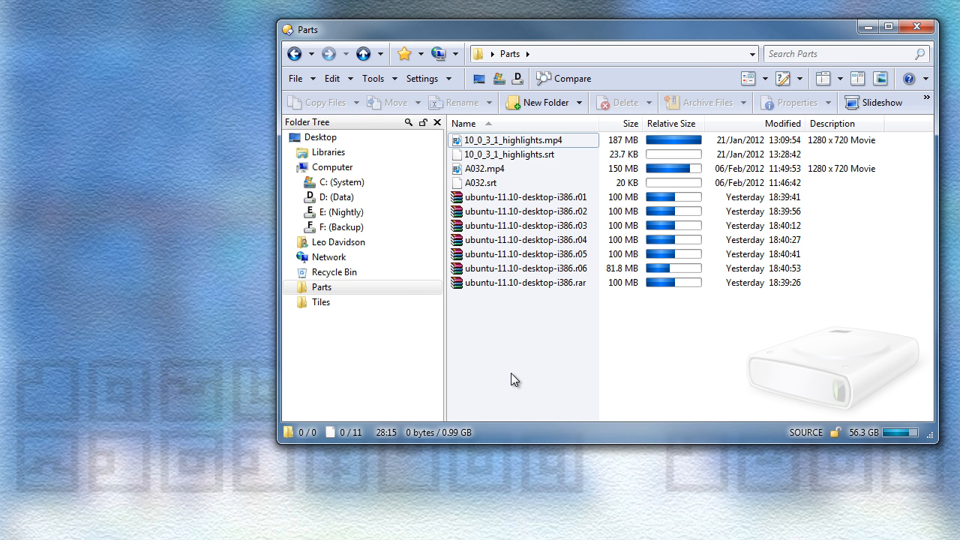
Open Preferences and filter the settings for 'si units'
click(423, 78)
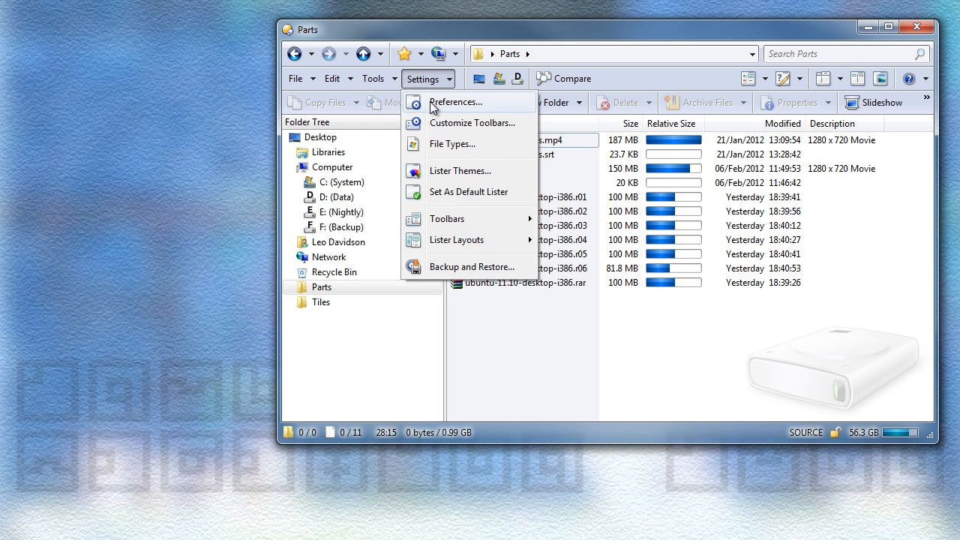
click(456, 102)
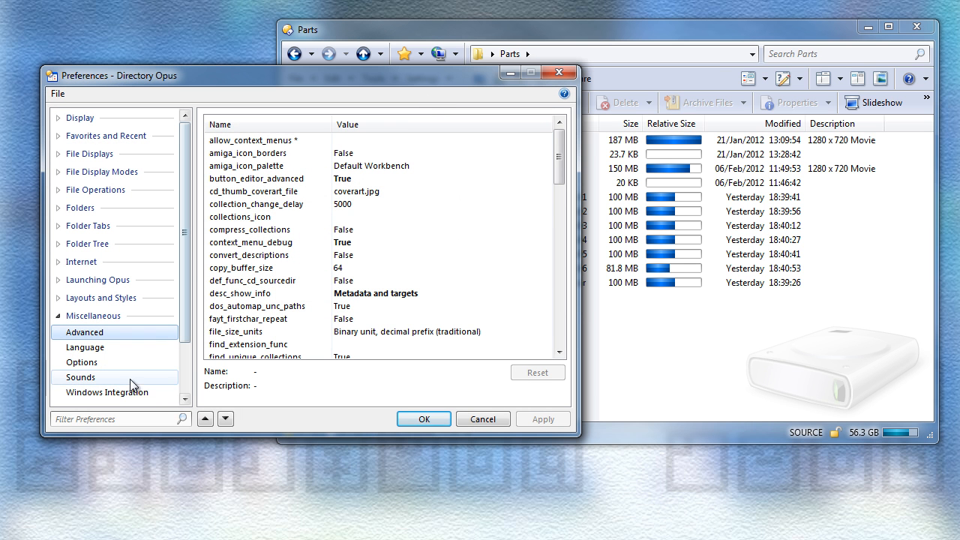
text(si un)
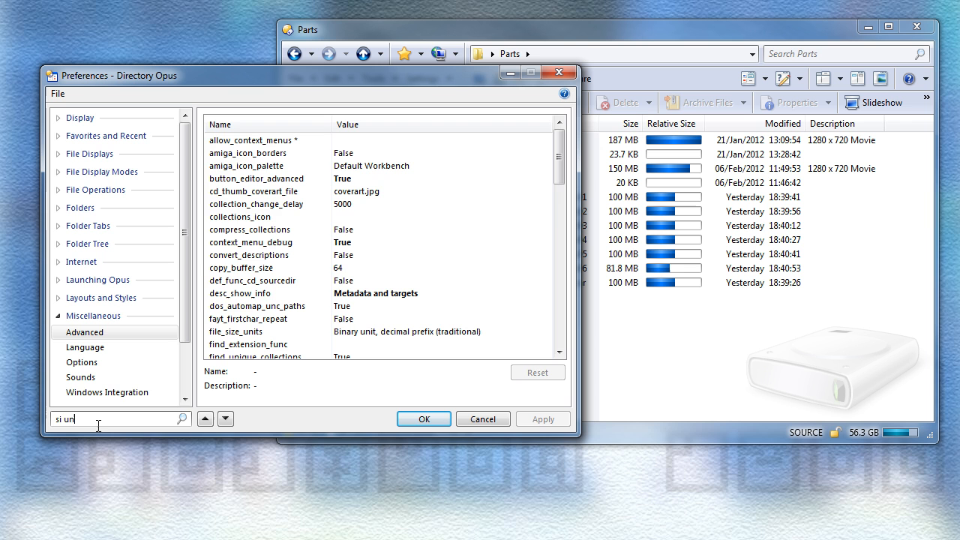
text(its)
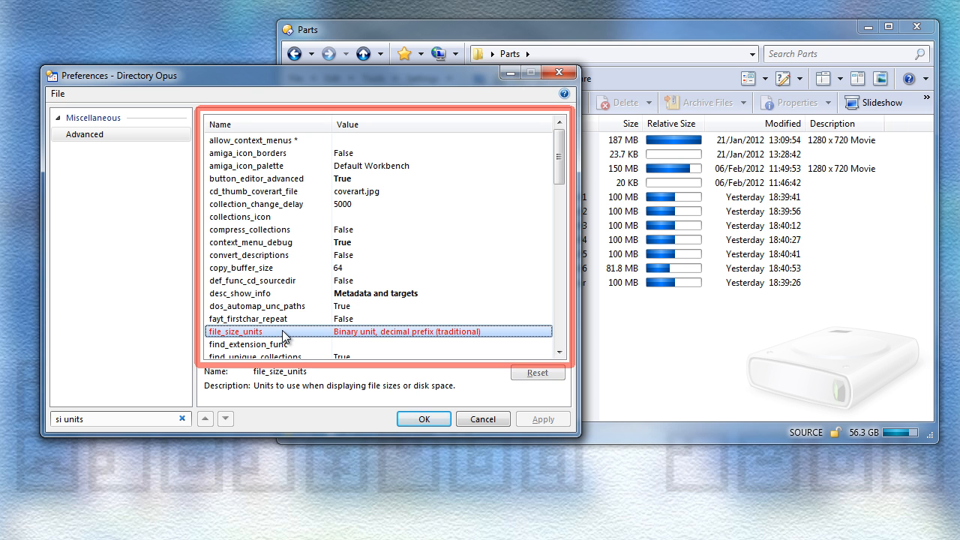
Set file_size_units to 'Binary unit, binary prefix' and apply it
click(414, 331)
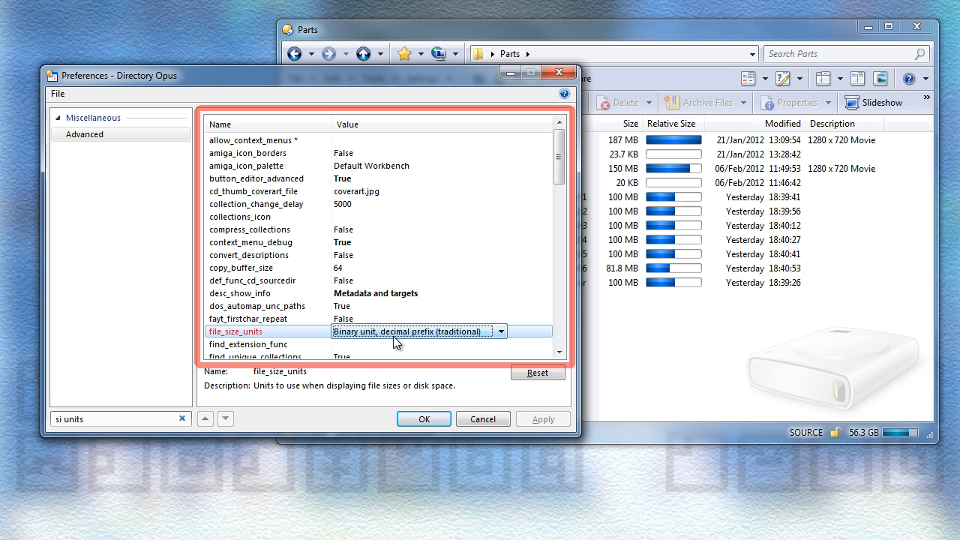
click(499, 332)
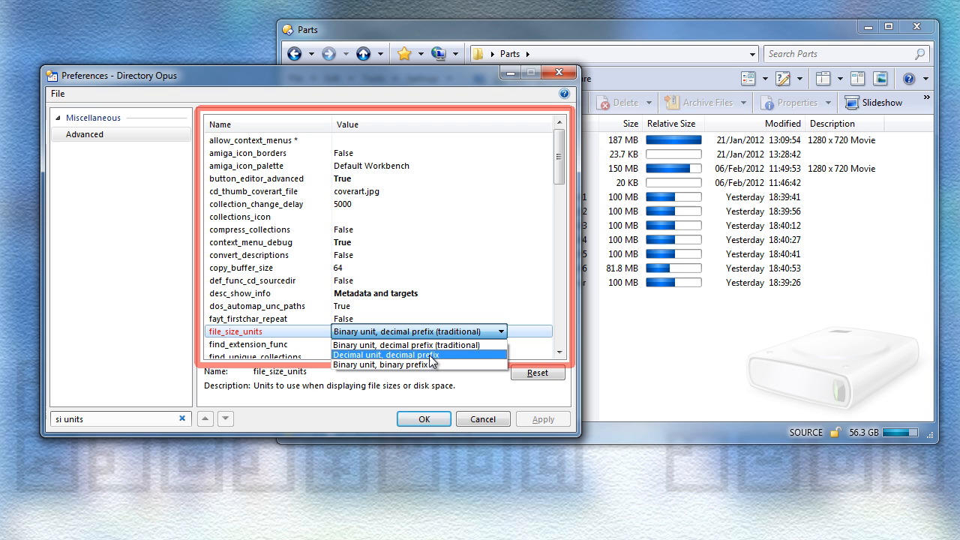
mouse_move(425, 365)
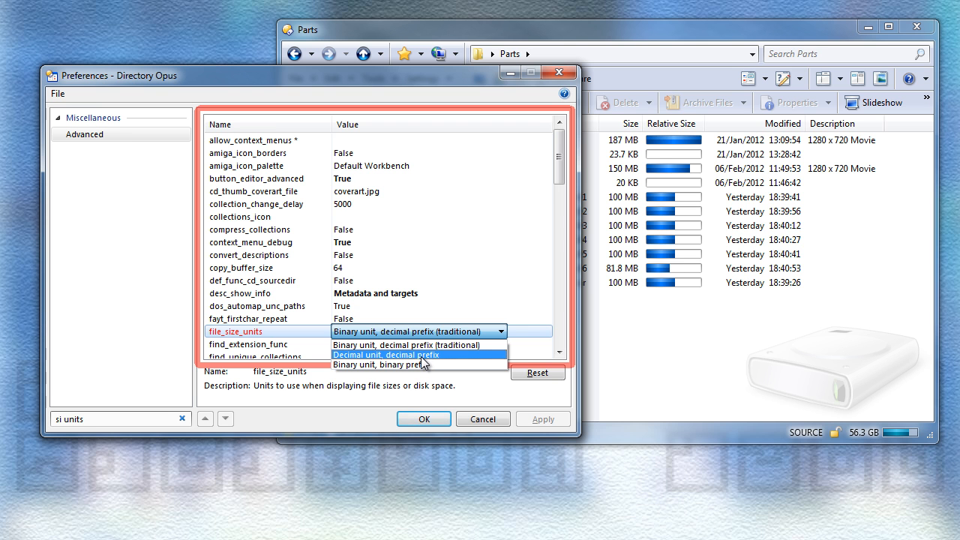
click(387, 354)
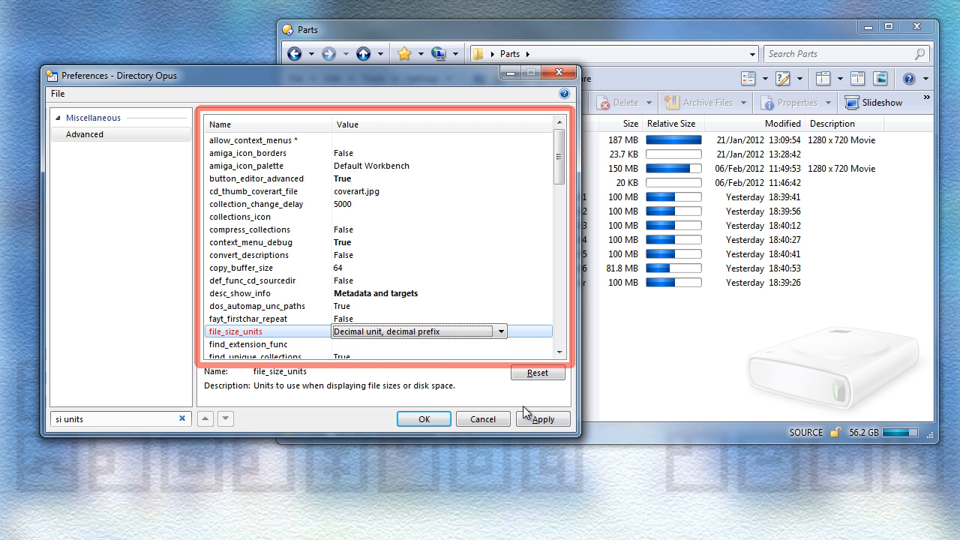
click(542, 418)
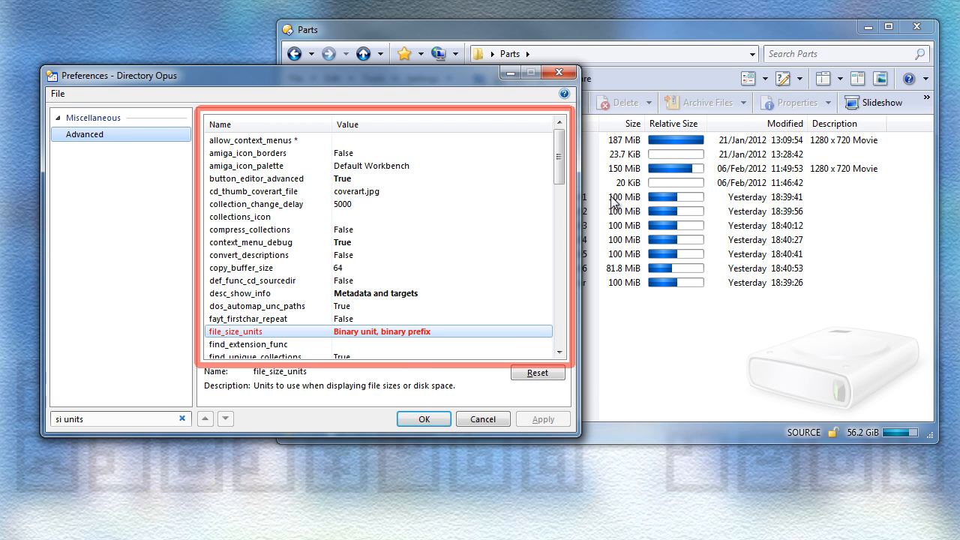
mouse_move(644, 291)
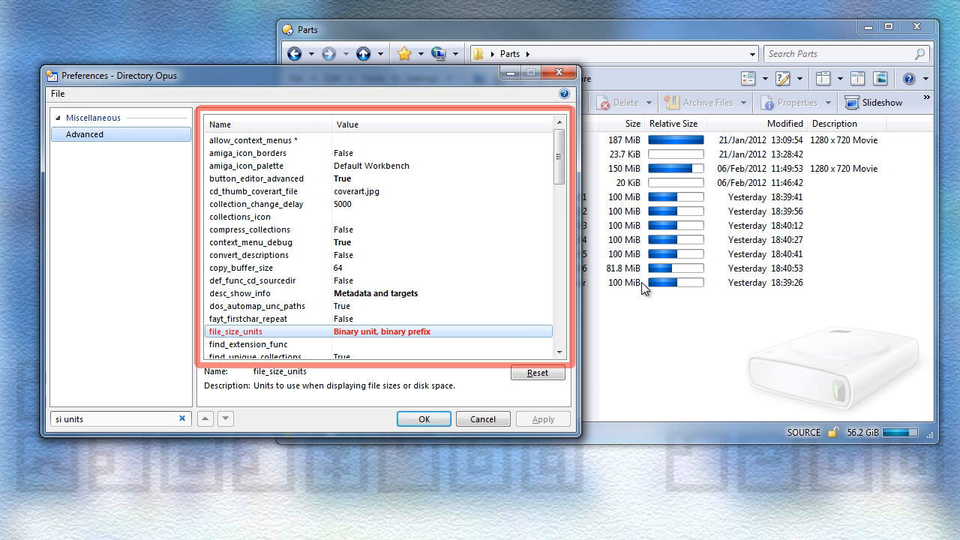